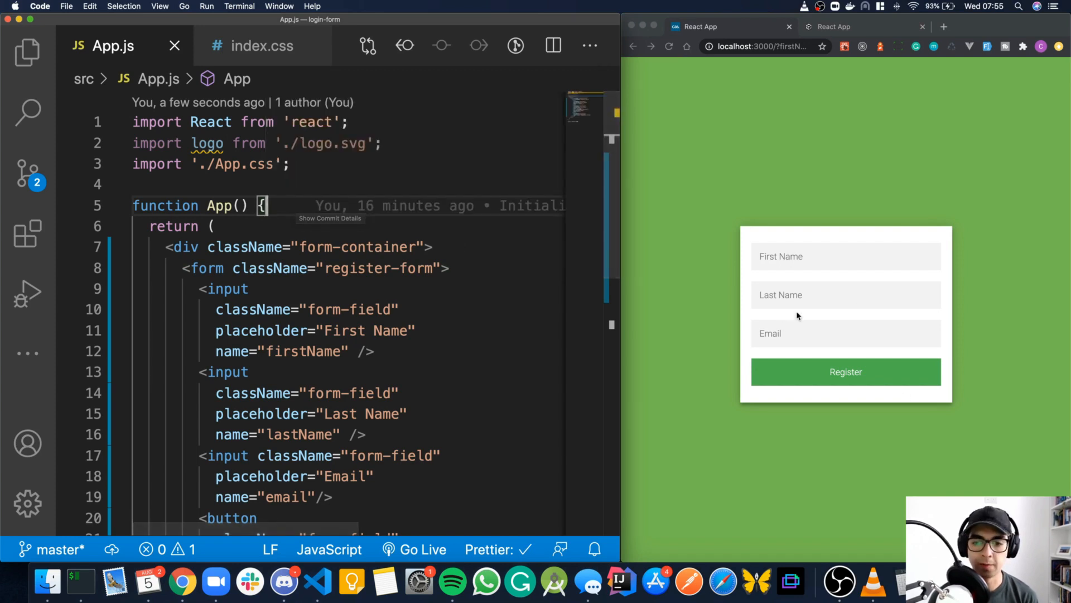
Add a values useState holding empty firstName, lastName and email, importing useState from react.
text(c)
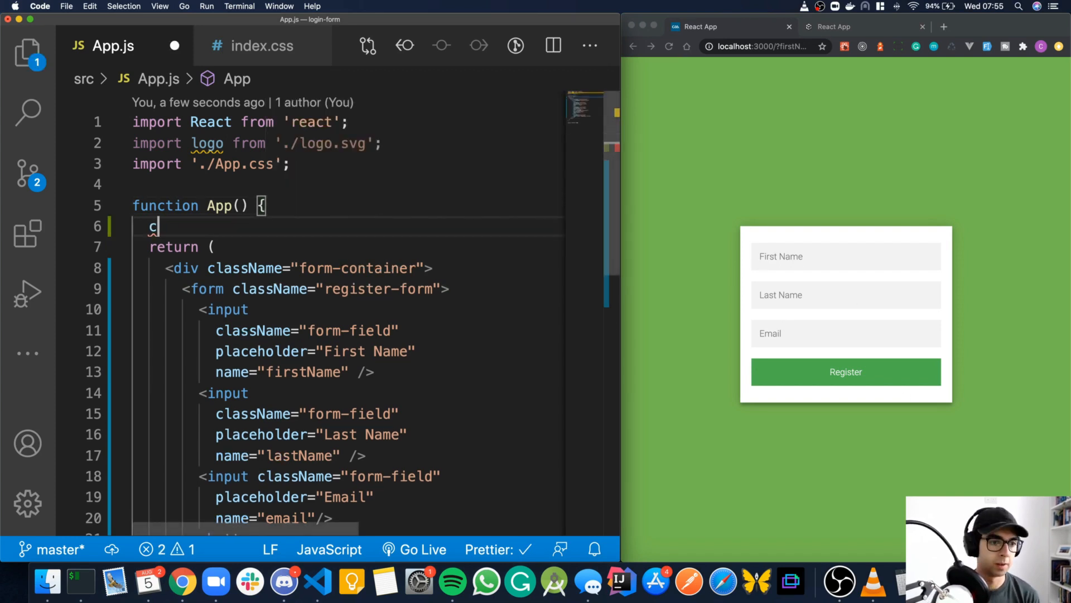
text(c)
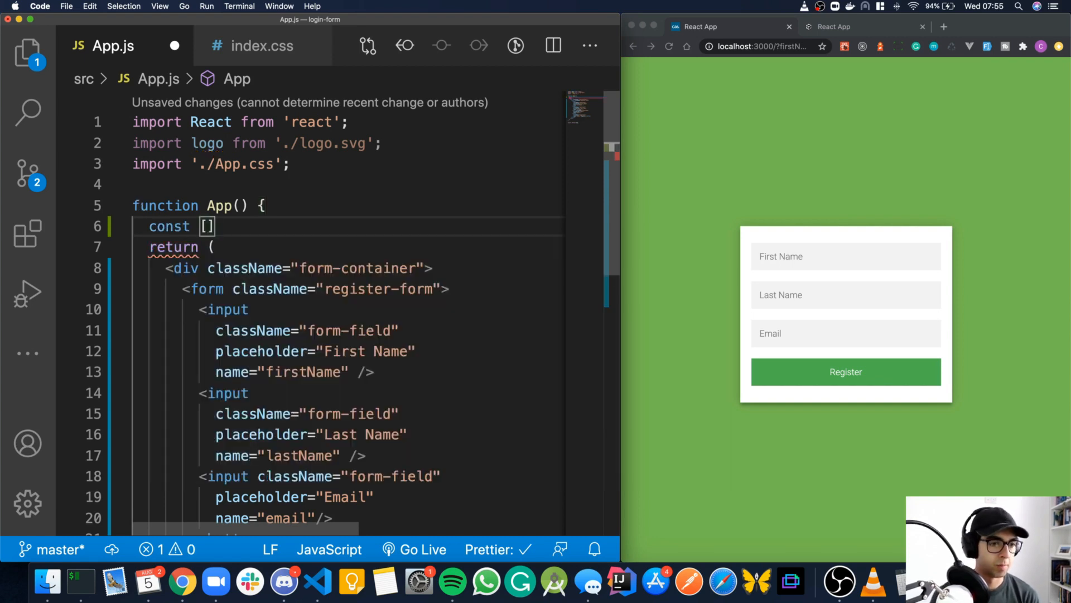
text(values, setValues)
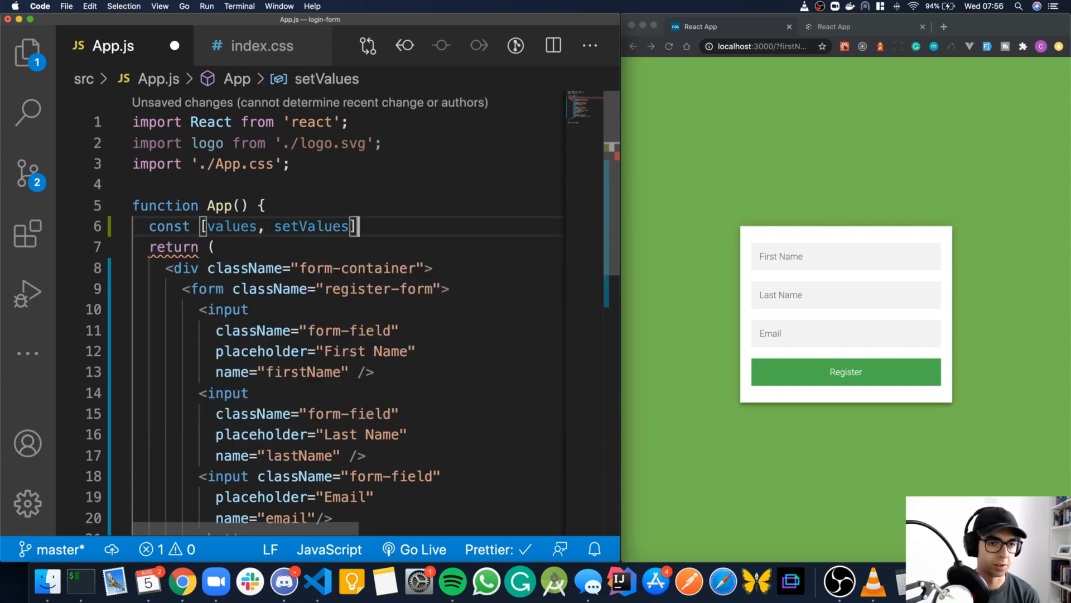
text(= useState({)
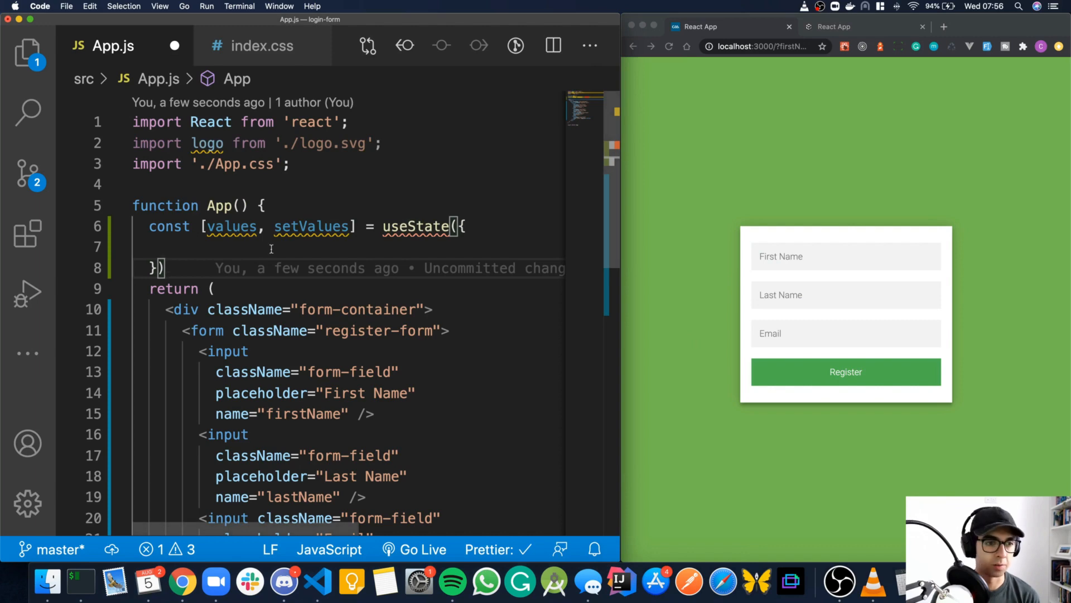
text(firstName: "",)
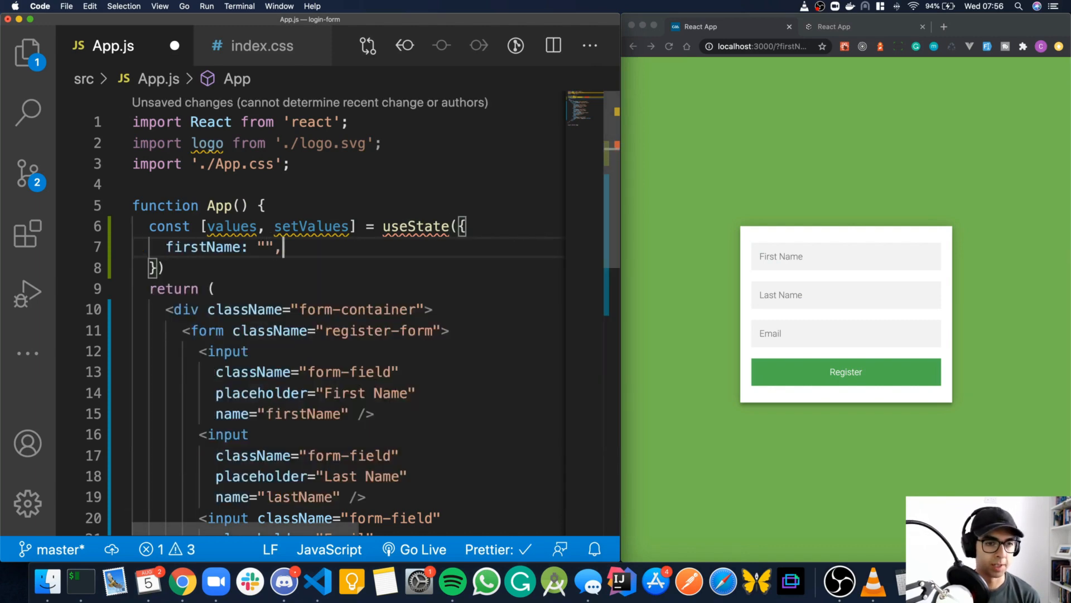
text(lastName: "",)
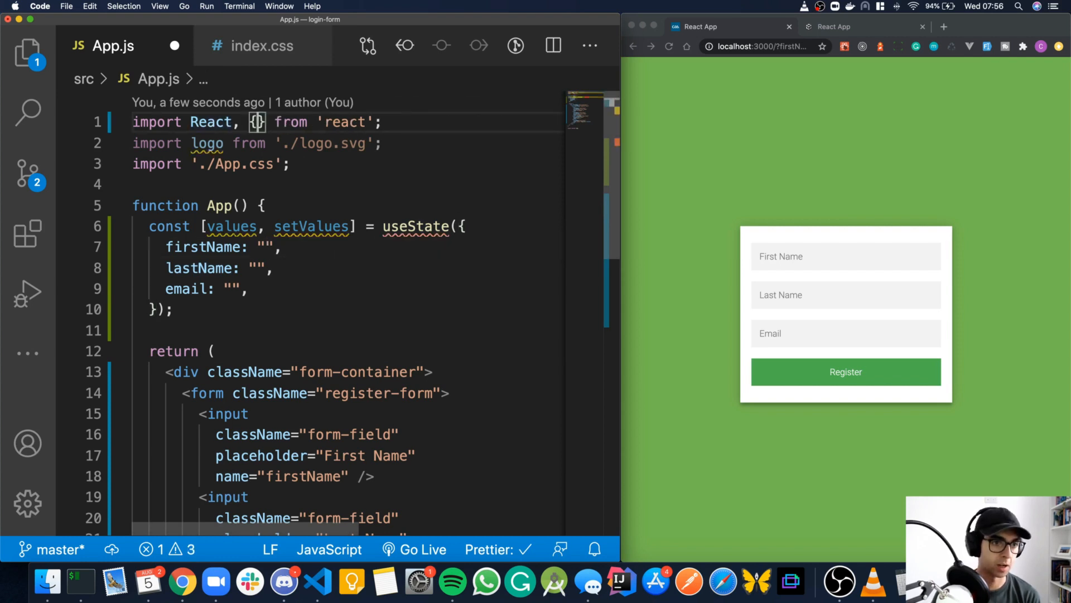
text(useState)
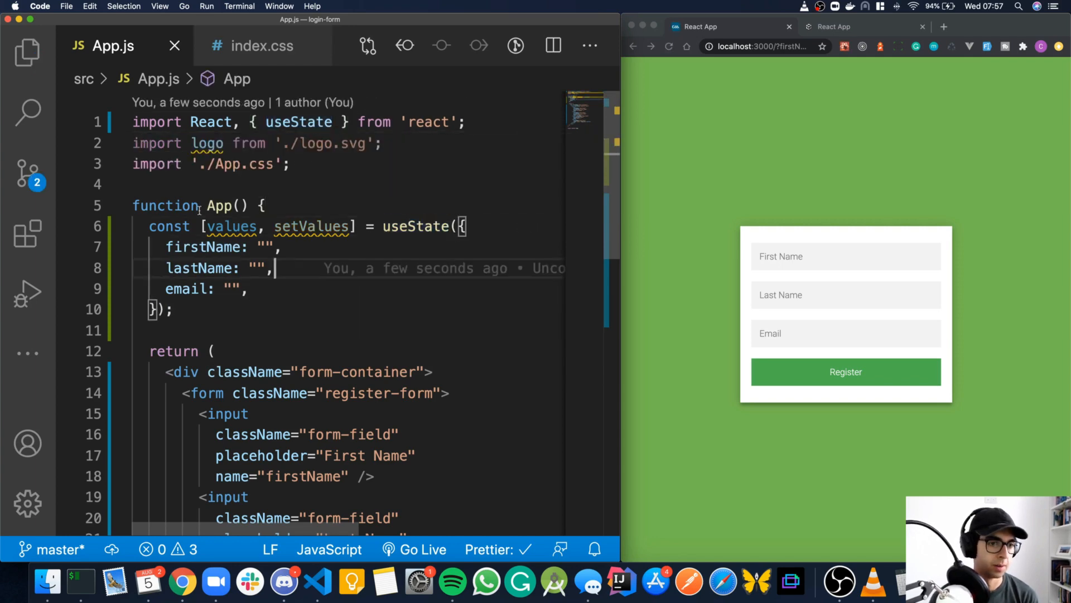
mouse_move(310, 226)
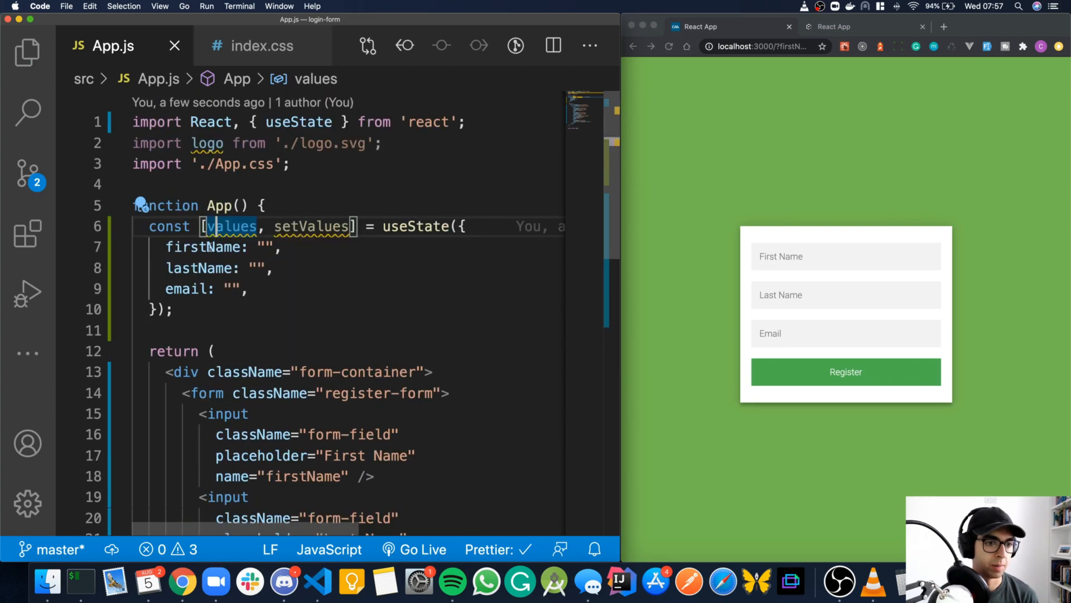
mouse_move(203, 246)
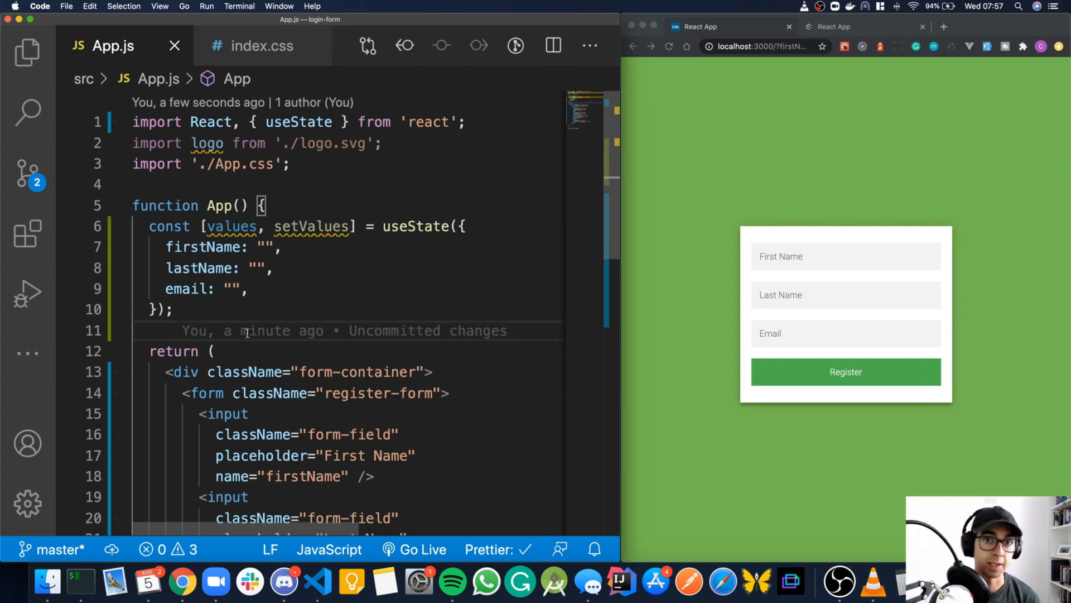
Set the three inputs' values to values.firstName, values.lastName and values.email.
scroll(down, 3)
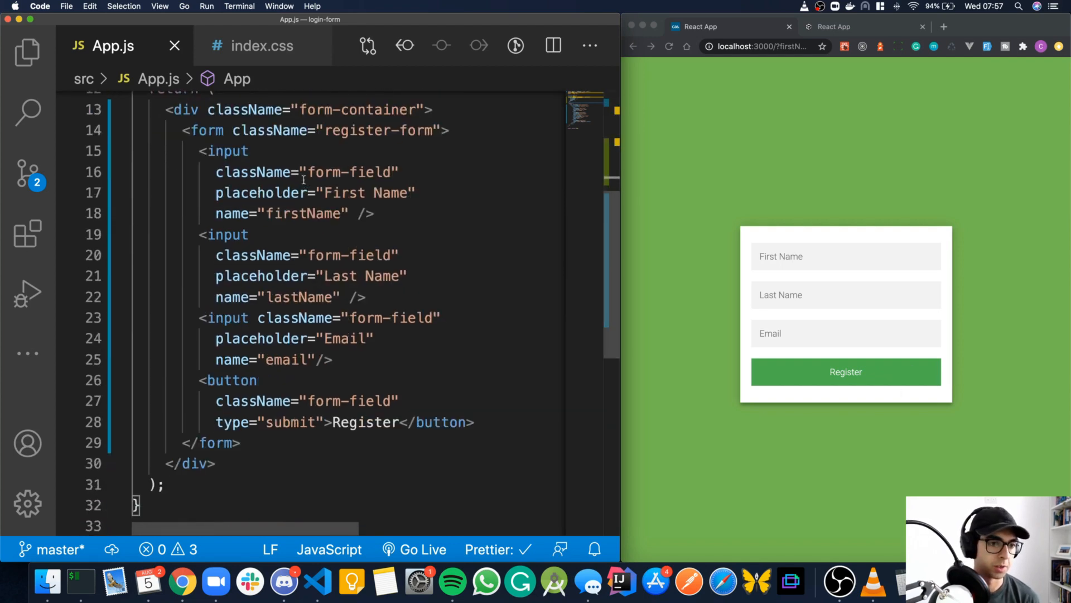
scroll(up, 3)
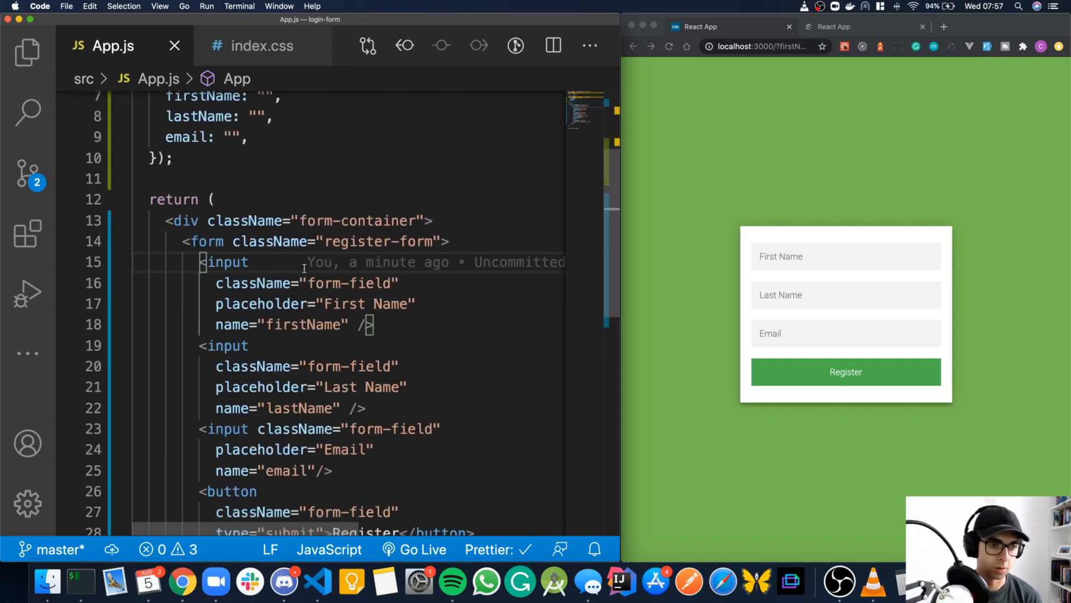
text(value={})
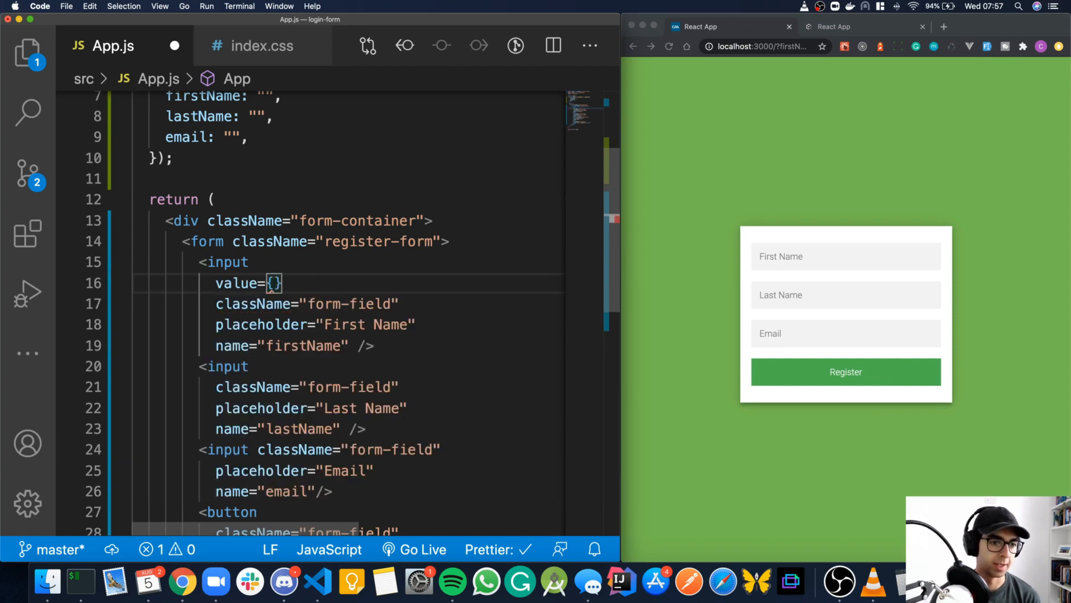
text(values)
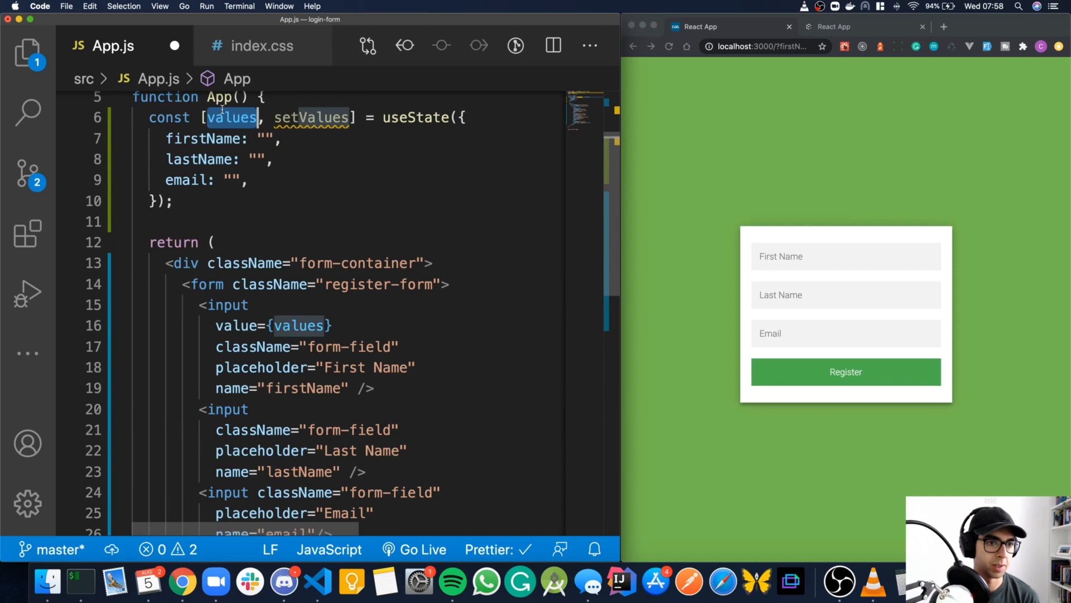
text(.firstName)
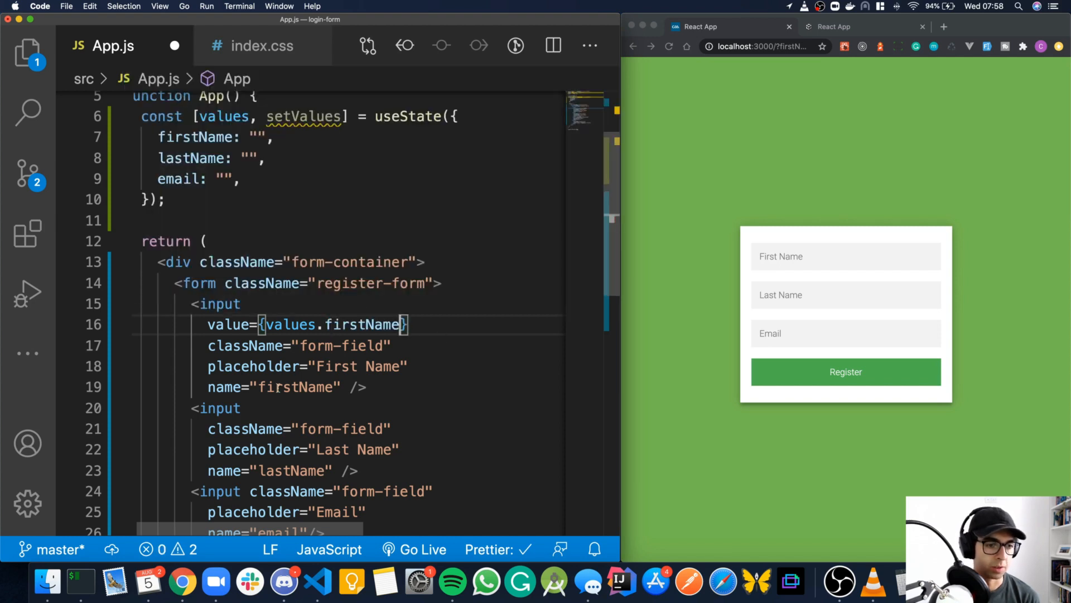
text(value={values.lastName})
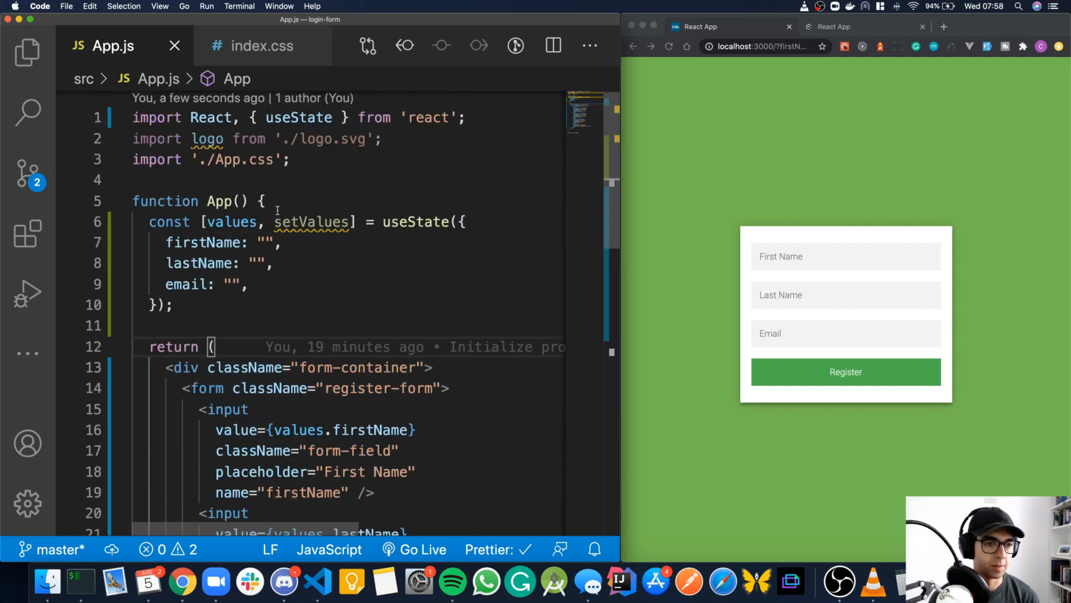
scroll(down, 3)
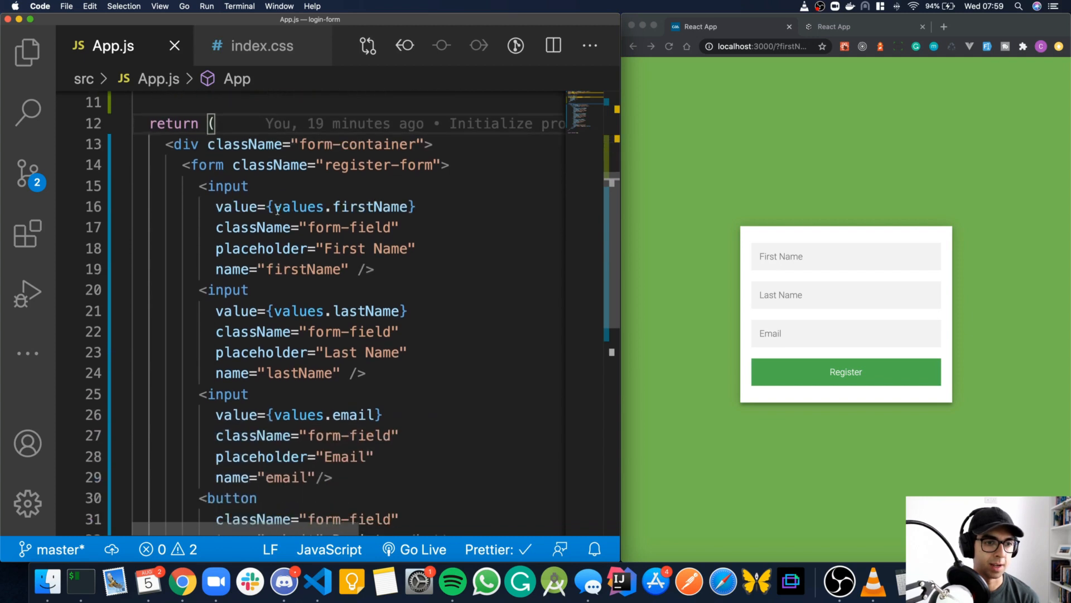
scroll(up, 3)
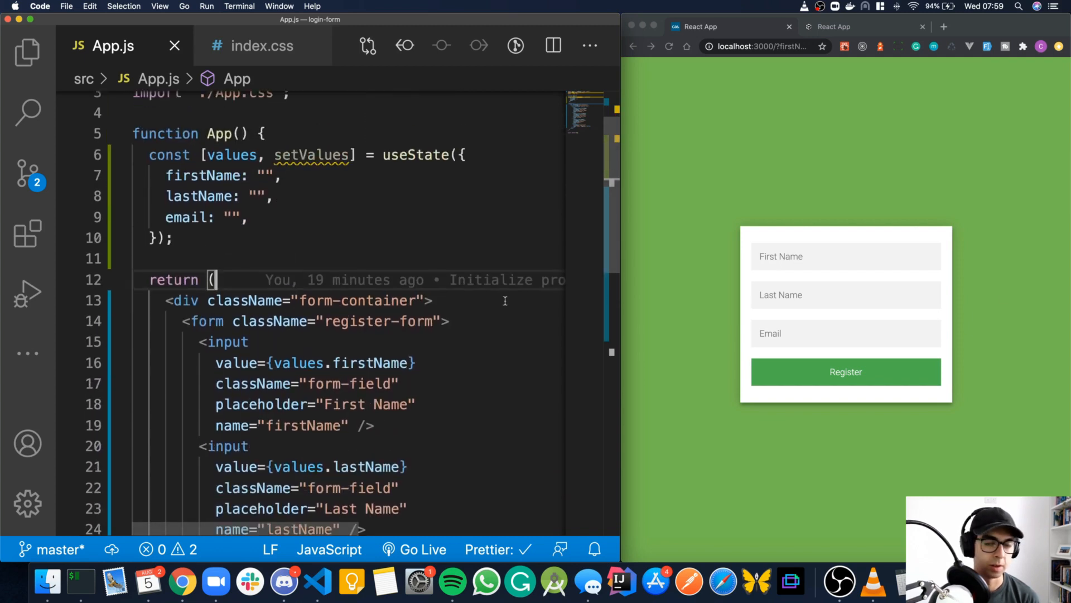
click(845, 256)
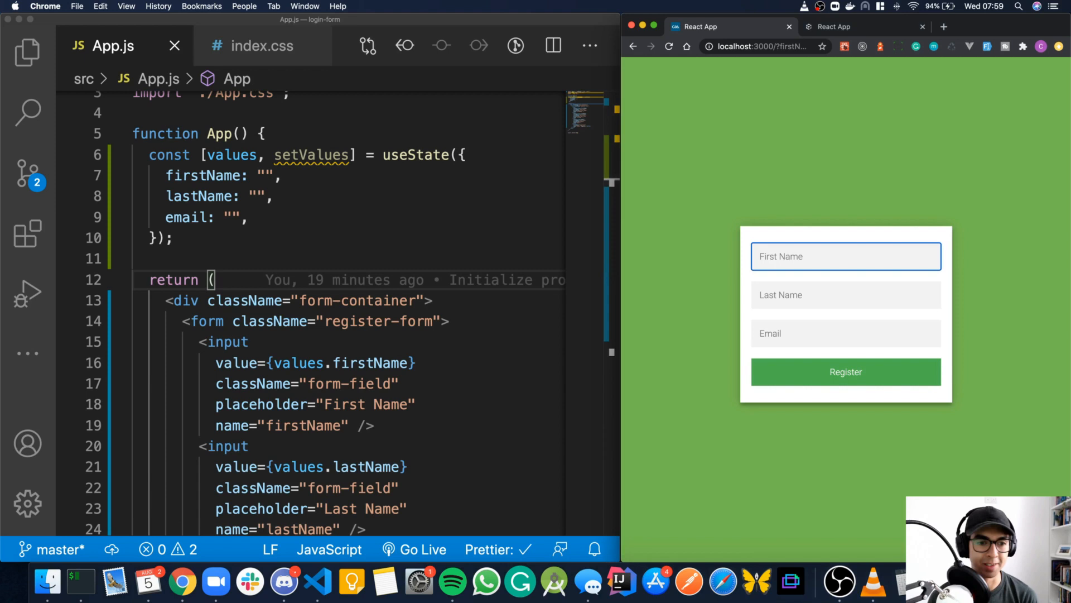
mouse_move(310, 241)
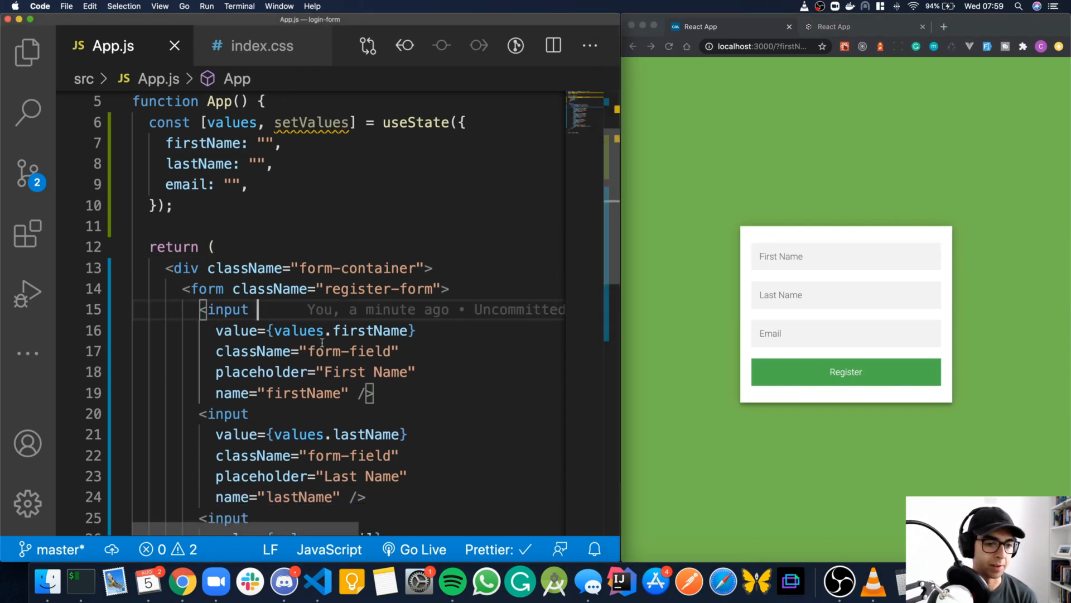
scroll(up, 3)
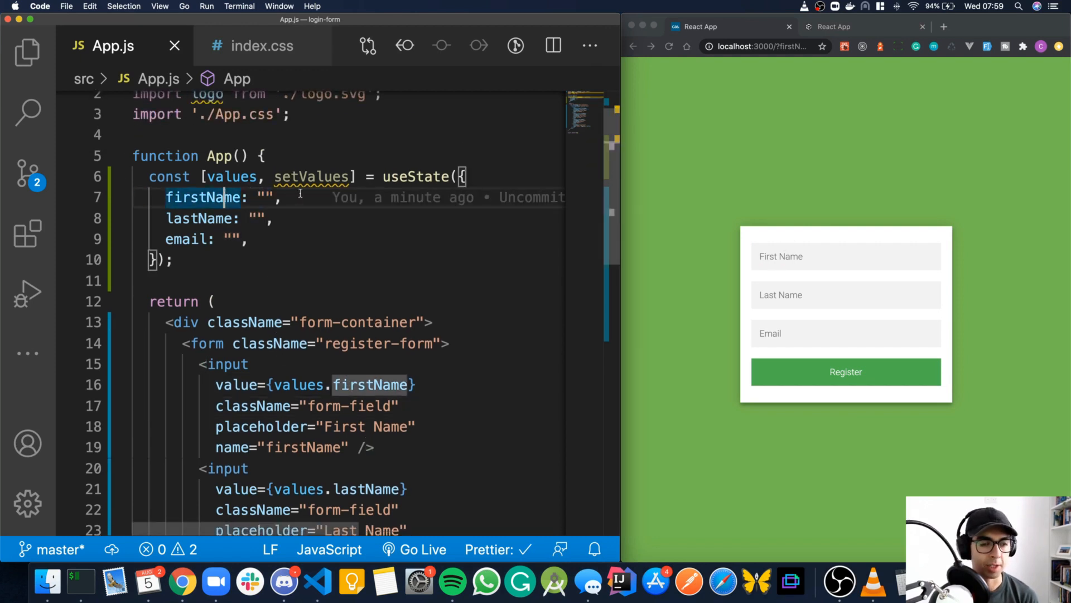
scroll(down, 3)
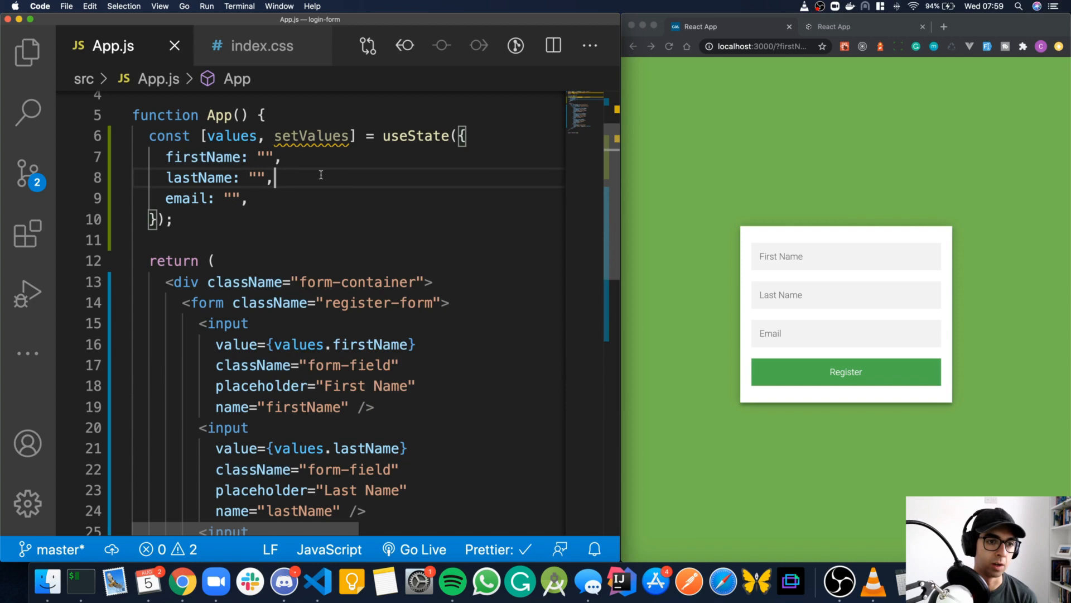
click(205, 158)
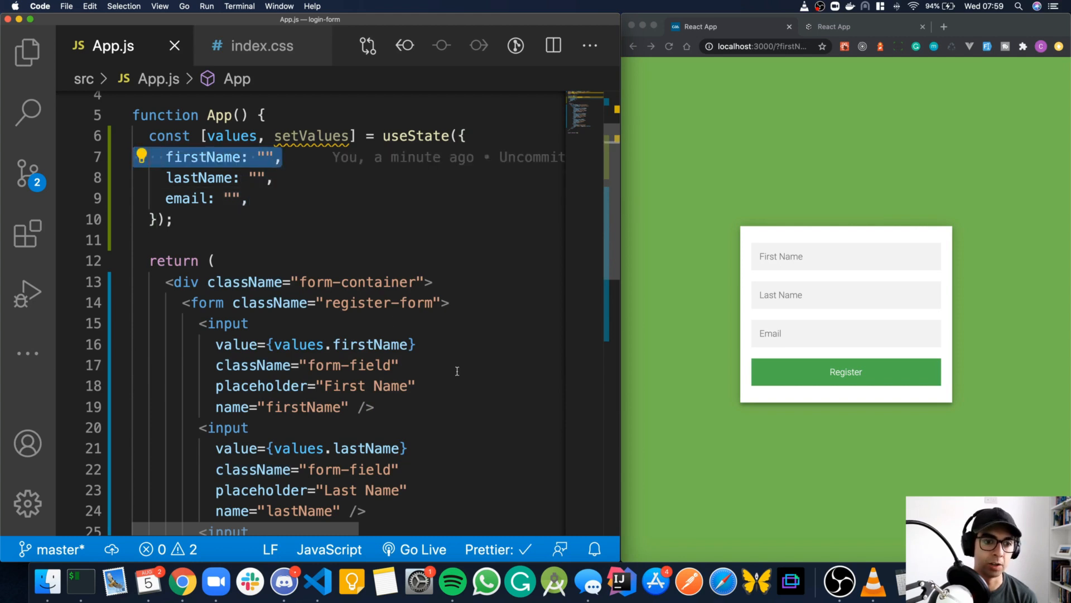
click(317, 344)
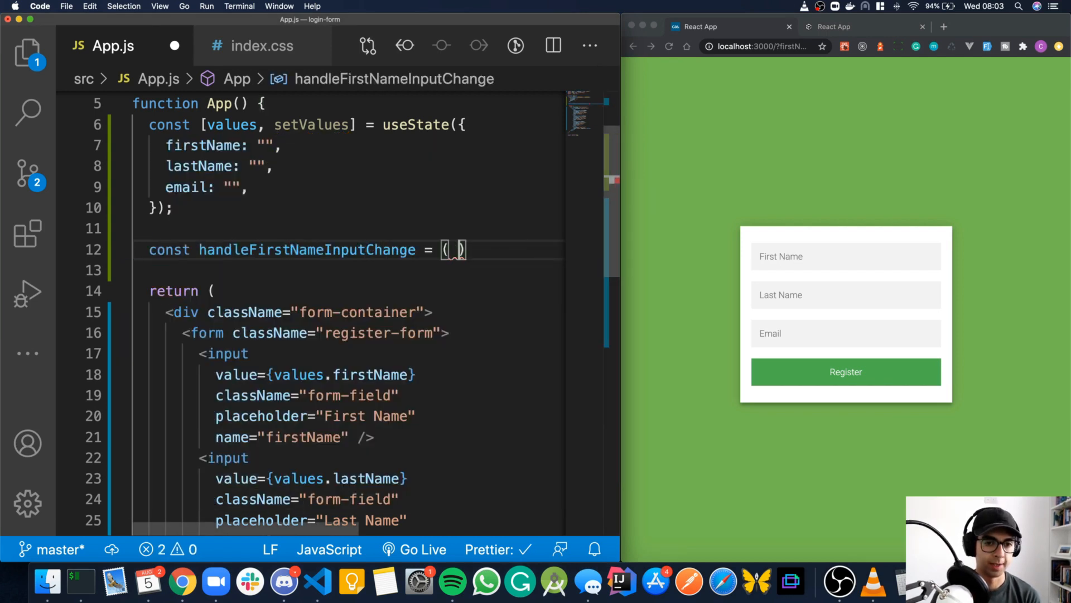
Write handleFirstNameInputChange calling setValues with firstName from event.target.value.
text(event)
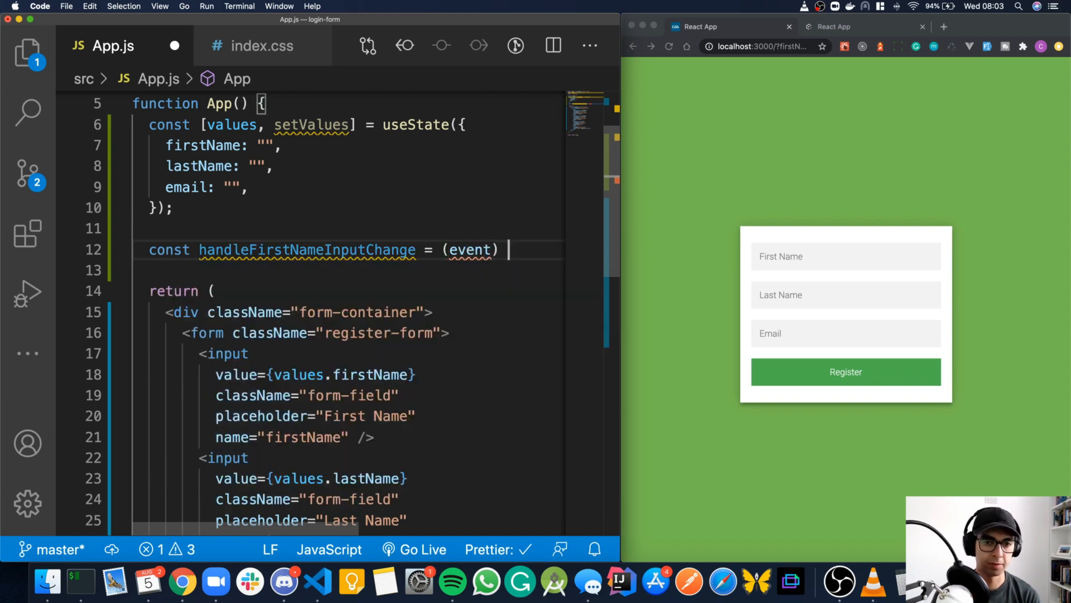
text(=> {})
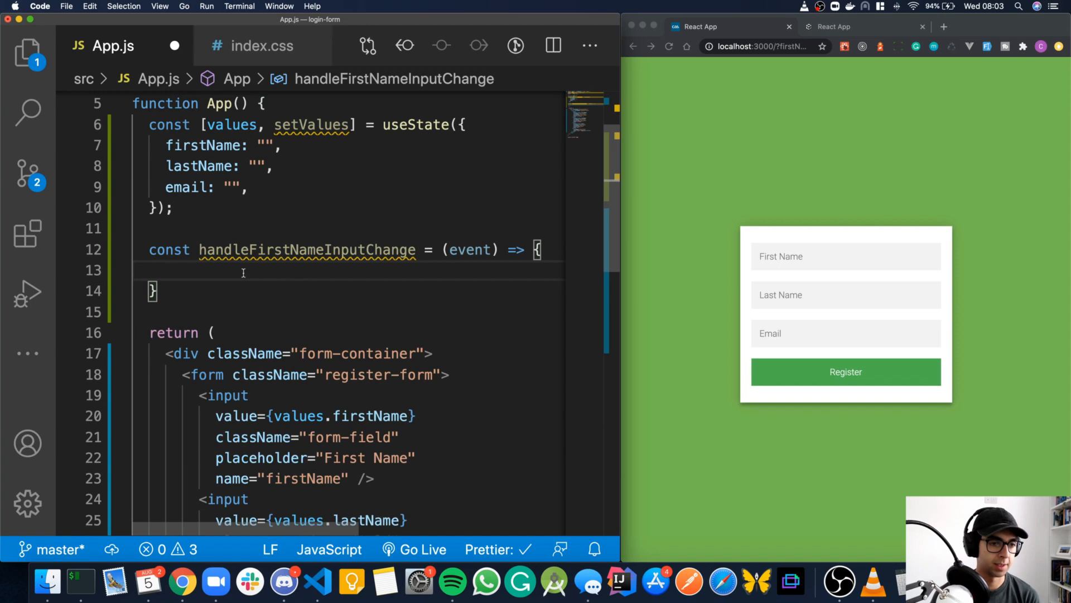
text(setValues())
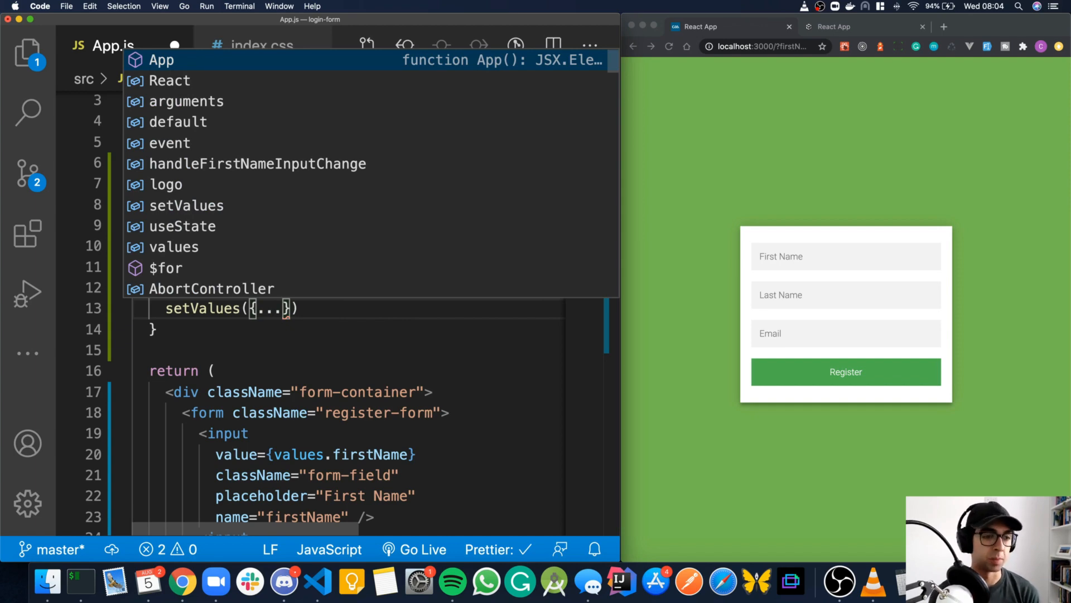
text(values,)
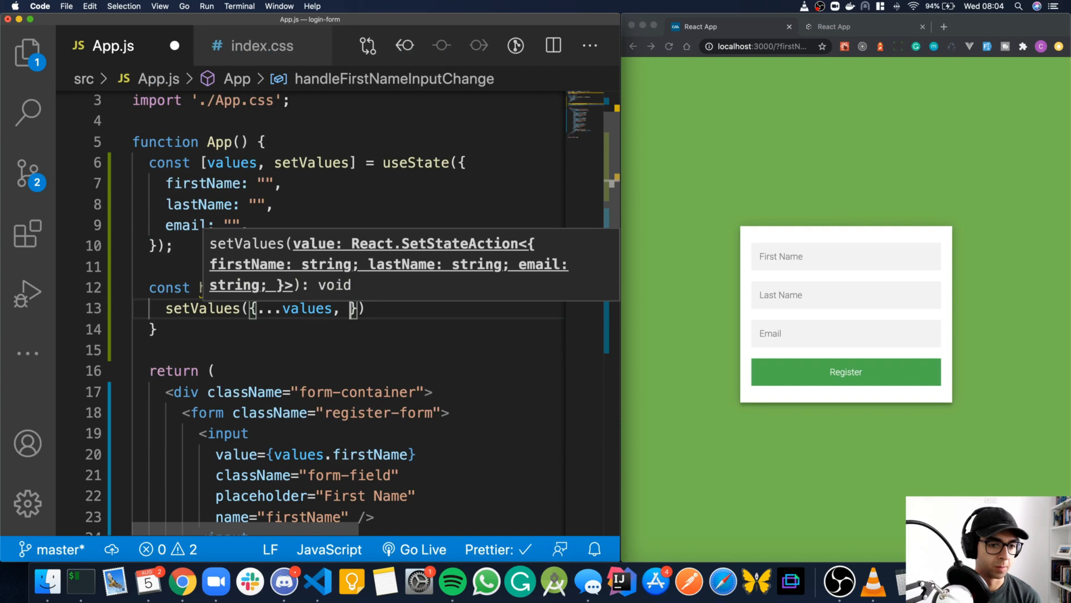
text(firstName: event.target.value)
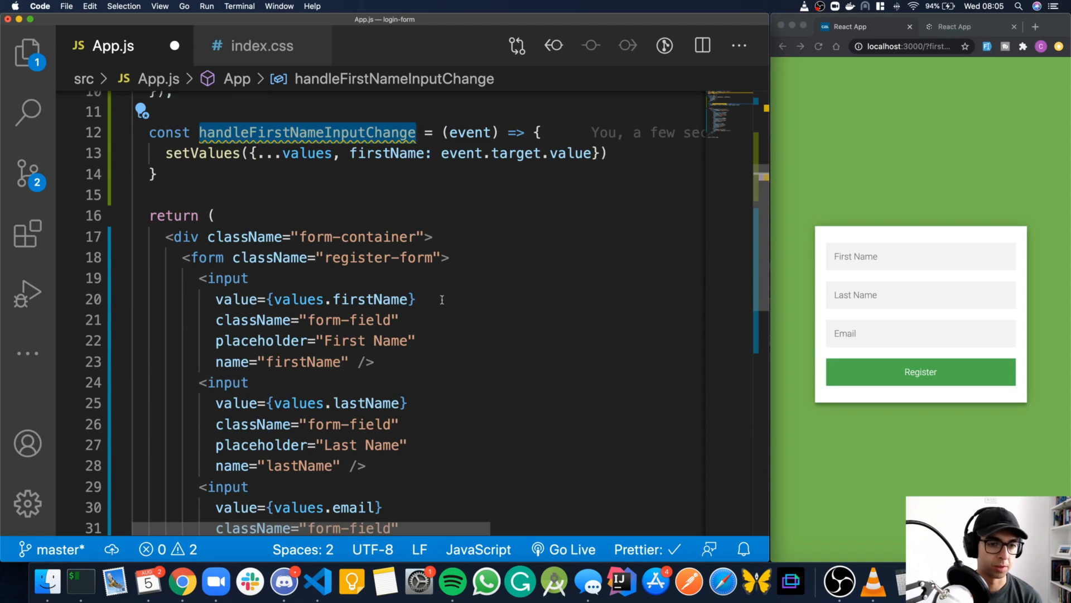
Add onChange={handleFirstNameInputChange} to the first name input and test typing 'asdasdas'.
key(Return)
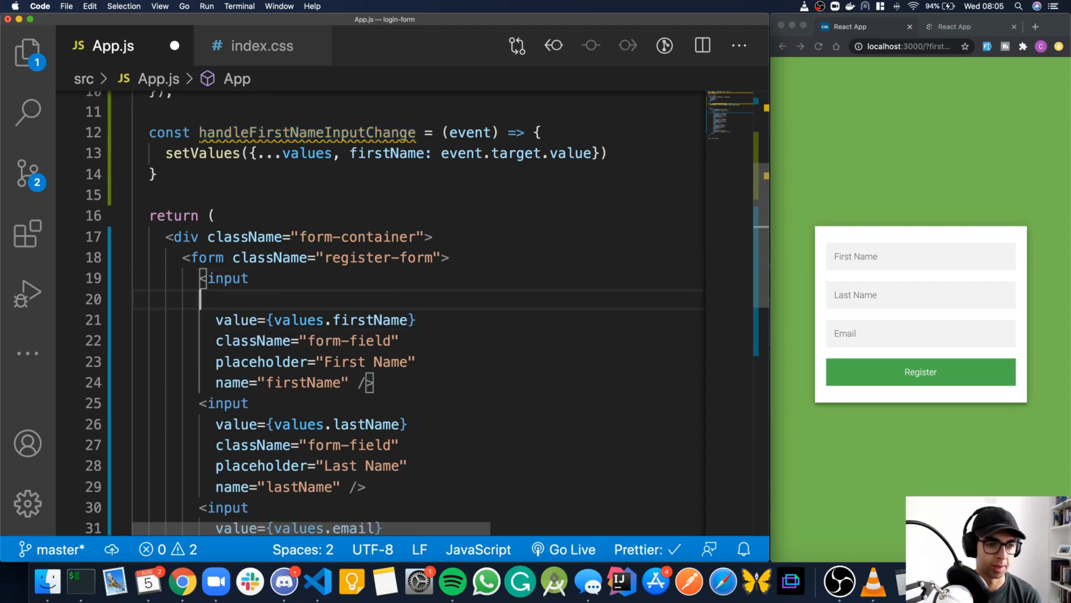
text(onChange={})
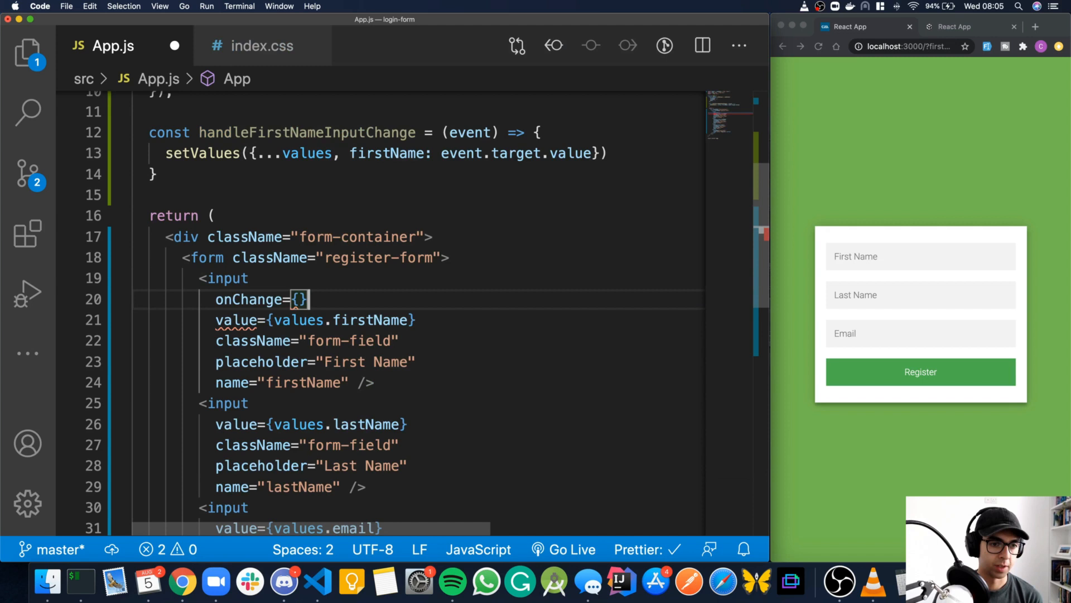
text(handleFirstNameInputChange)
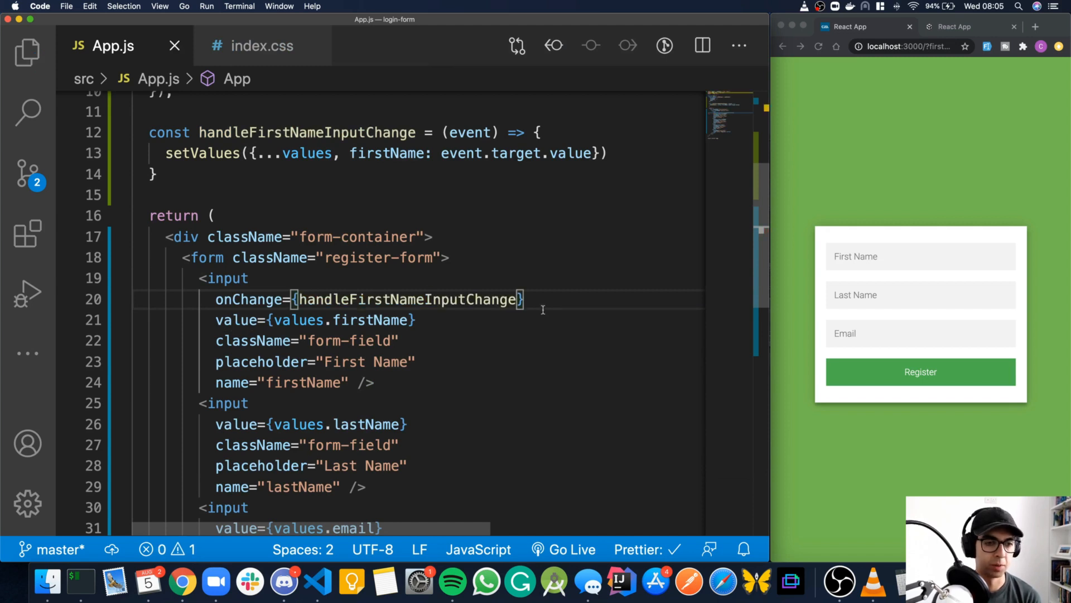
text(asdasdas)
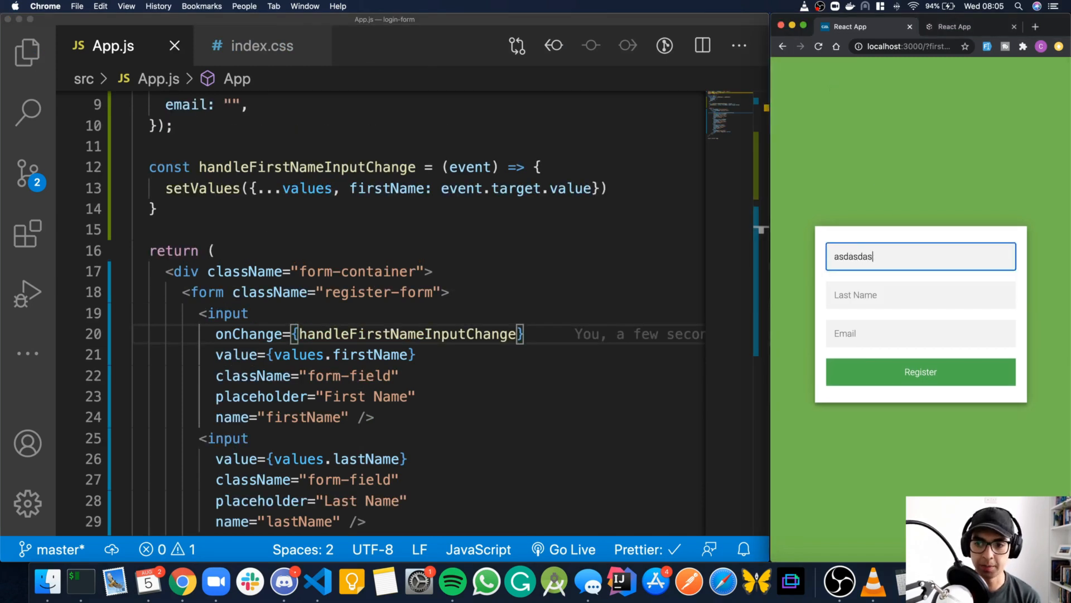
Type 'asdasd' into First Name, then select the handler's firstName key in App.js.
click(920, 333)
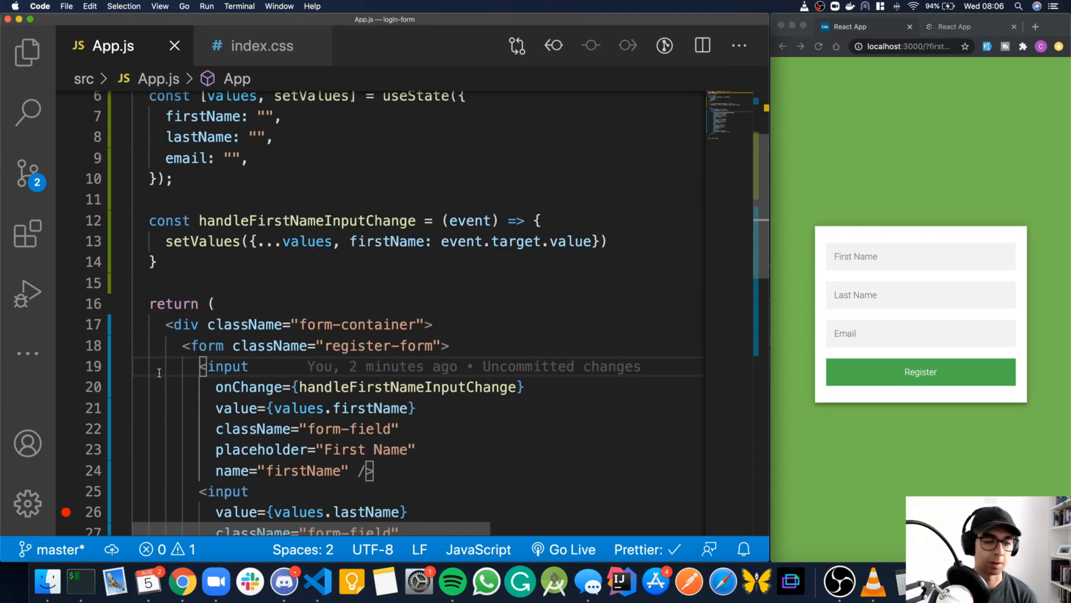
text(asdasd)
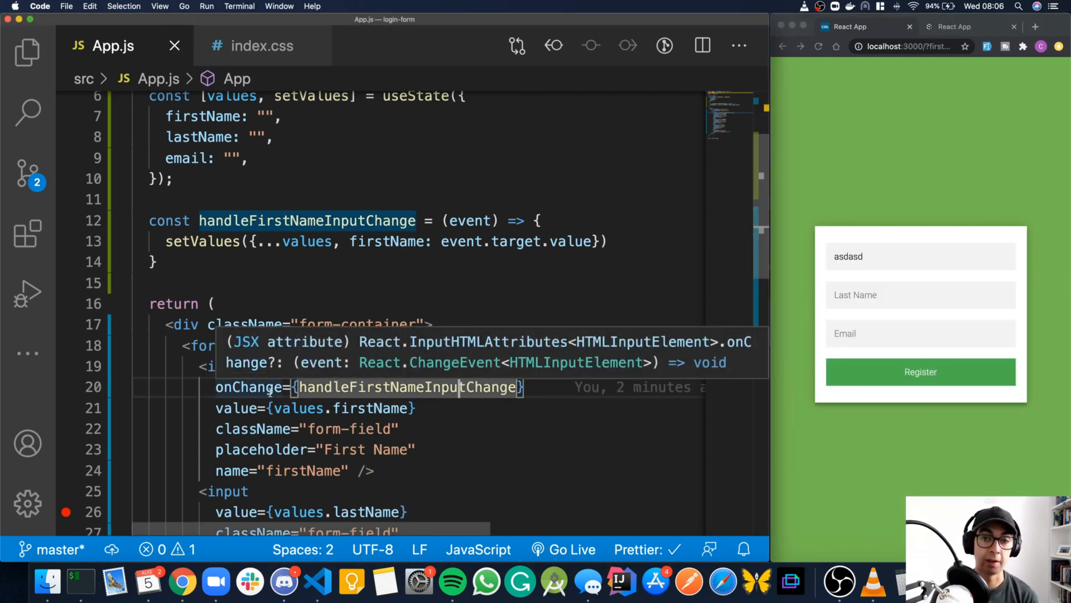
mouse_move(308, 221)
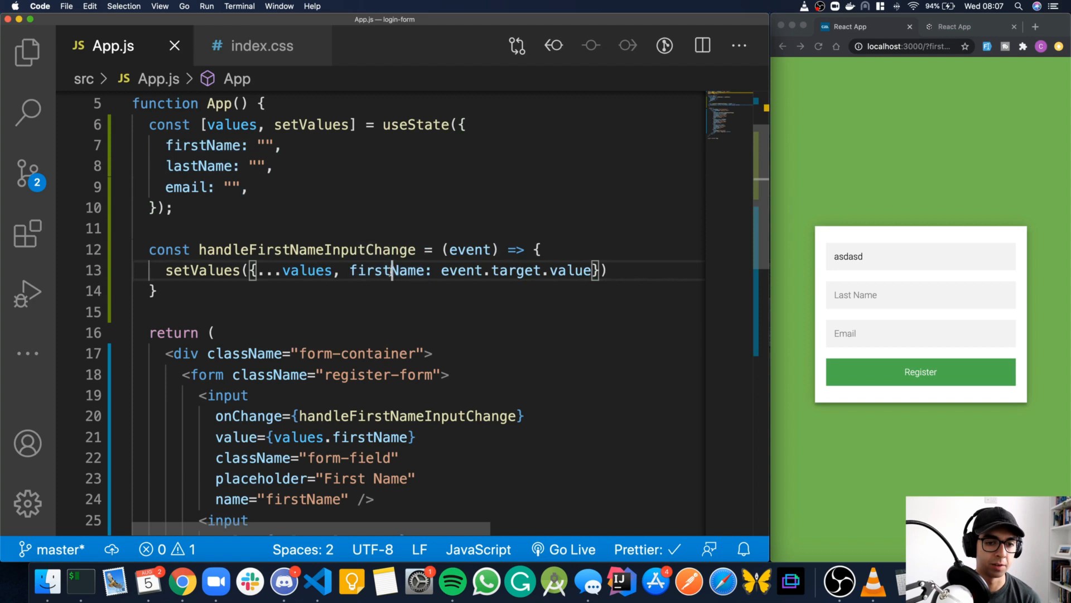
double_click(386, 270)
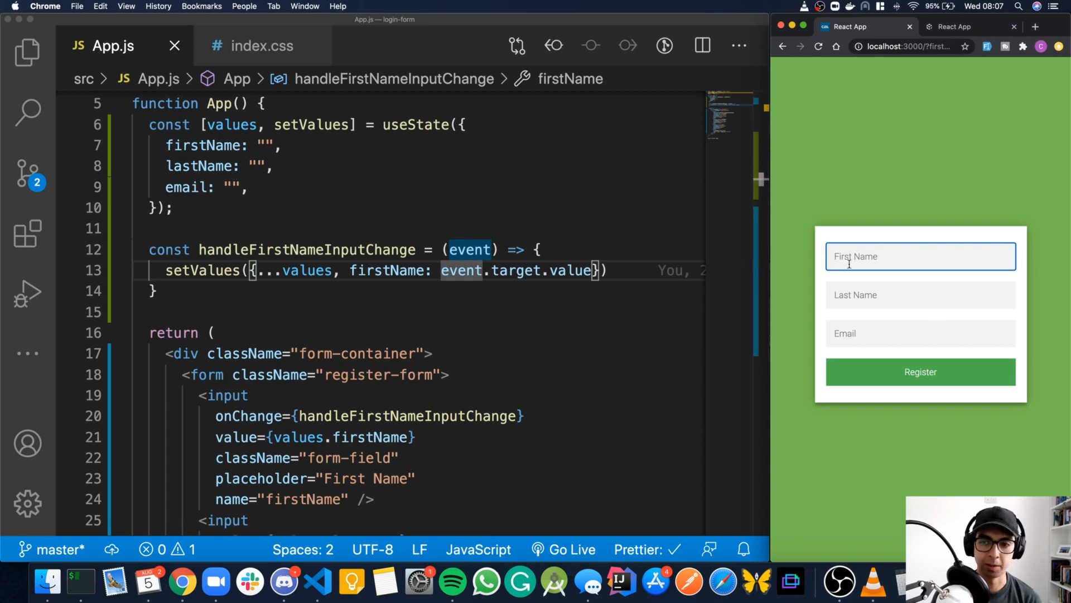
text(cgrsh)
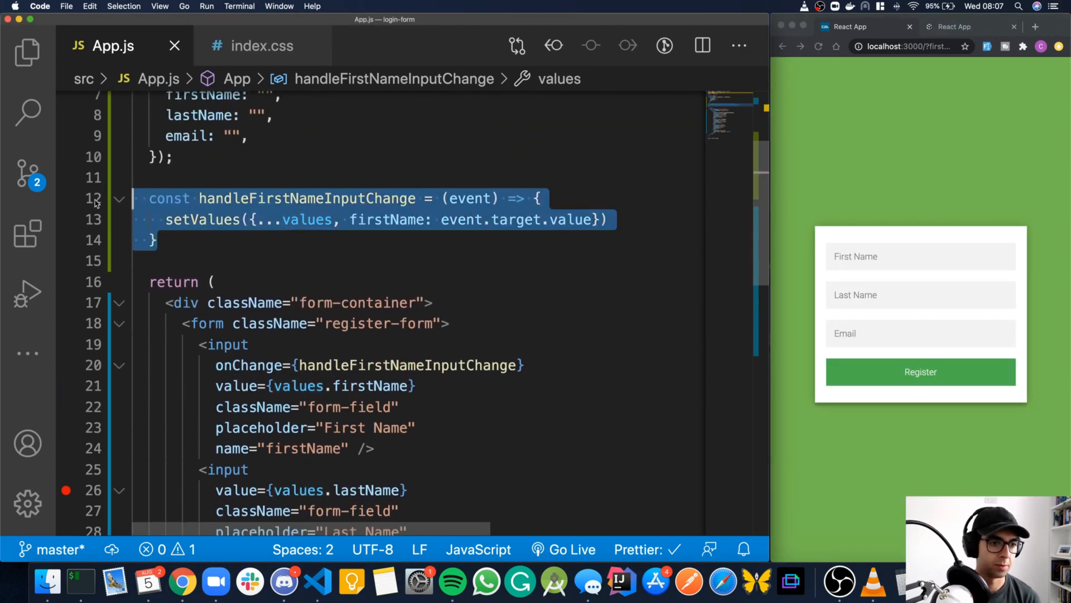
Rename the copied handlers to handleLastNameInputChange setting lastName, selecting the email copy's key.
text(handleLastNameInputChange = (event) => {)
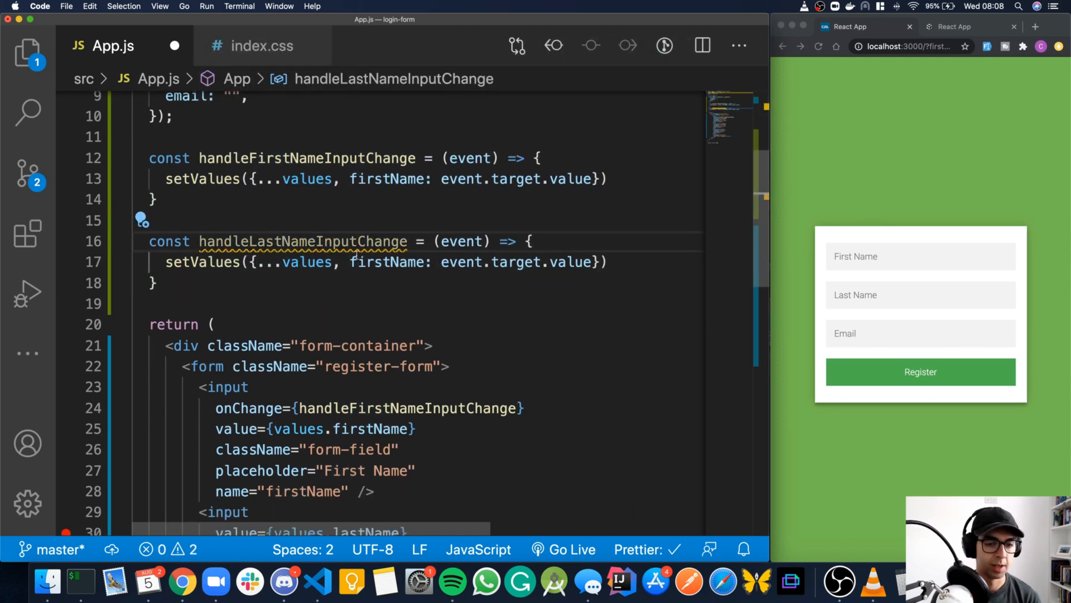
text(lastName)
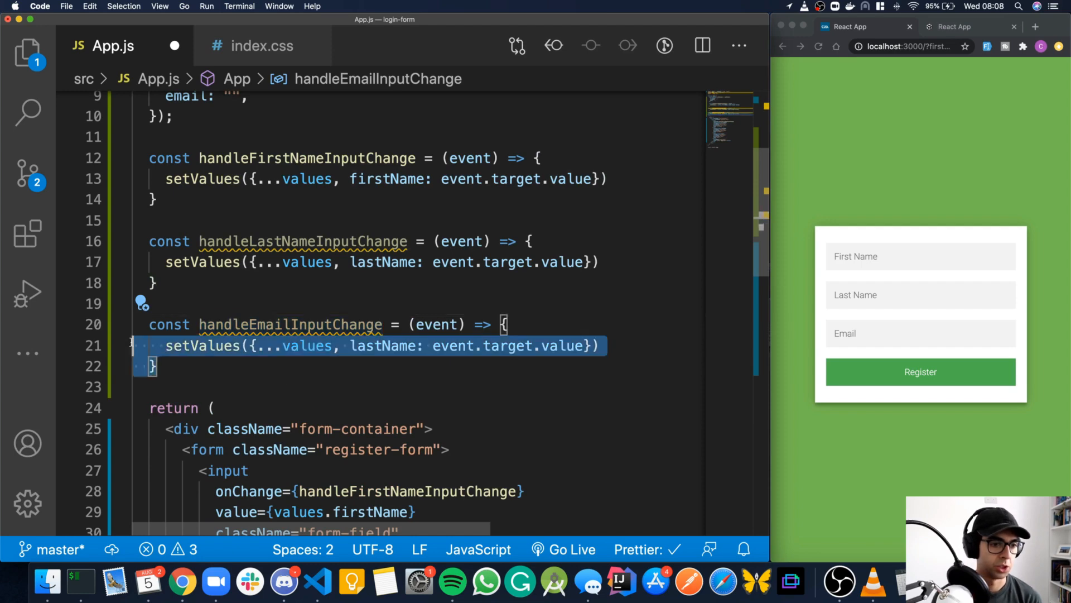
double_click(383, 346)
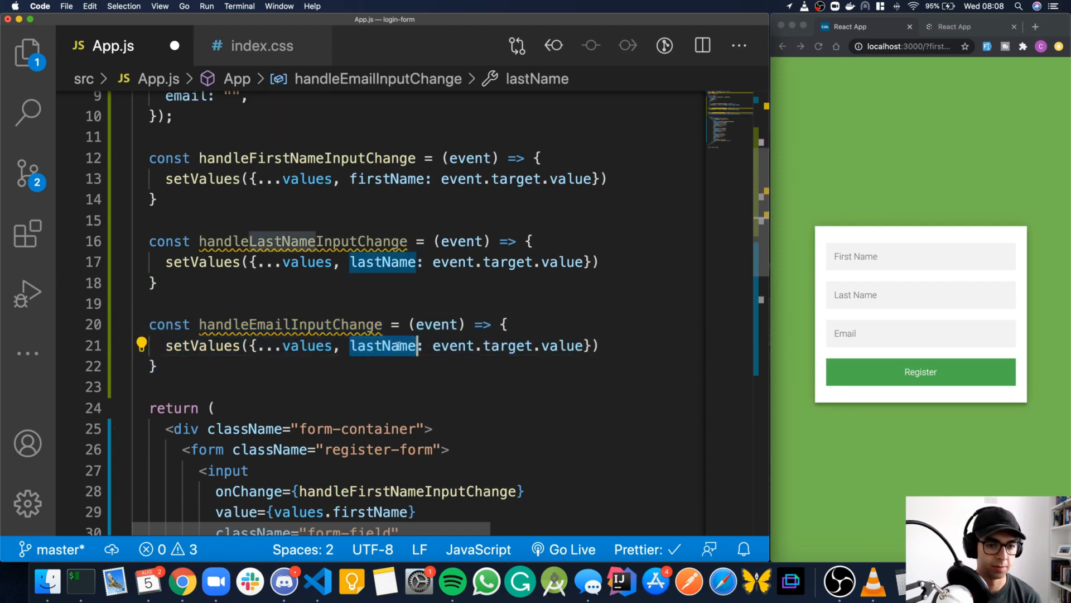
scroll(down, 3)
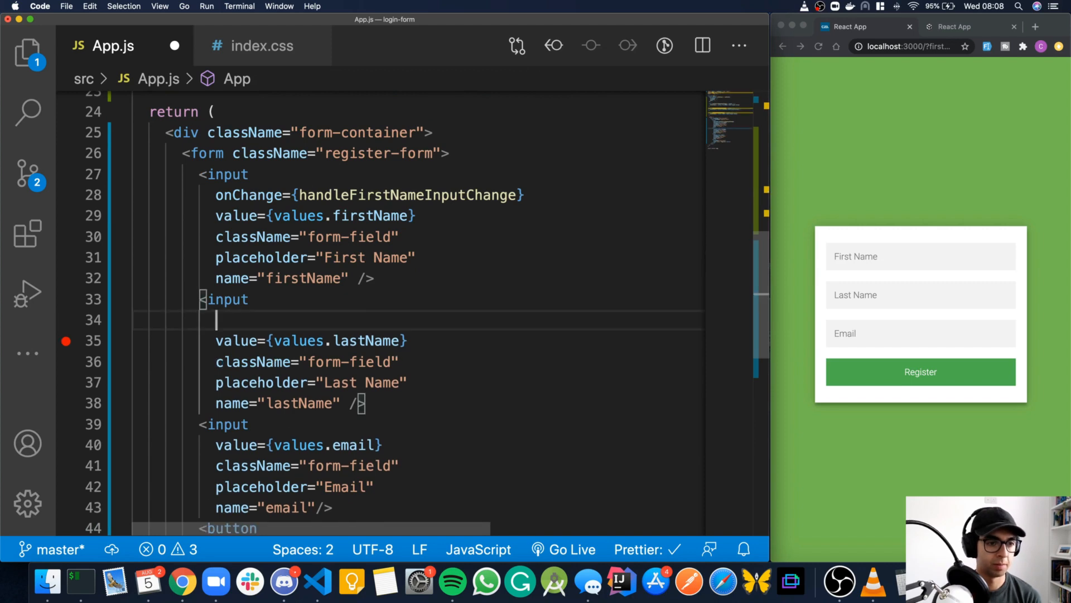
Add onChange={handleLastNameInputChange} and onChange={handleEmailInputChange} to the last name and email inputs.
text(onChange={handleLastNameInputChange)
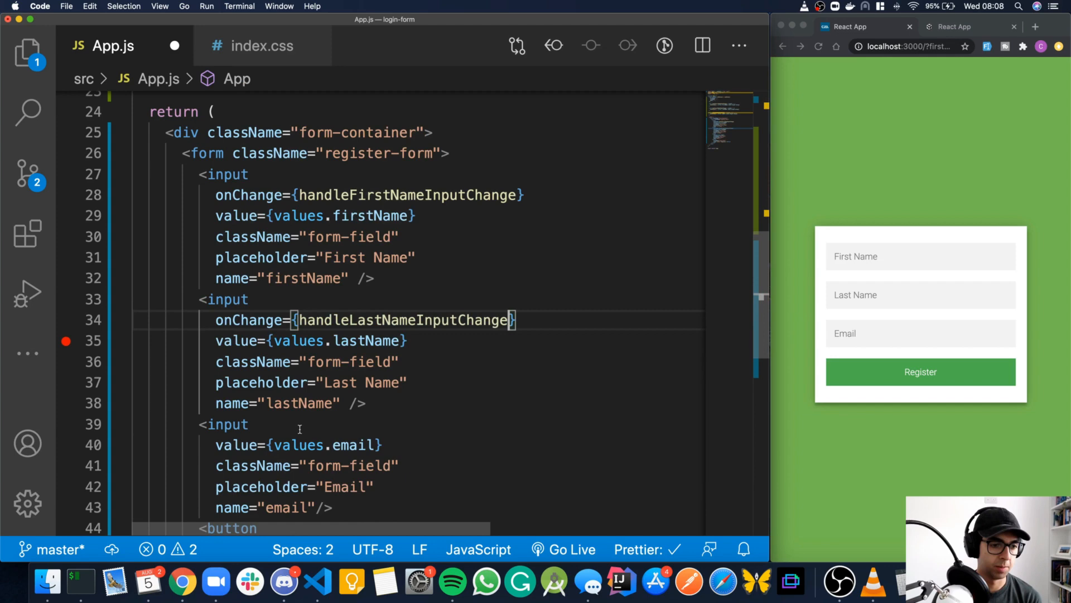
text(onChange={handleEmailInputChange})
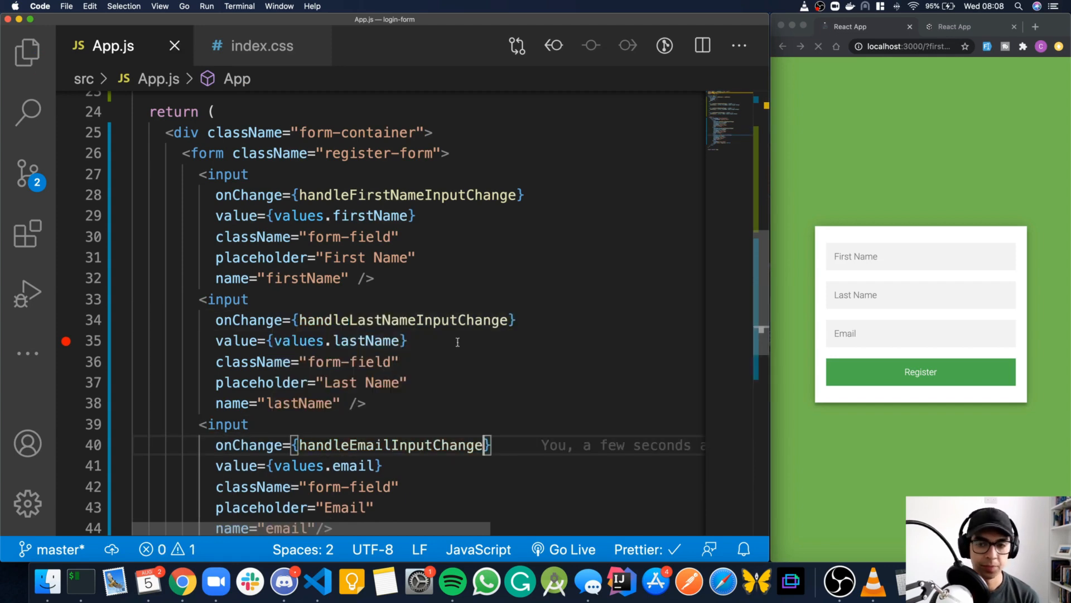
scroll(up, 3)
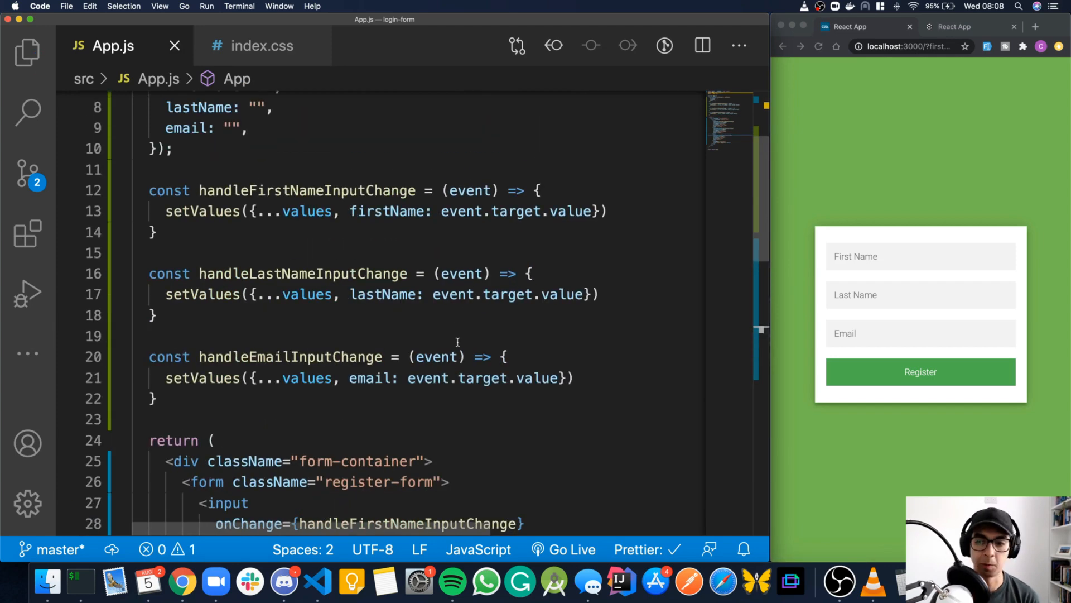
scroll(up, 3)
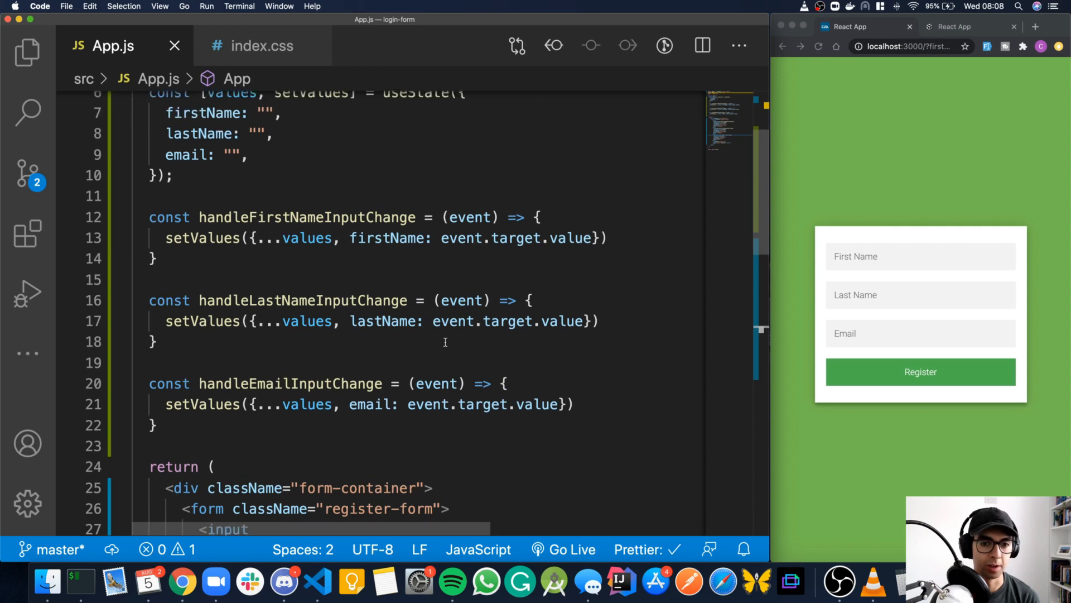
Enter a first name and suggested email locally, then submit the finished demo form.
click(920, 256)
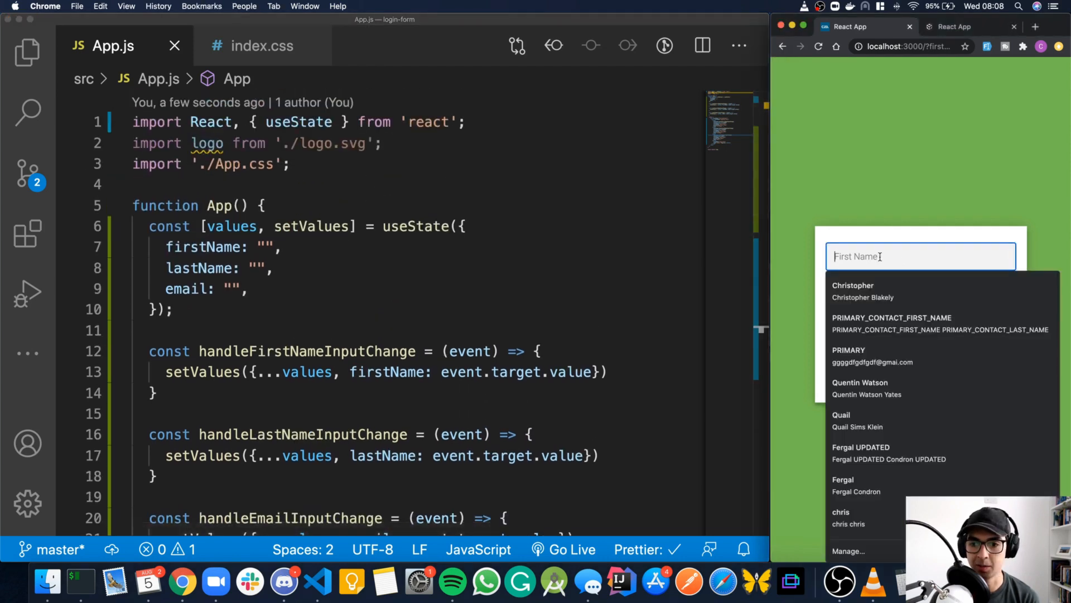
text(he)
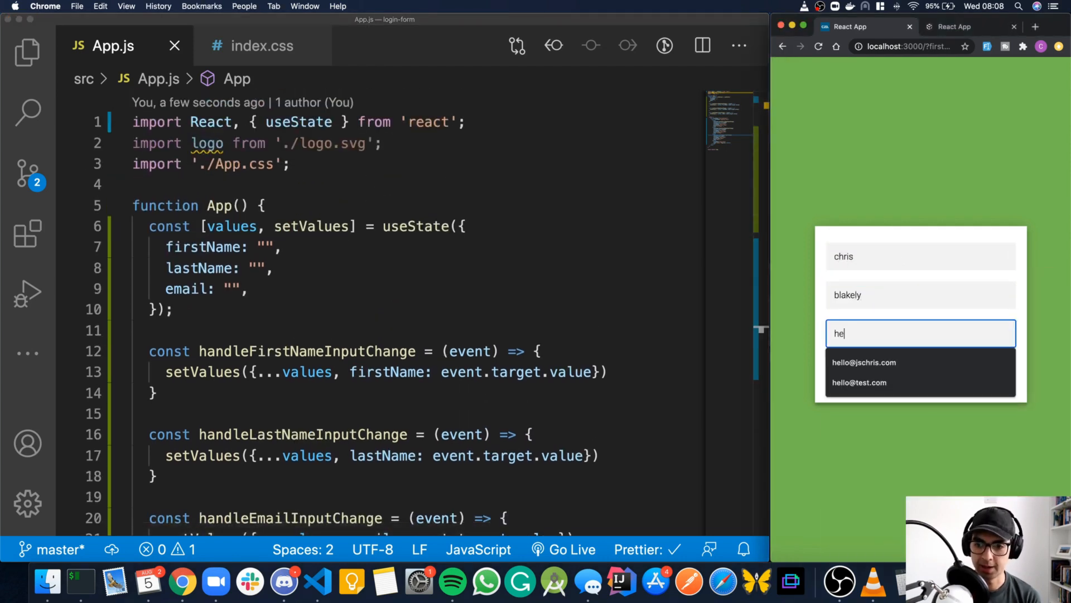
click(864, 362)
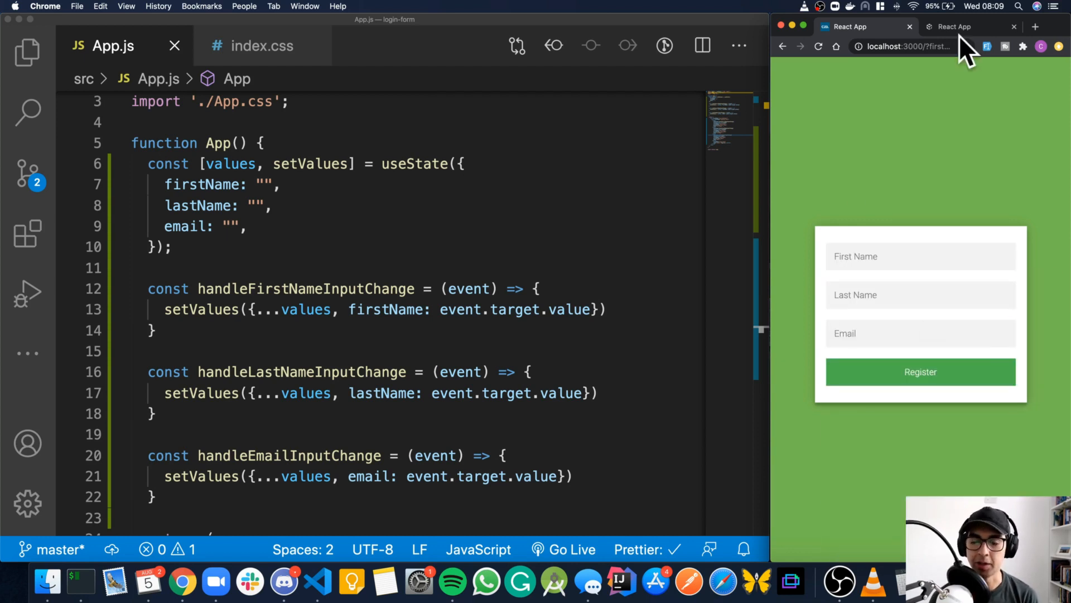
mouse_move(339, 155)
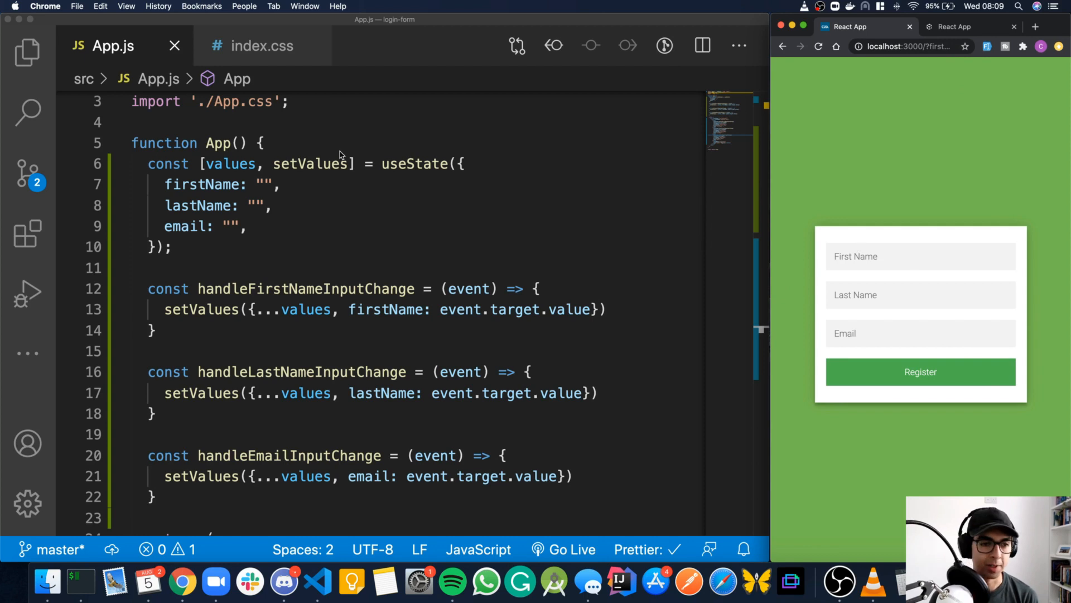
mouse_move(801, 247)
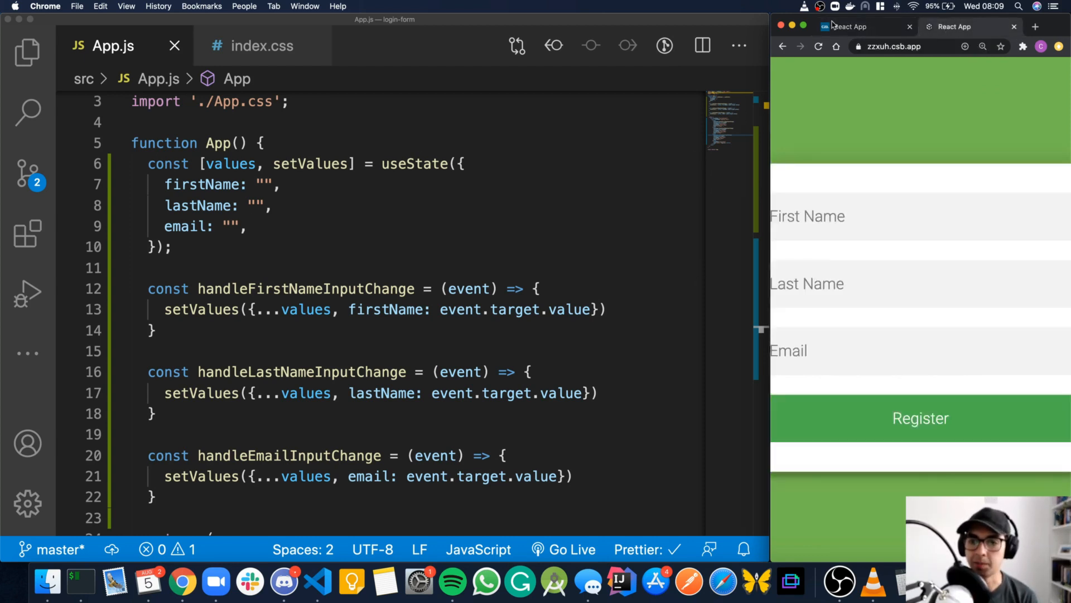
click(920, 417)
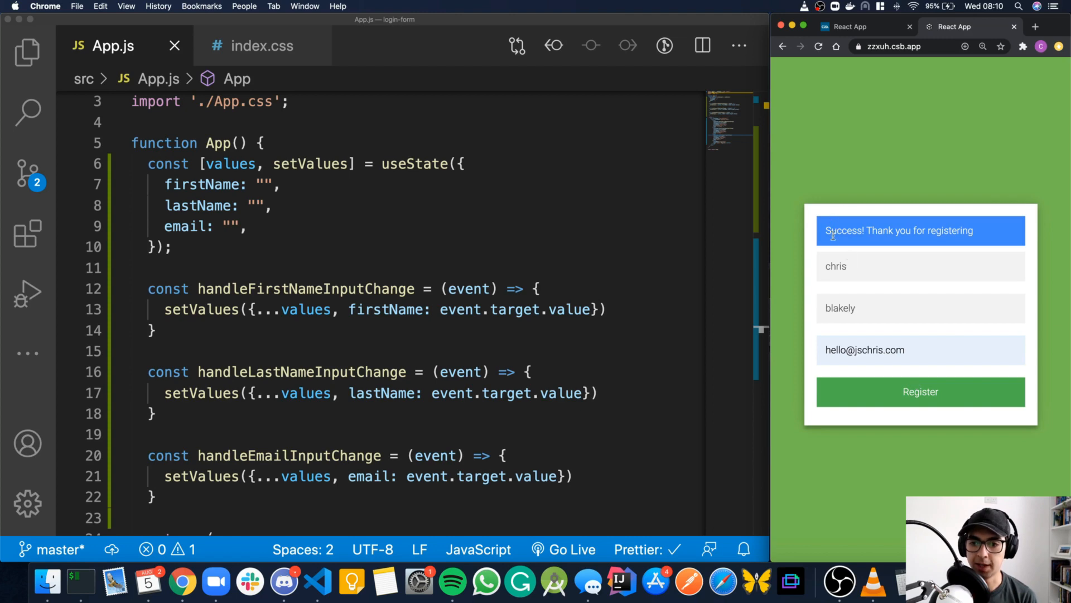
mouse_move(858, 315)
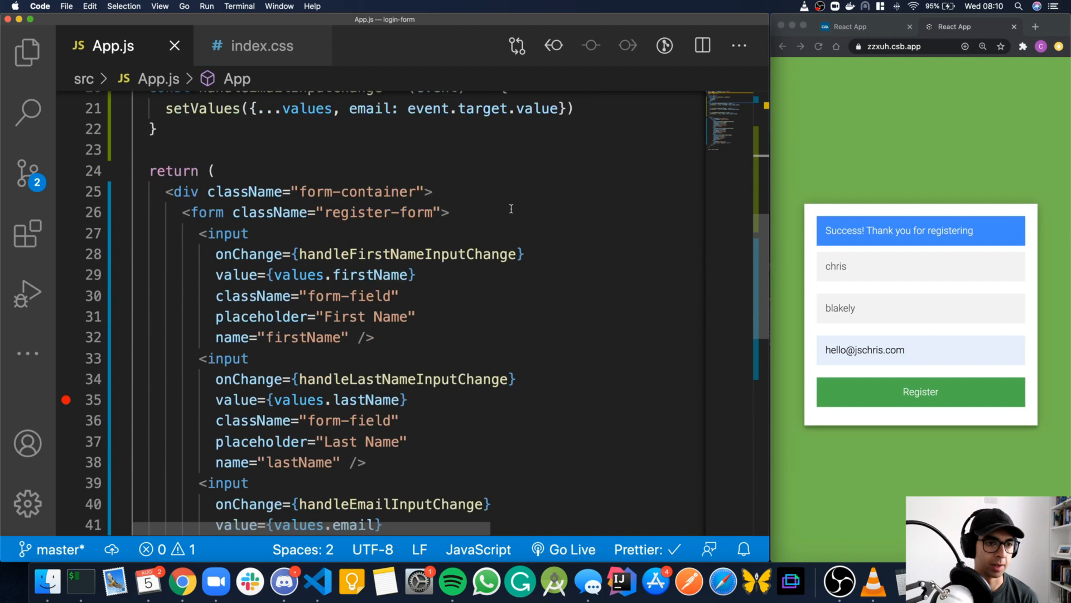
Insert a success-message div reading 'Success! Thank you for registering' above the first input.
scroll(up, 3)
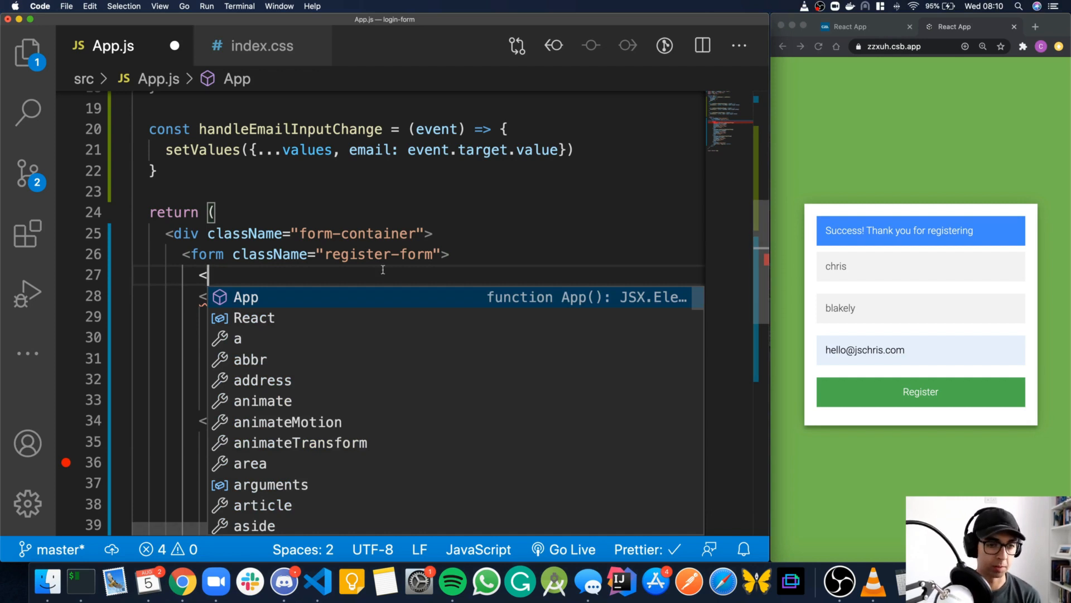
text(div class)
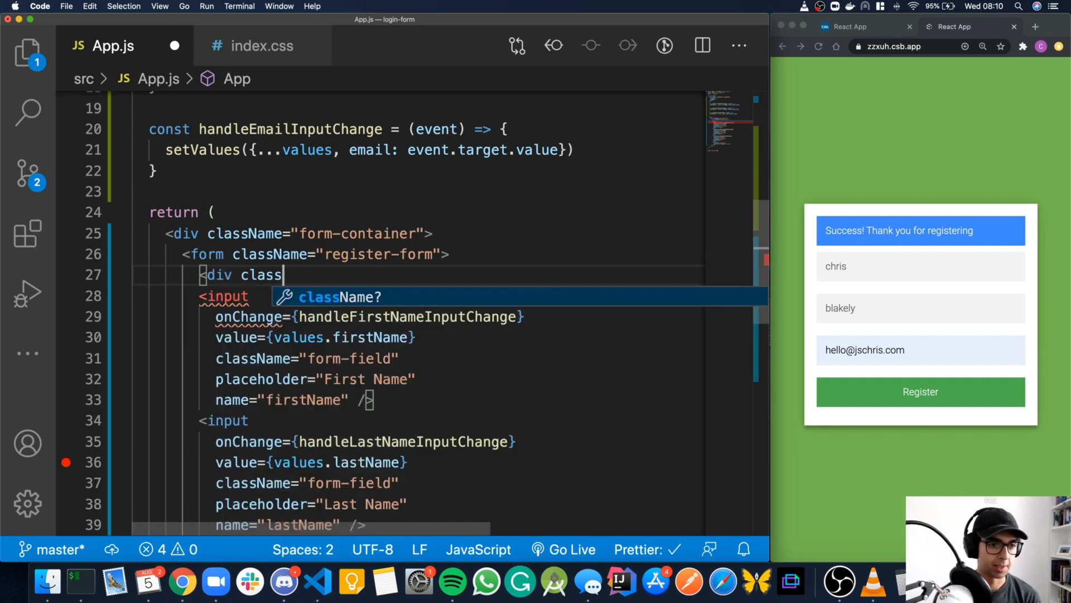
text(Name="success-message">Success! Thank you for regis)
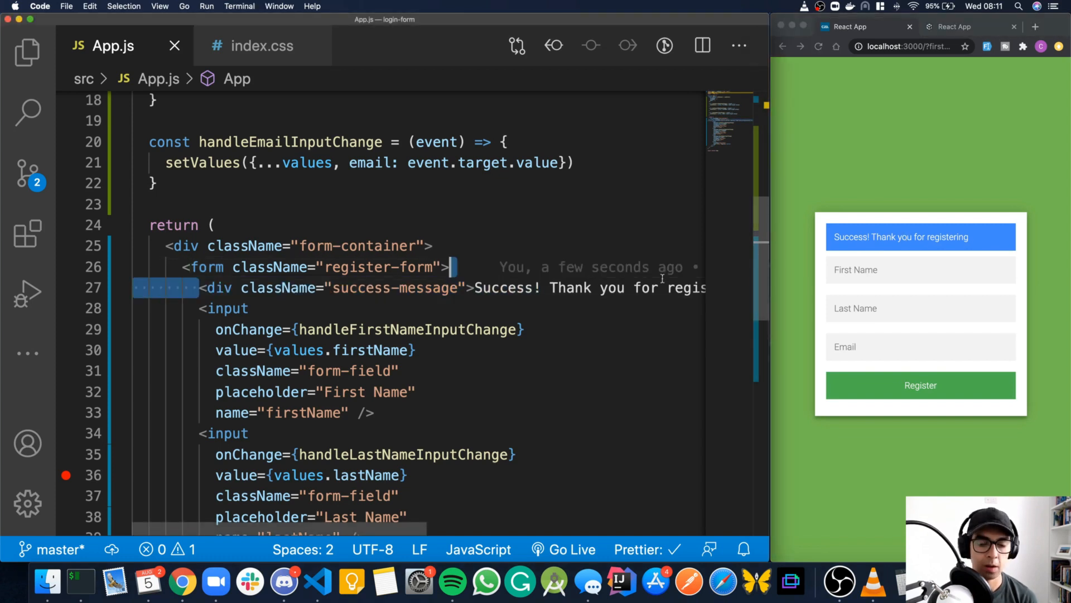
click(393, 288)
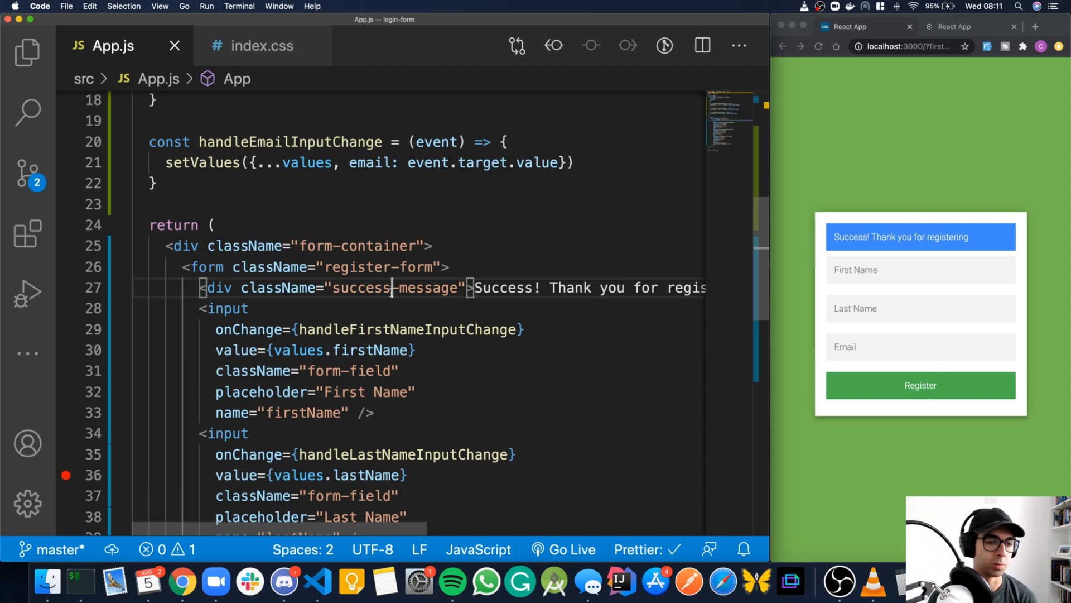
scroll(up, 3)
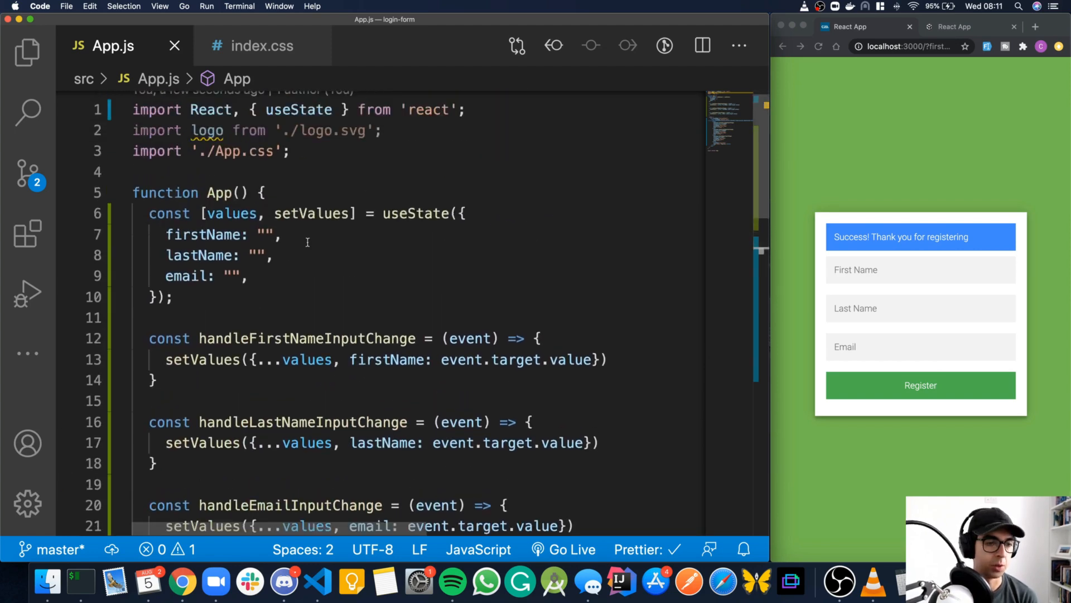
Type const [submitted, setSubmitted] = useState(false) below the values state.
text(c)
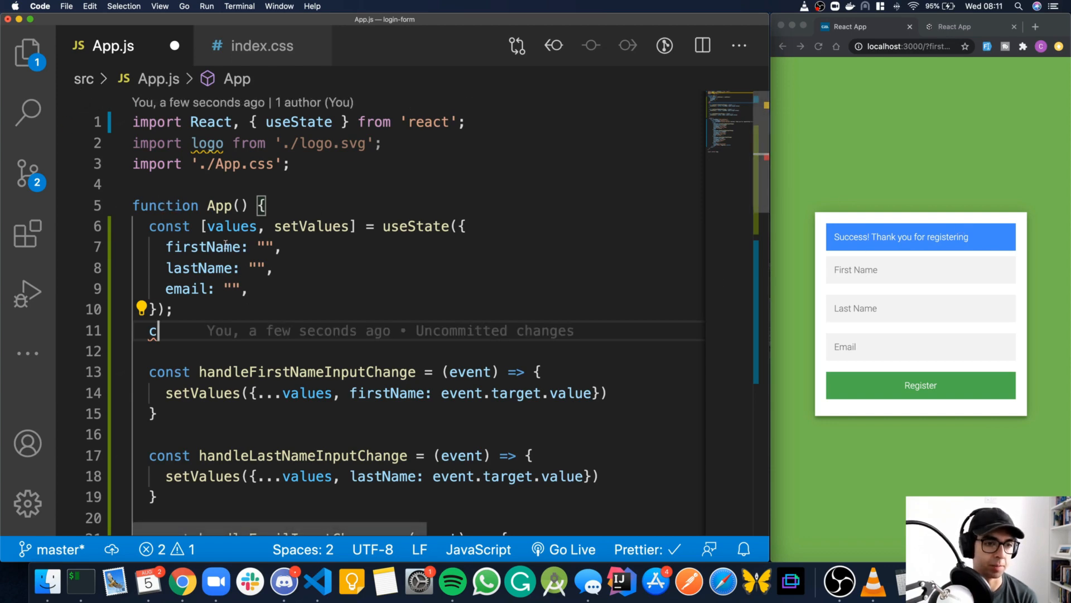
text(onst [submitted,)
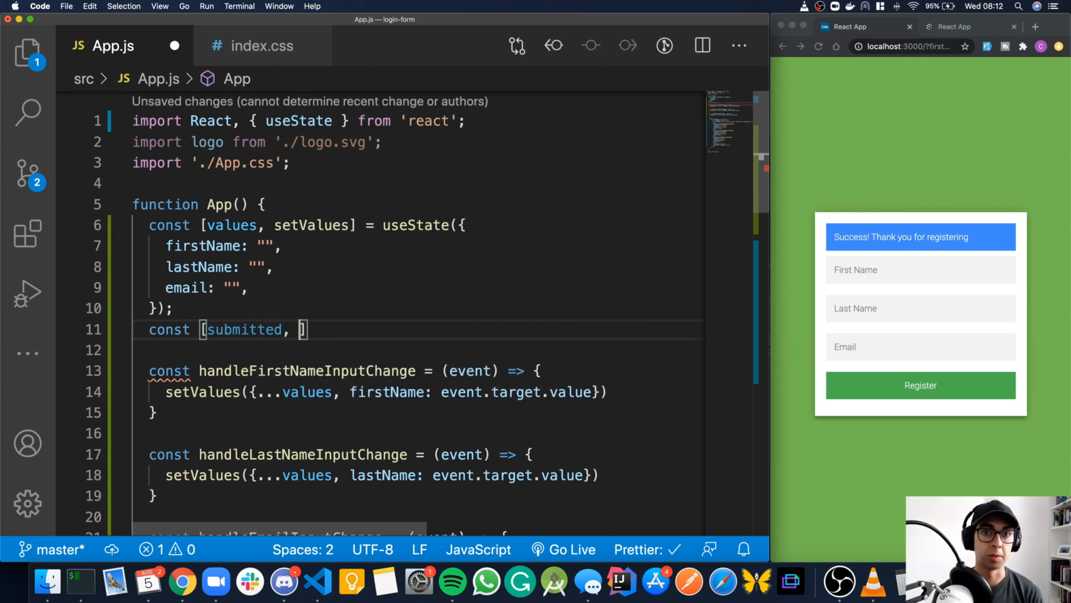
text(setSubmit)
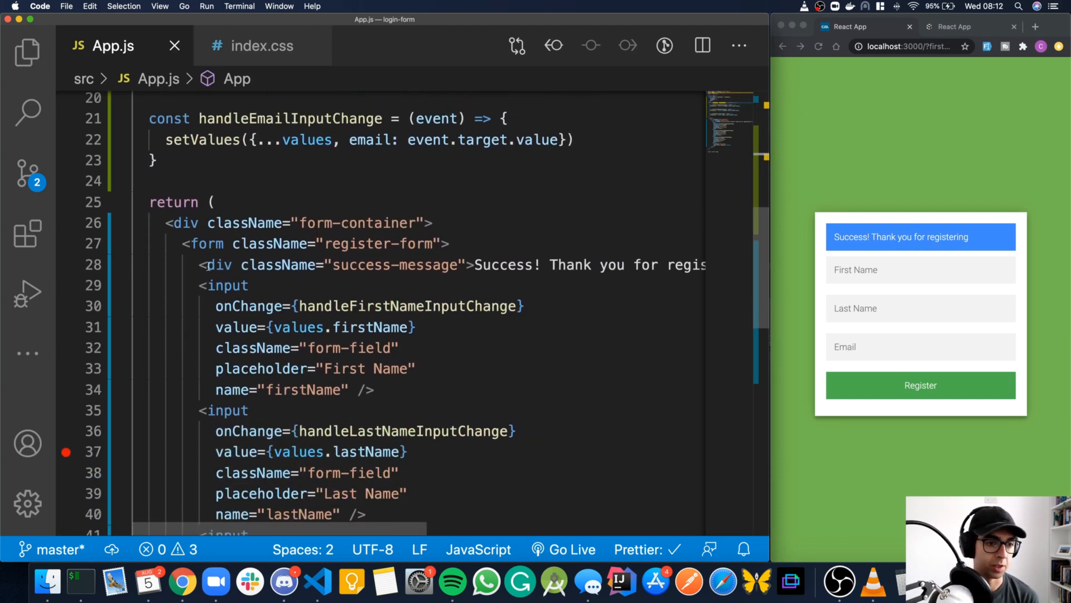
Wrap the success-message div on line 28 in {submitted ? ... : null}.
scroll(up, 3)
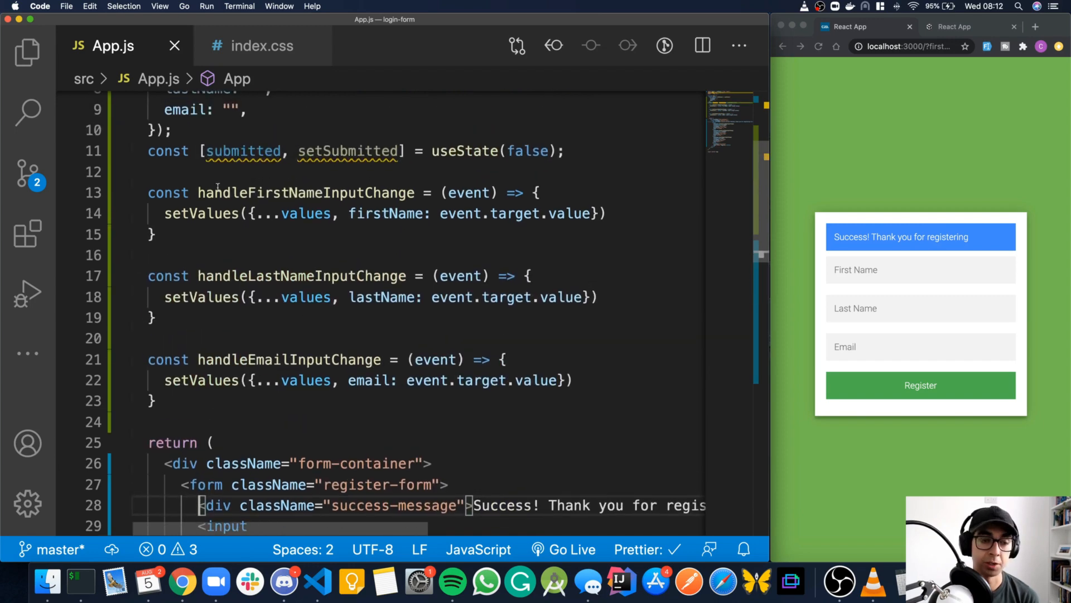
scroll(down, 3)
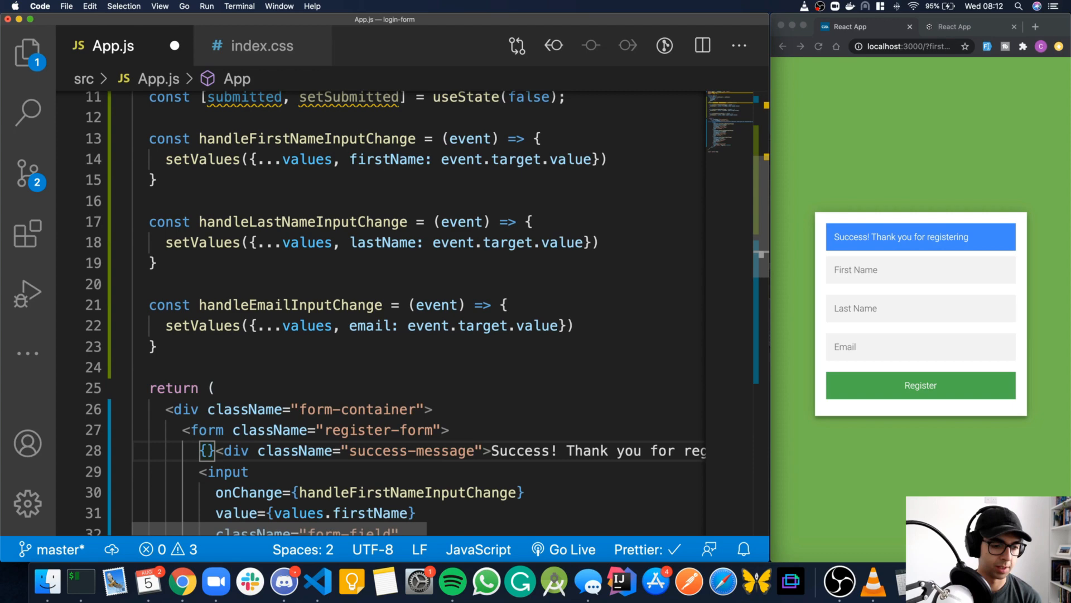
text(submitted ?)
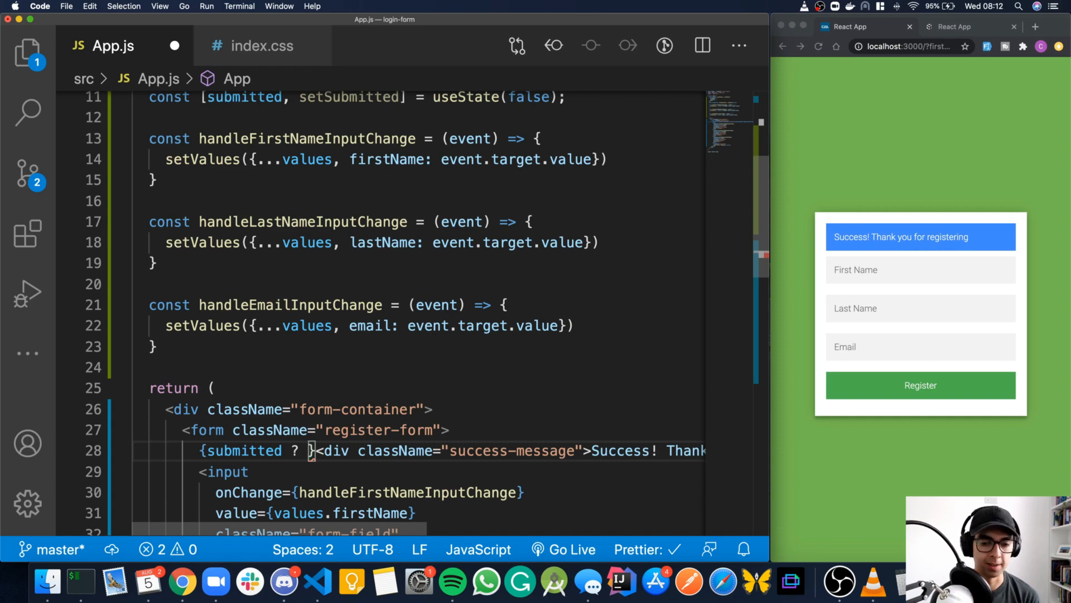
scroll(right, 3)
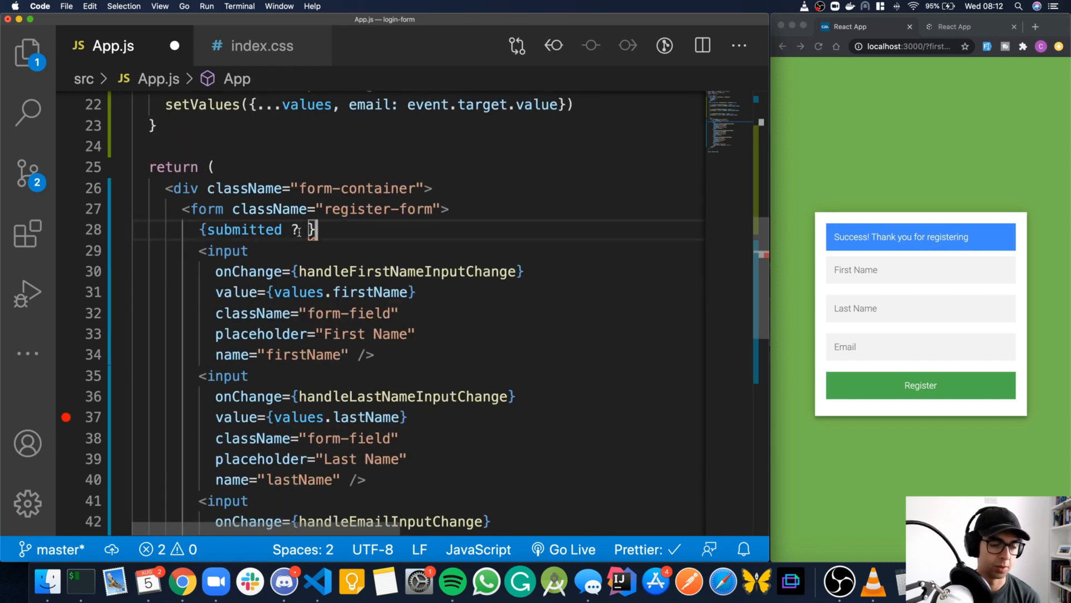
text(<div className="success-message">Success! Thank you)
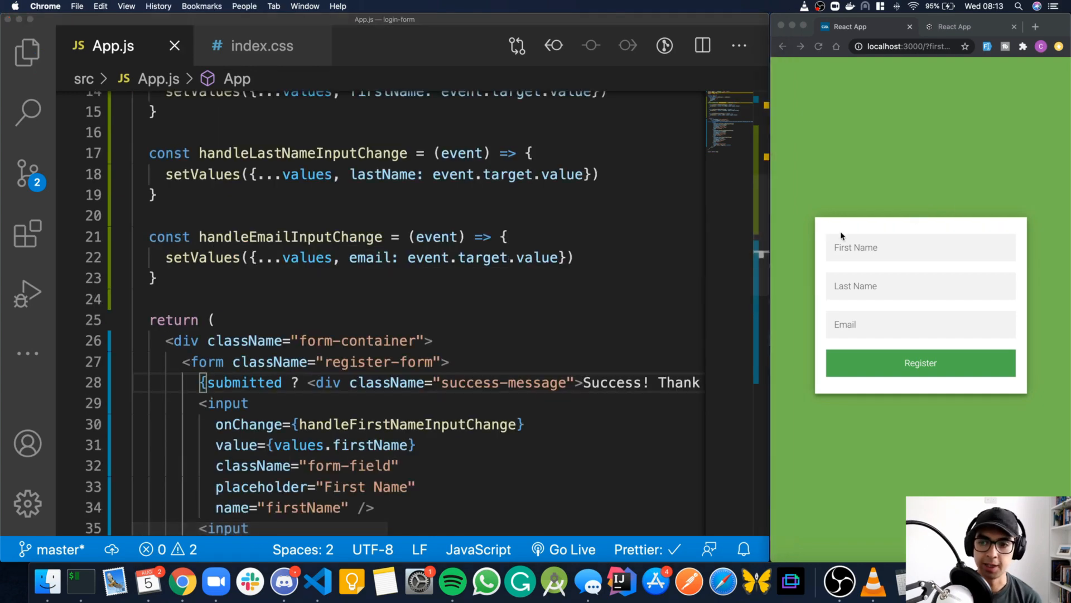
scroll(up, 3)
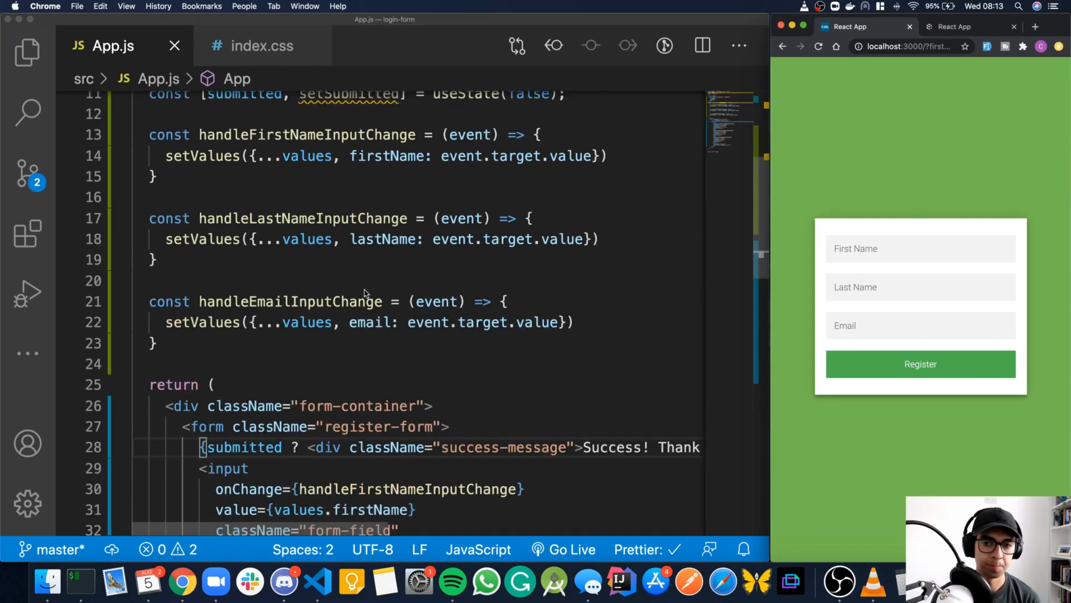
scroll(up, 3)
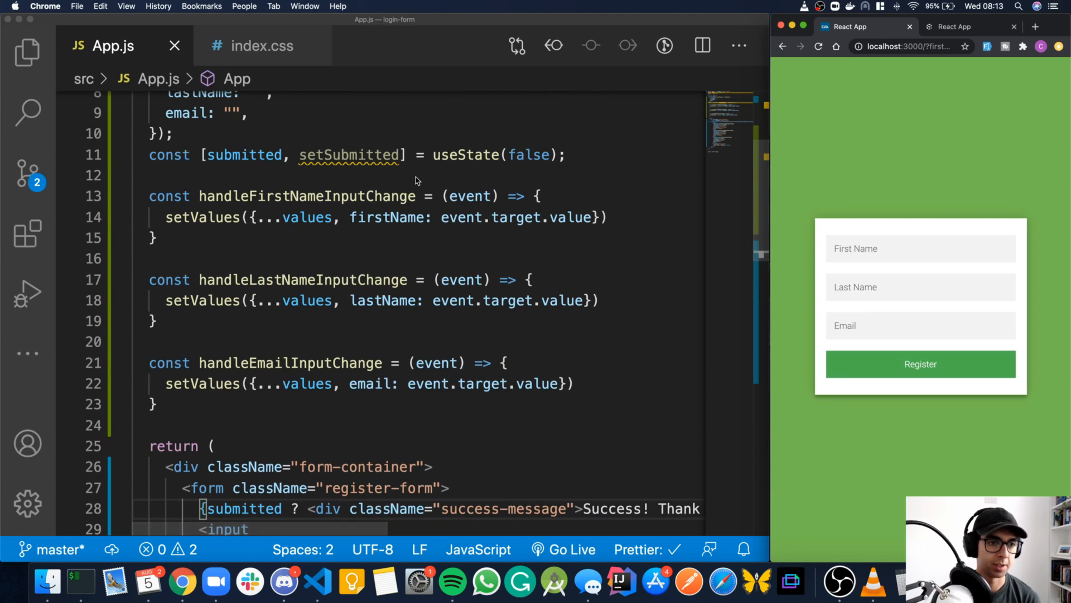
text(true)
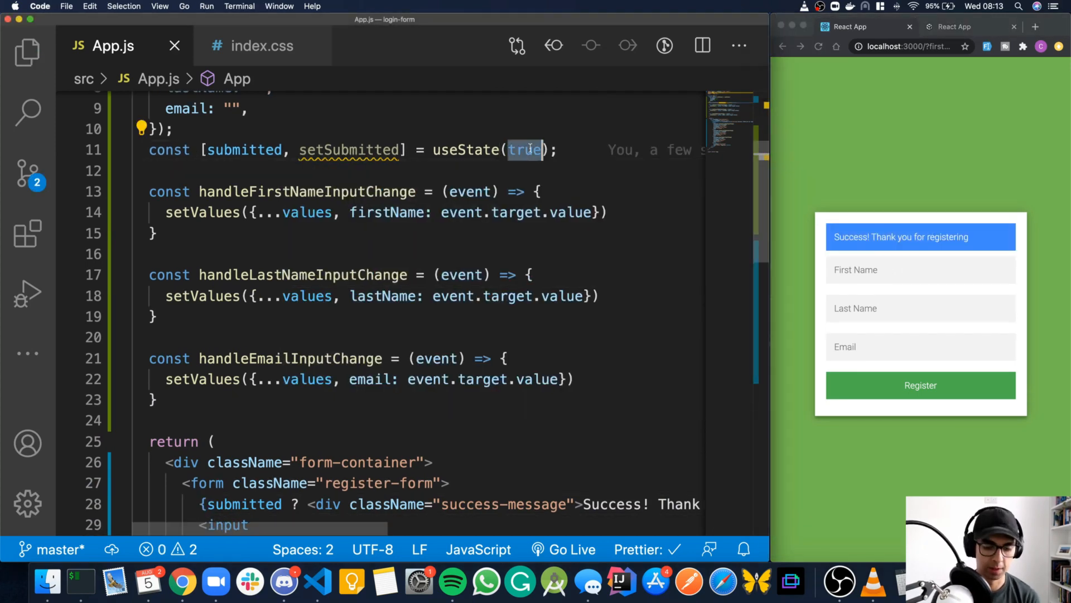
text(false)
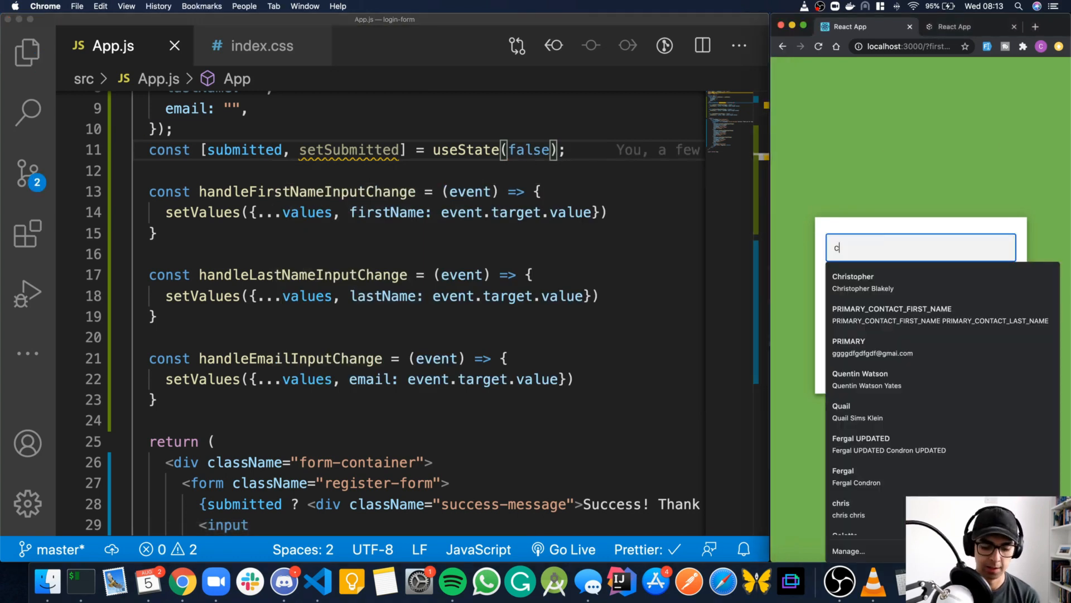
click(849, 509)
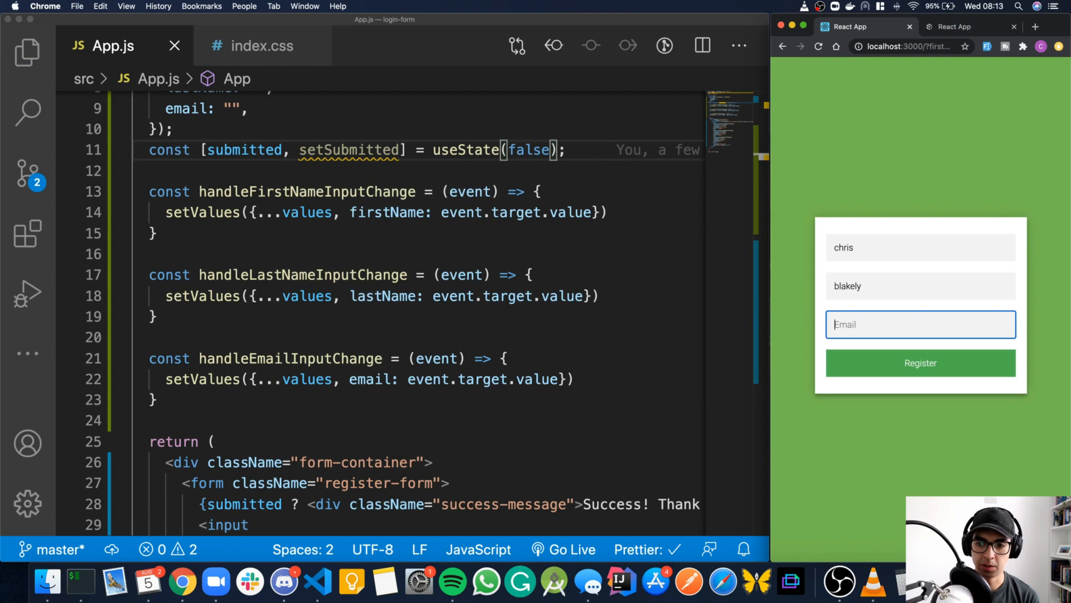
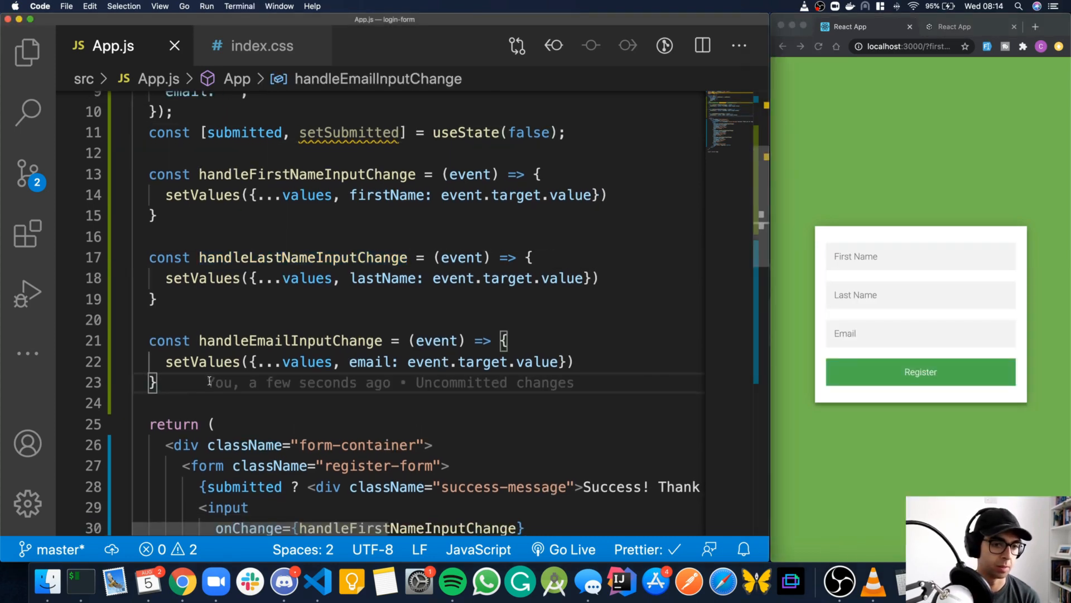
Write handleSubmit calling event.preventDefault() and setSubmitted(true) below the change handlers.
scroll(down, 3)
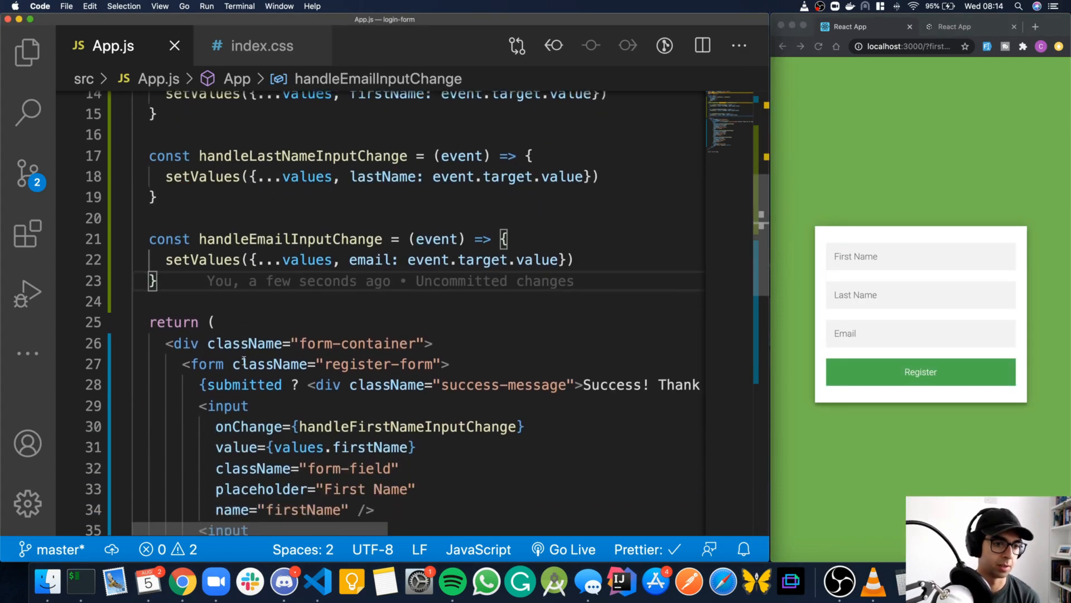
text(const)
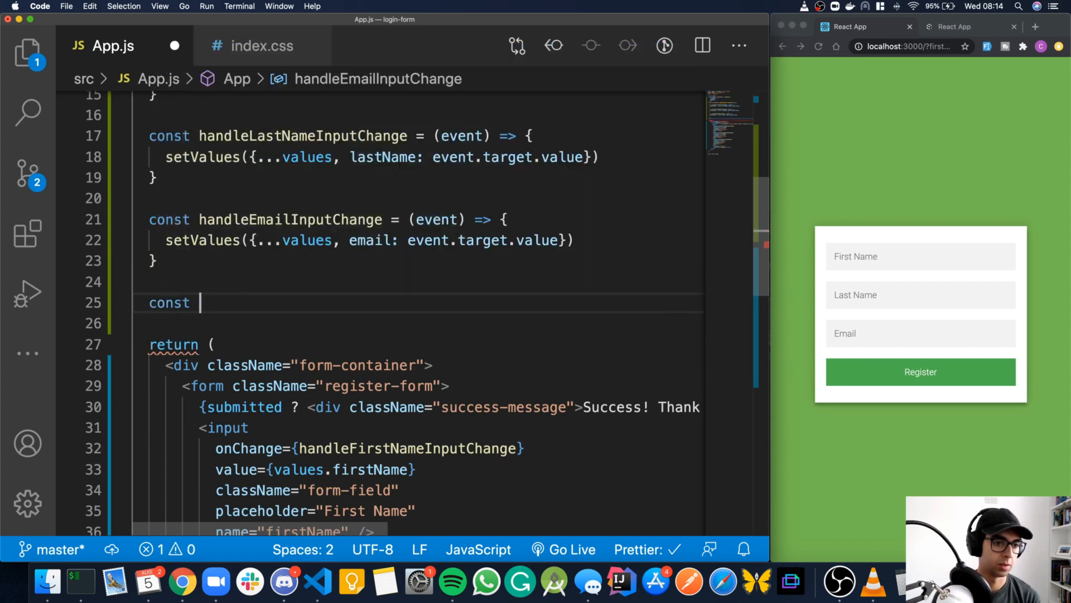
text(handleSubmit =)
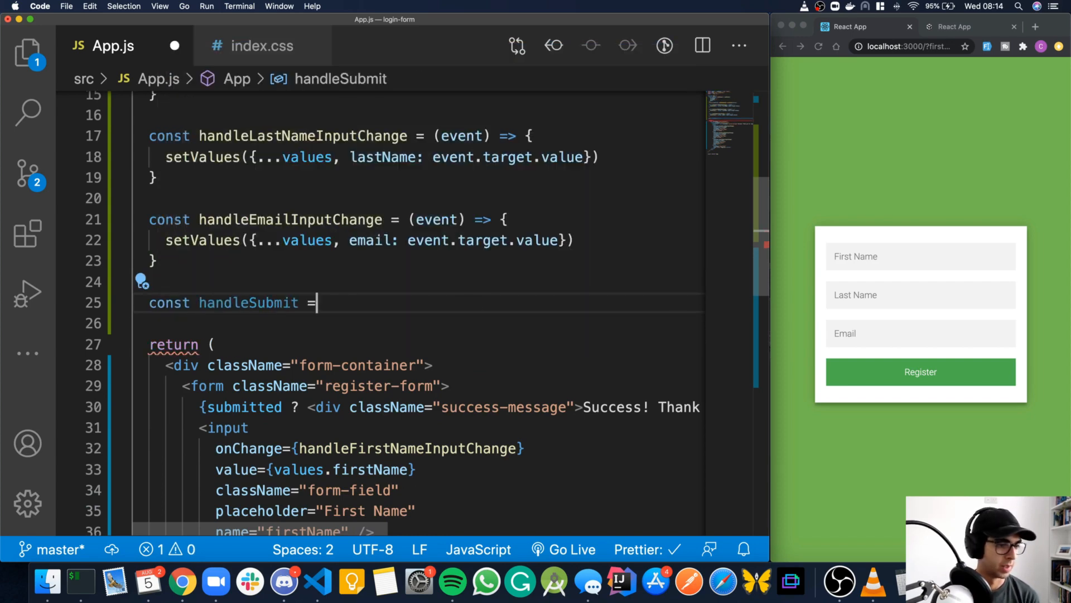
text((eveb)
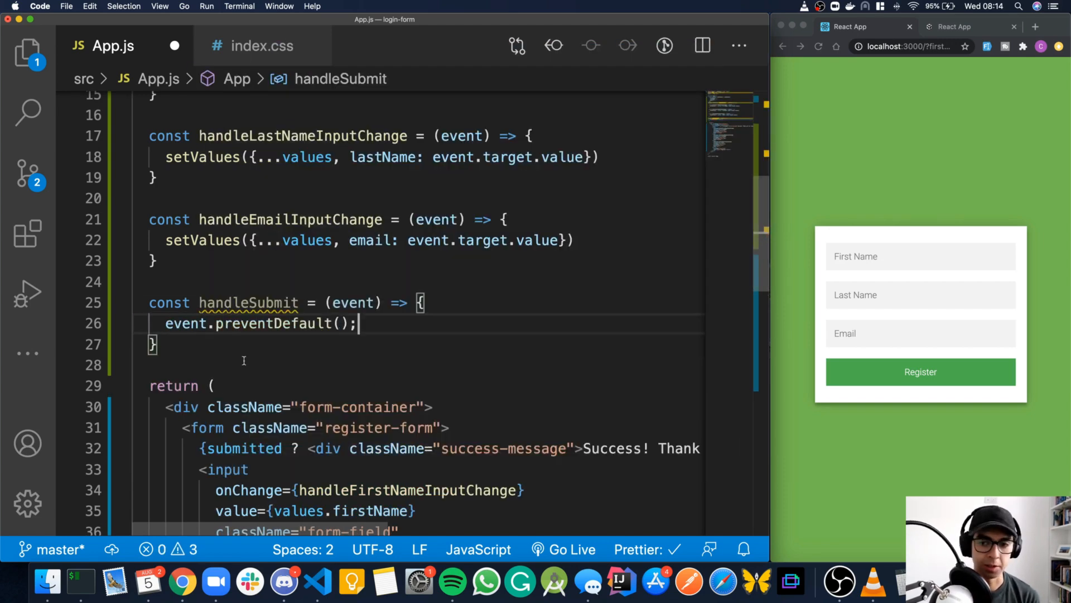
key(Enter)
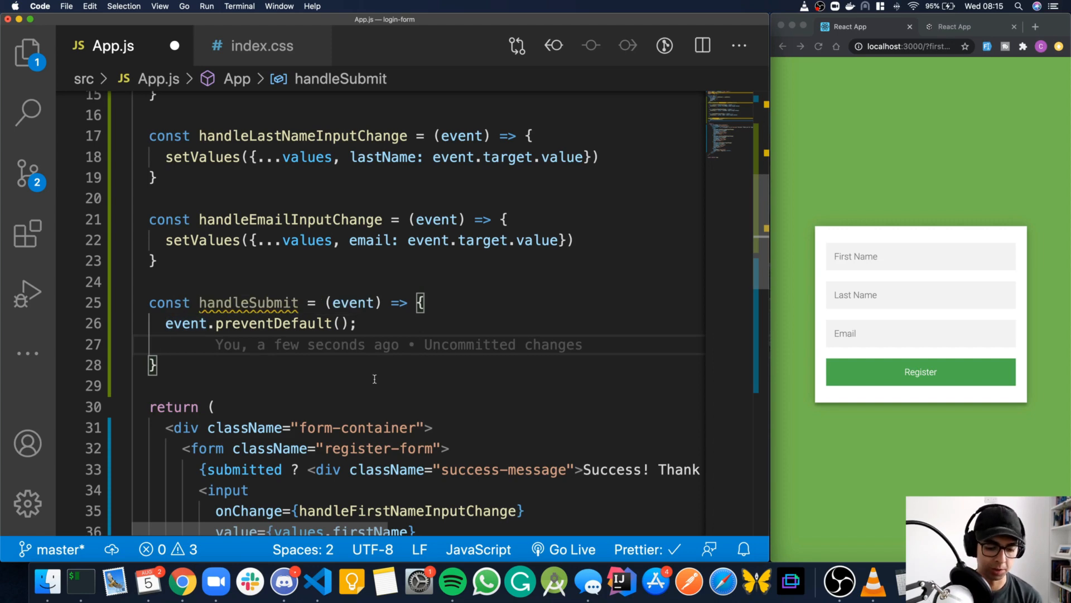
text(setSubmitted(true);)
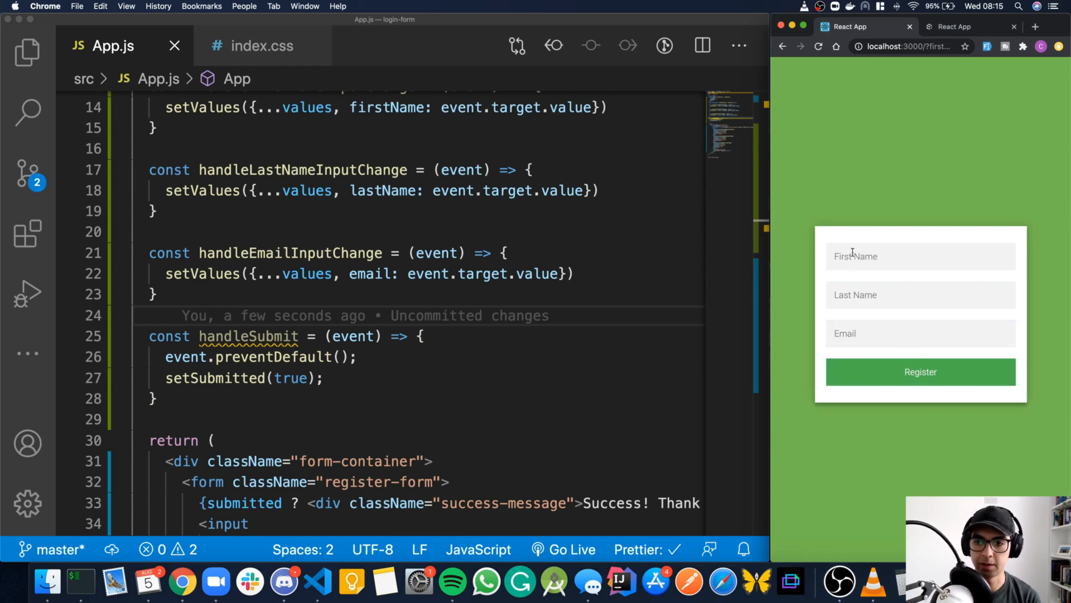
mouse_move(58, 213)
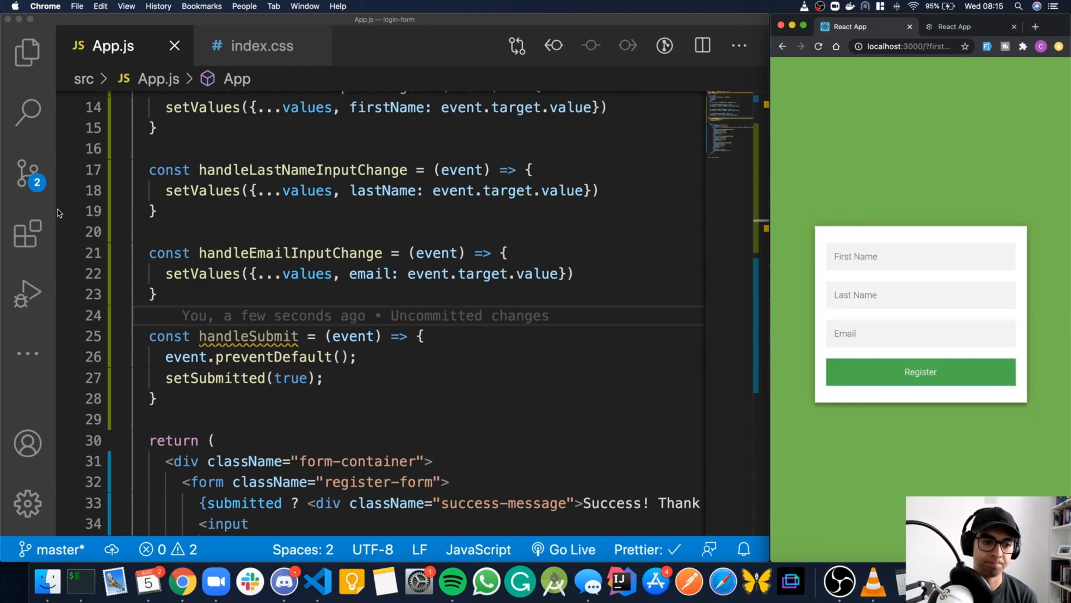
mouse_move(248, 262)
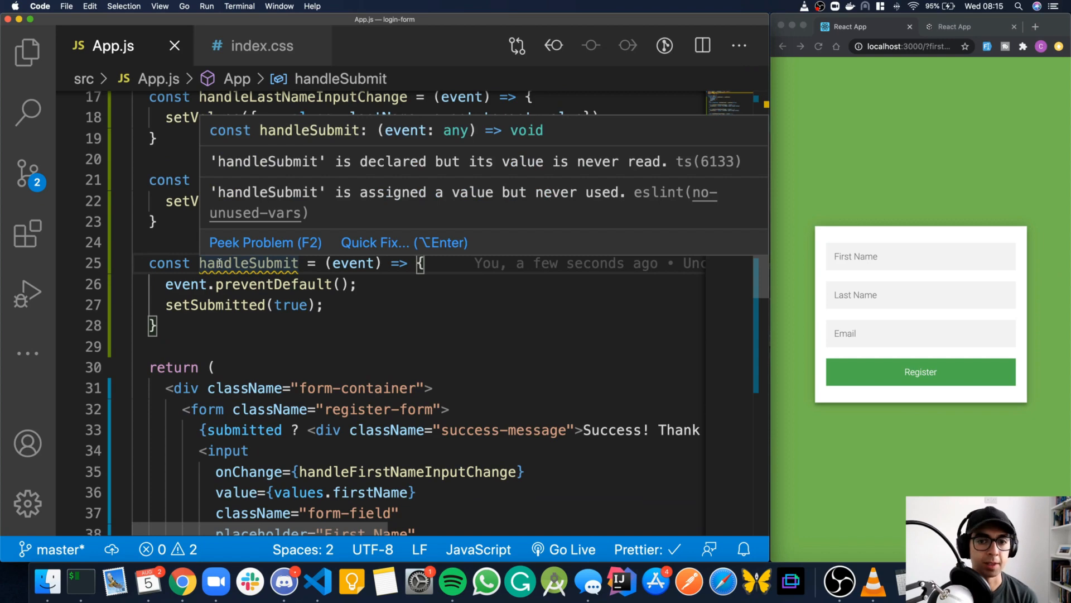
Add onSubmit={handleSubmit} to the register-form tag.
scroll(down, 3)
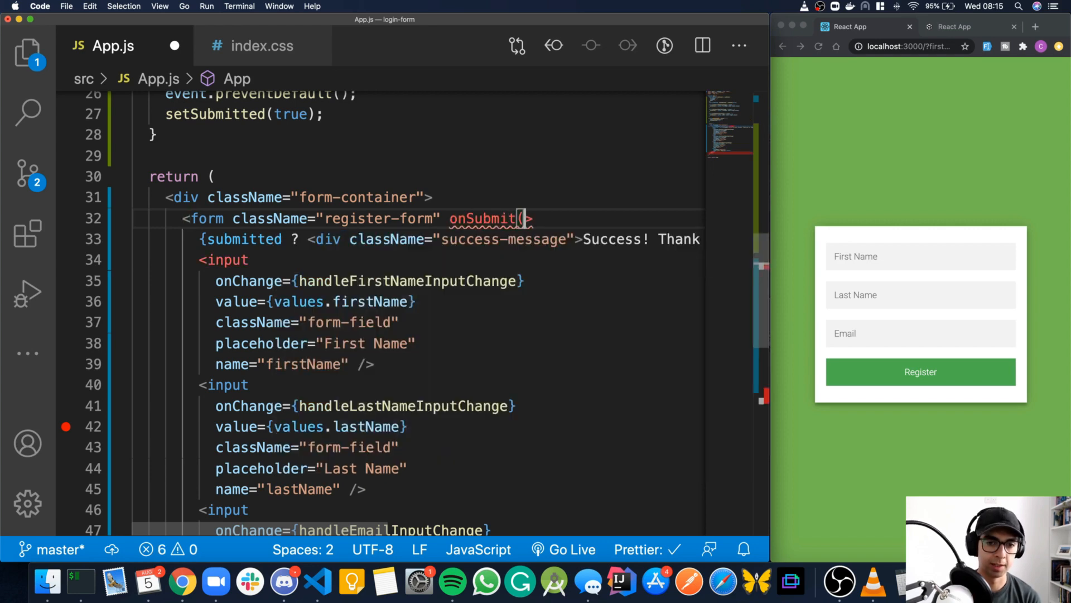
text(={)
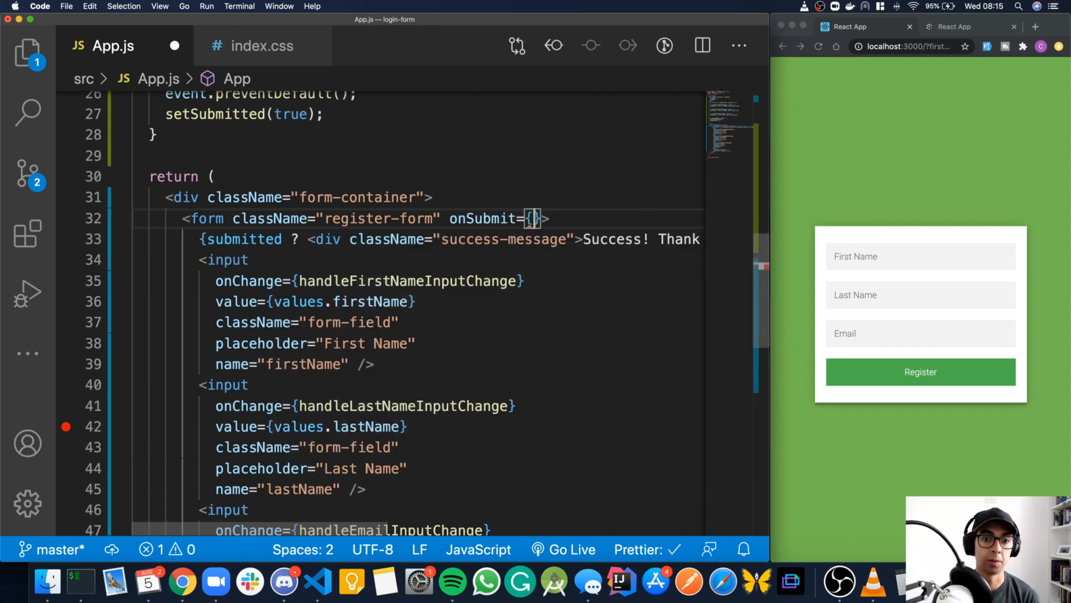
text(handleSubmit)
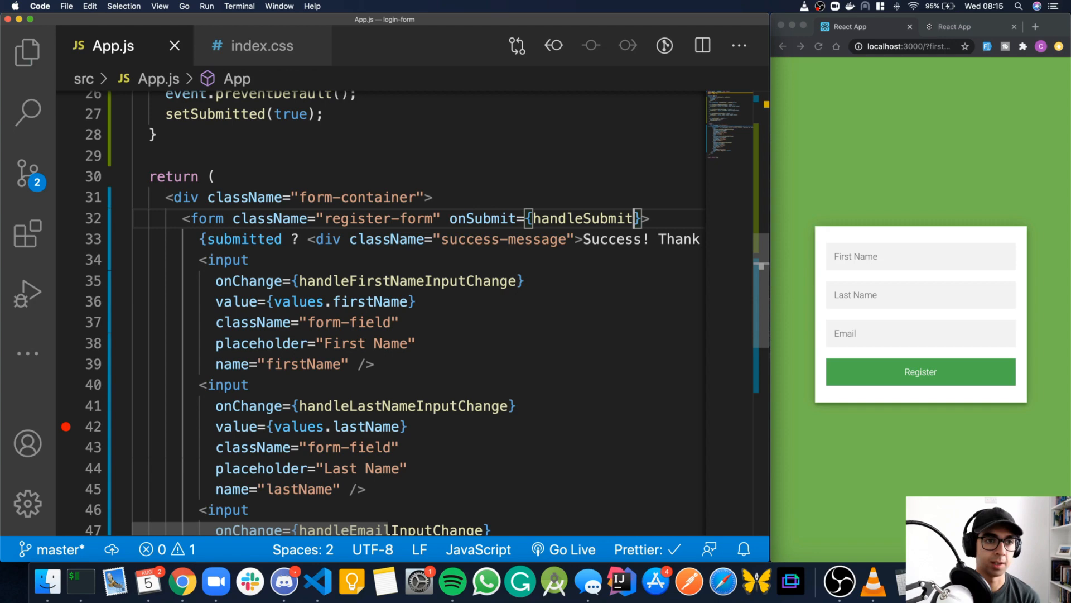
Add disabled={submitted} to the inputs and submit the empty demo form to preview errors.
scroll(up, 3)
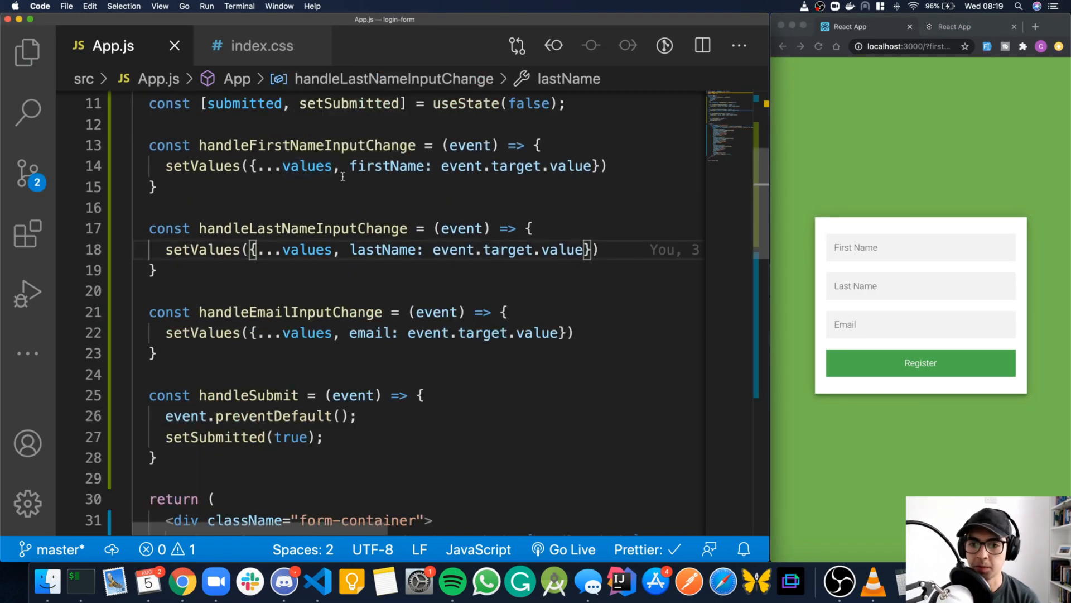
mouse_move(902, 140)
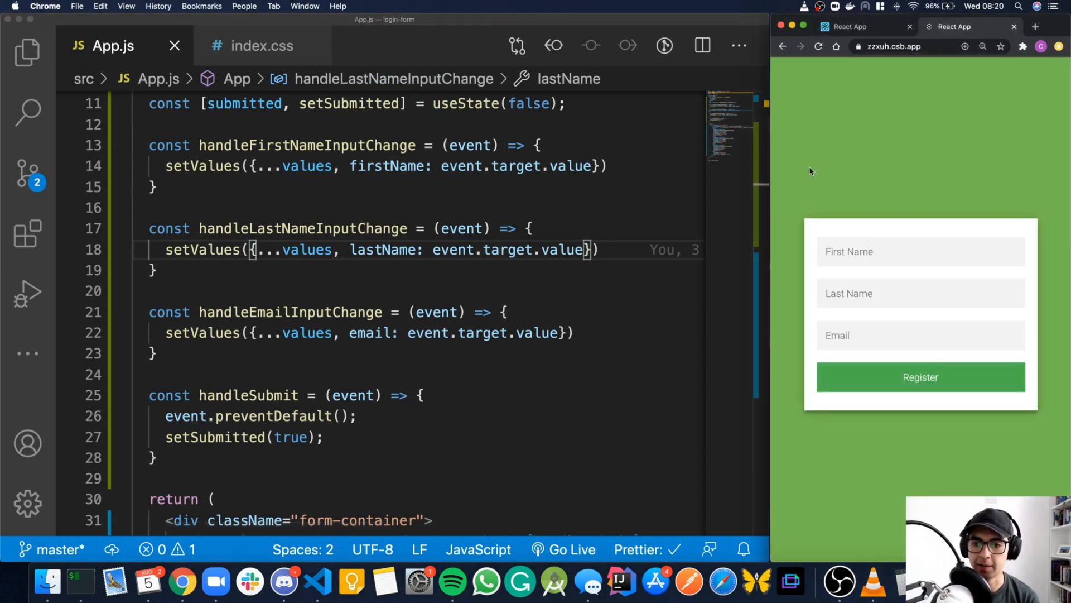
click(920, 376)
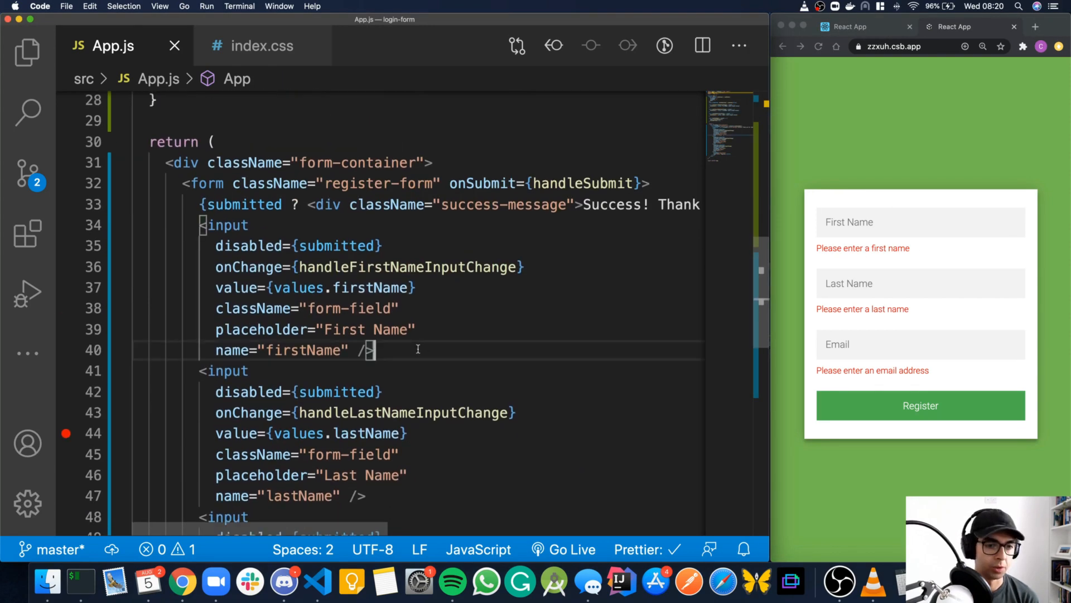
Add 'Please enter a first name', last name and email error spans under the inputs.
text(<span></span>)
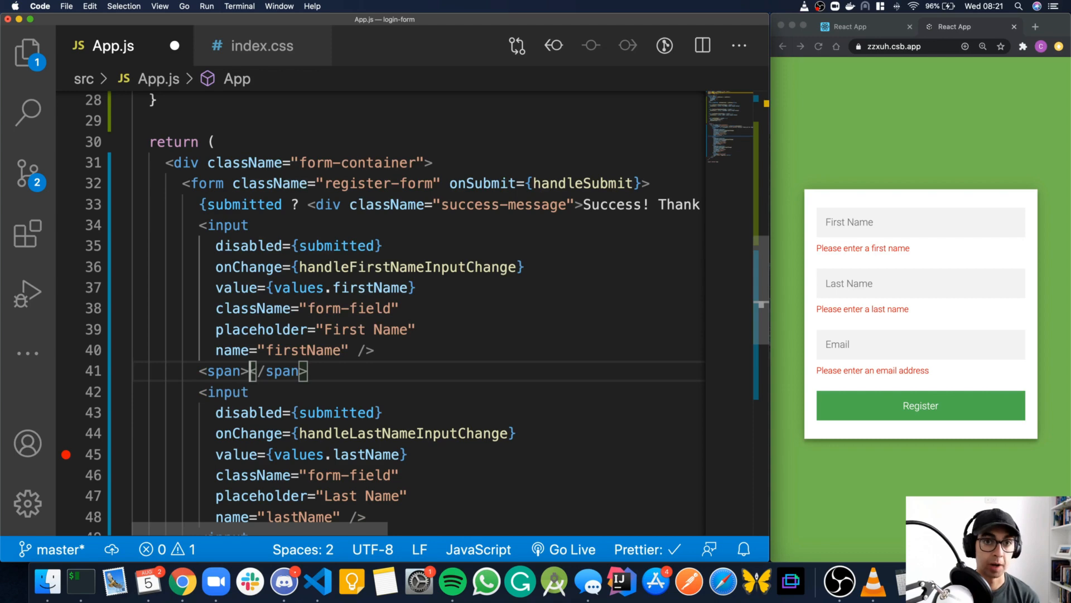
text(Please)
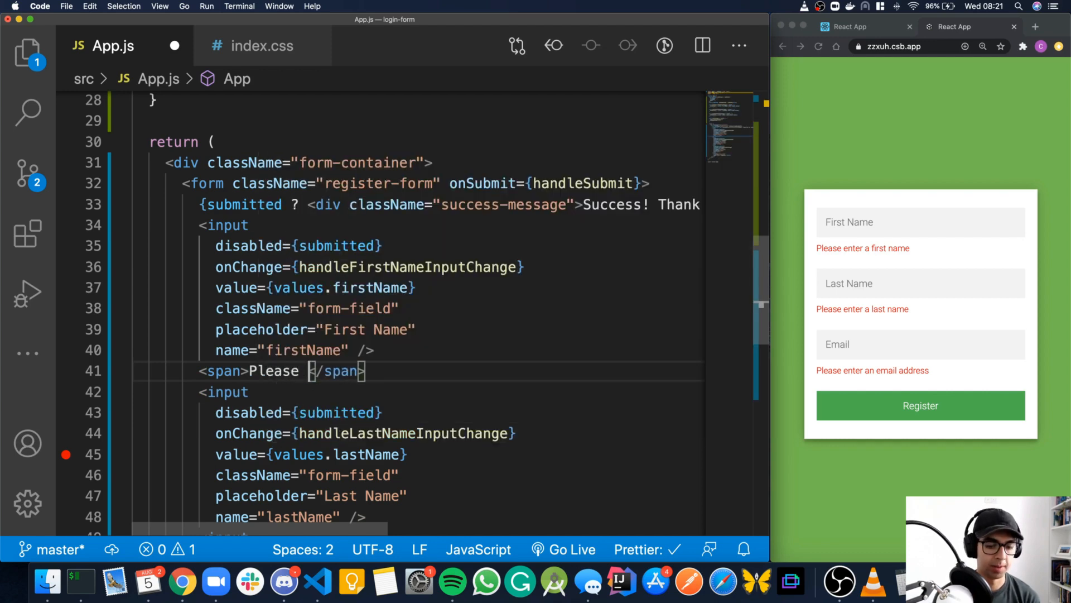
text(enter a first name)
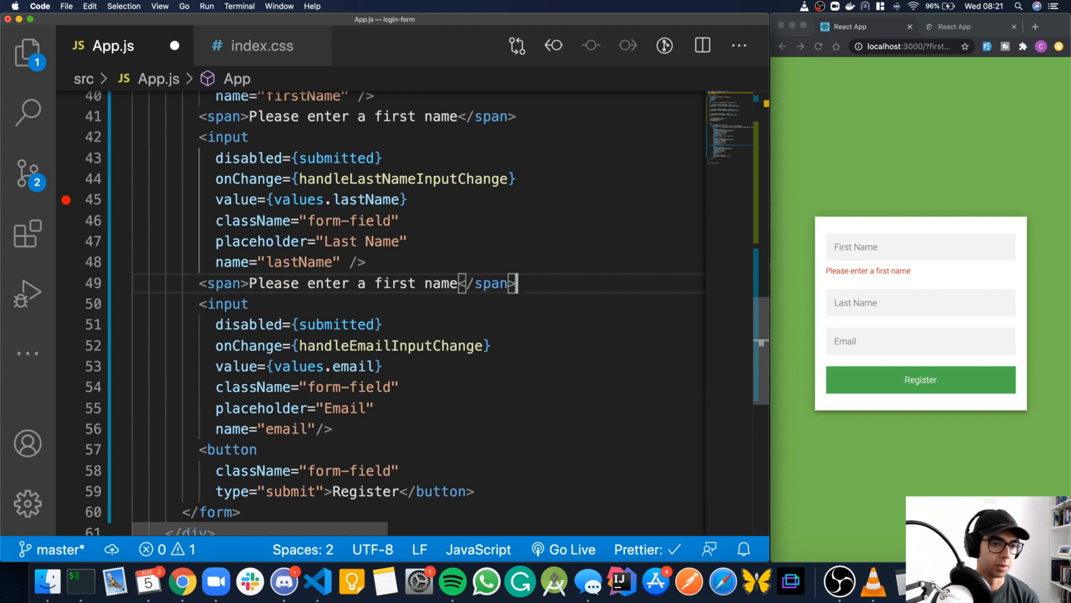
text(last)
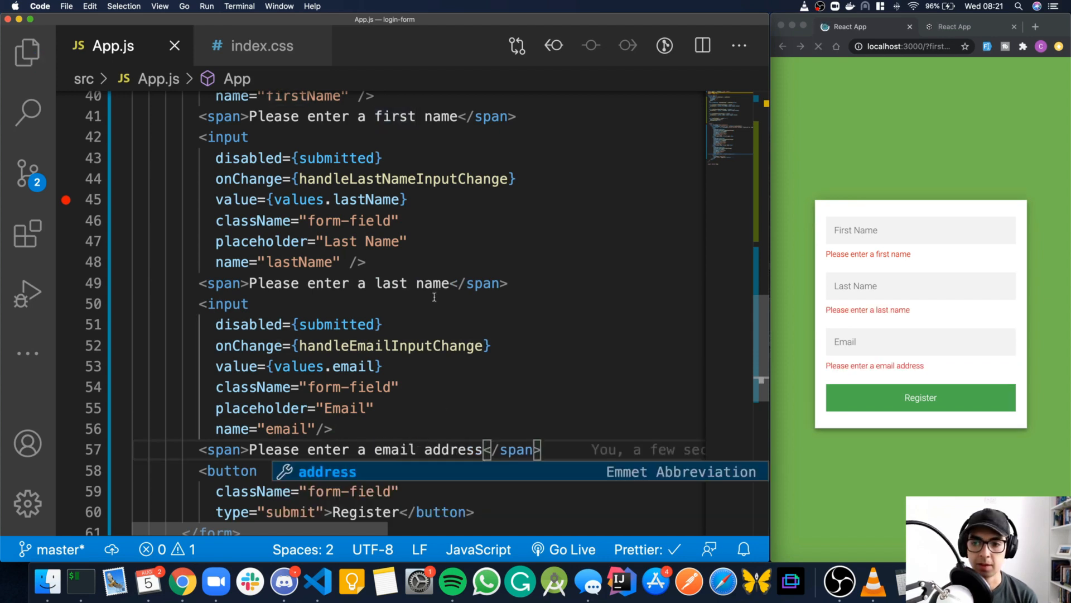
Check the three error messages in the running app.
click(916, 314)
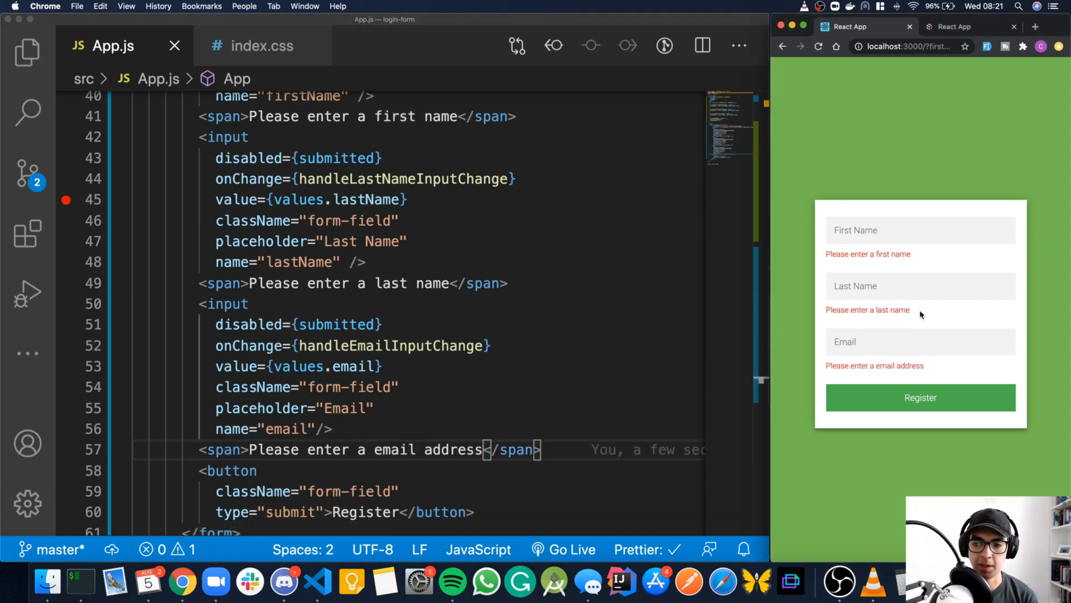
scroll(down, 3)
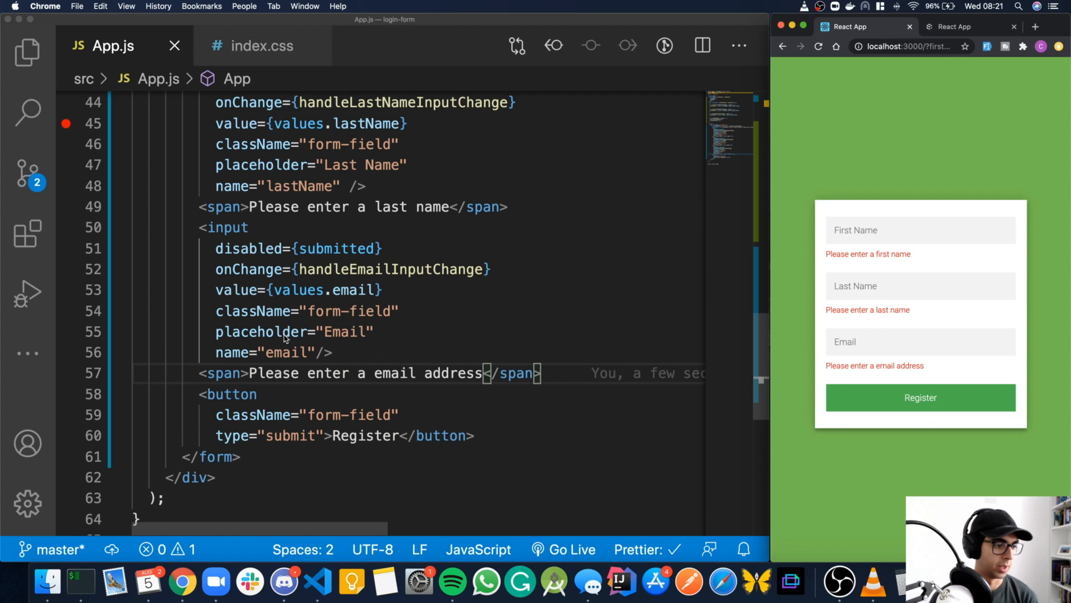
scroll(up, 3)
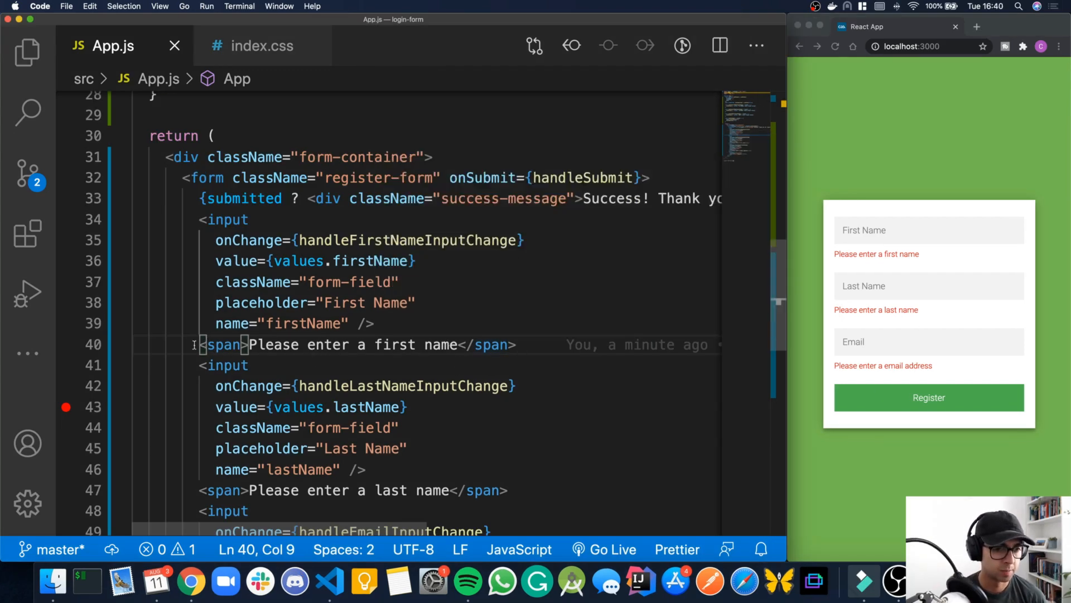
Wrap the first-name span in {submitted && !values.firstName ? ... : null} and test by submitting.
click(391, 344)
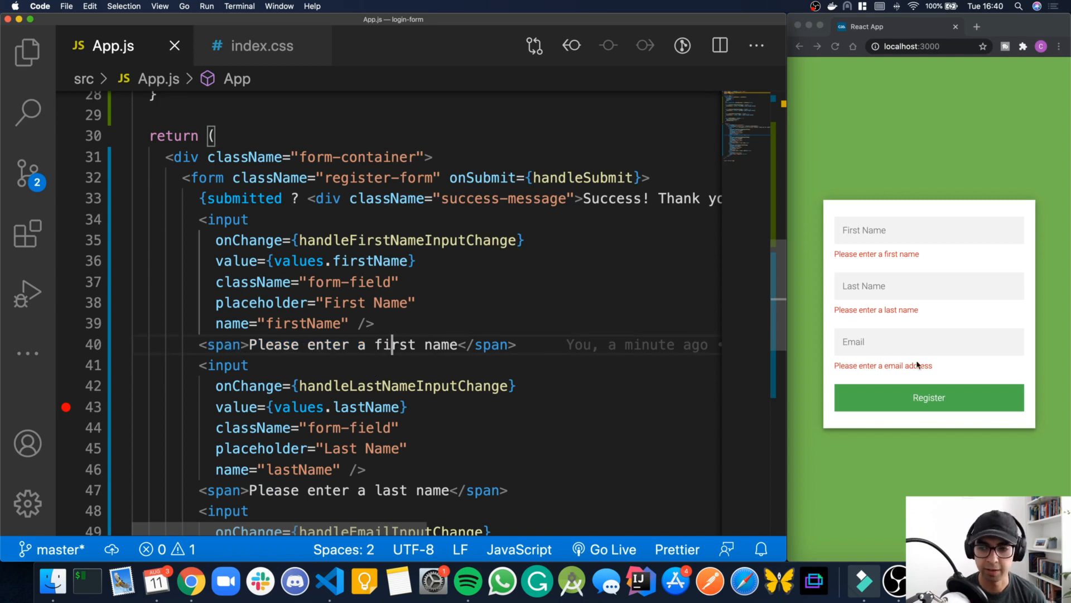
click(929, 230)
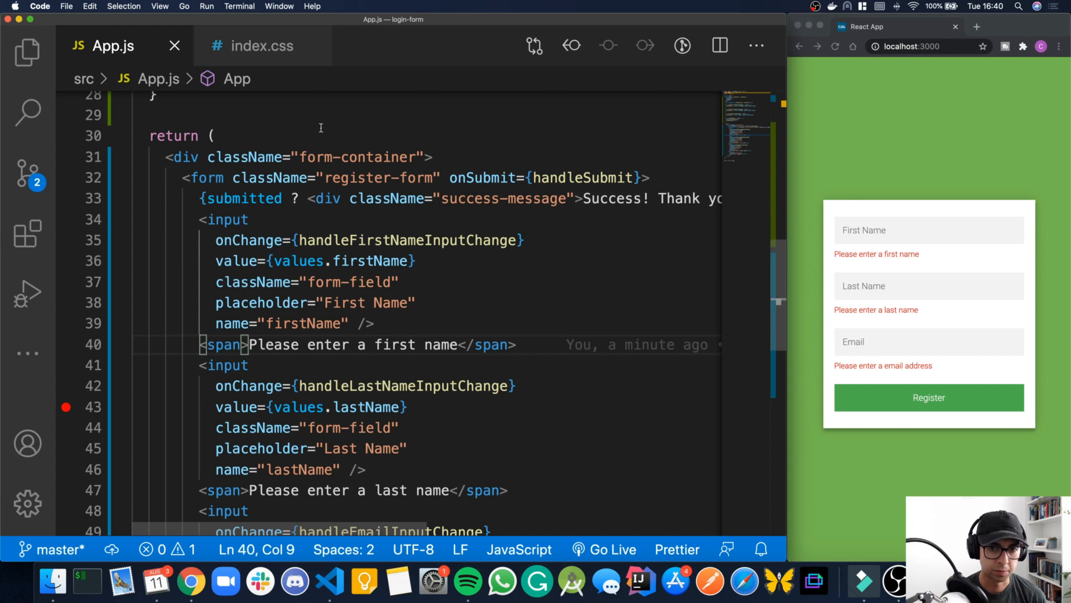
text({})
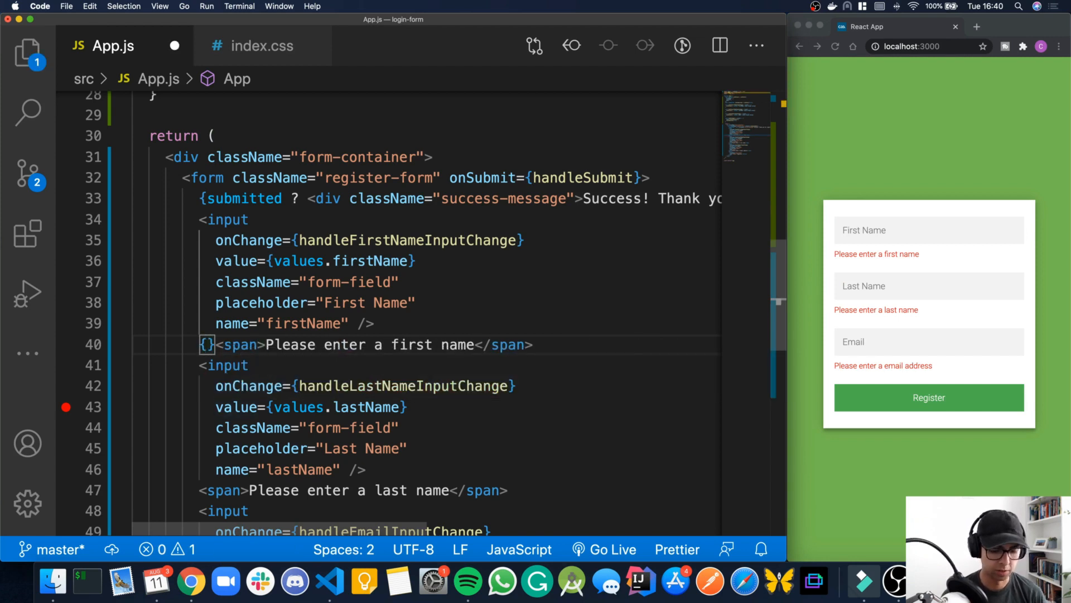
text(submitted)
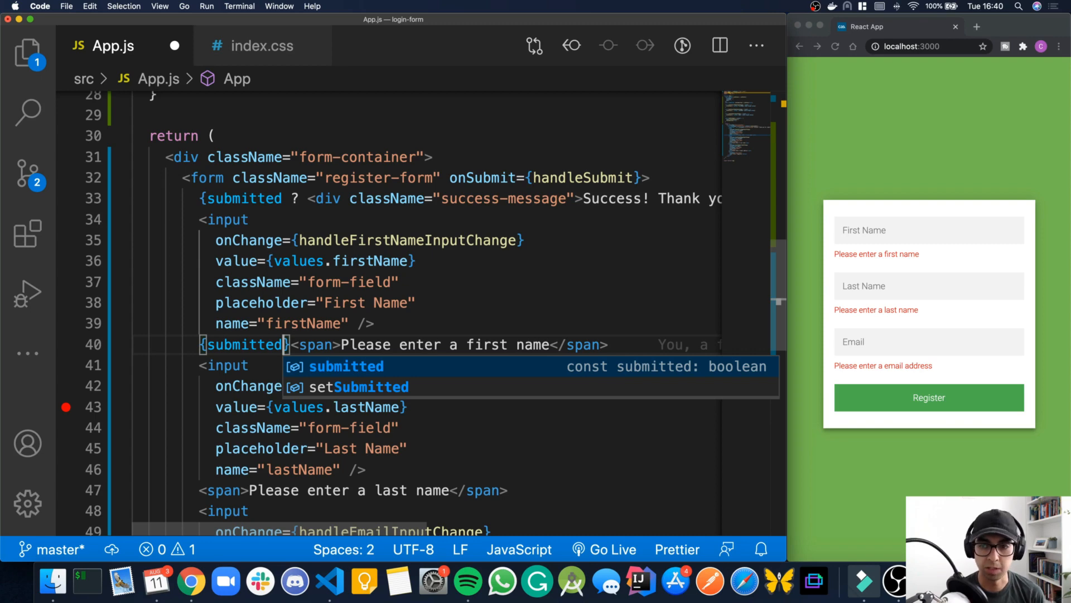
text(&& !values.firstName)
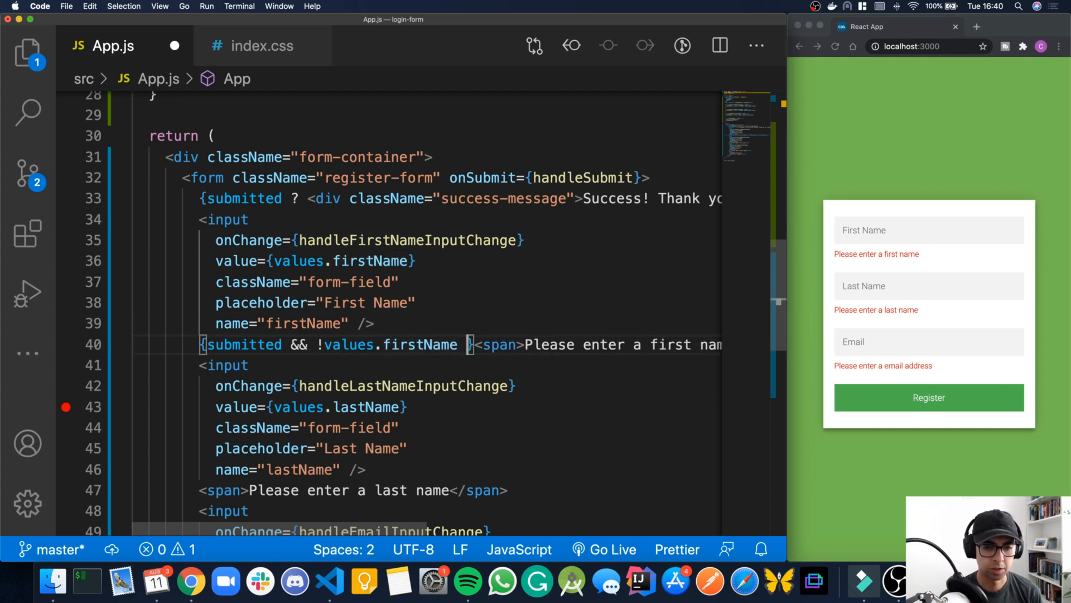
scroll(right, 3)
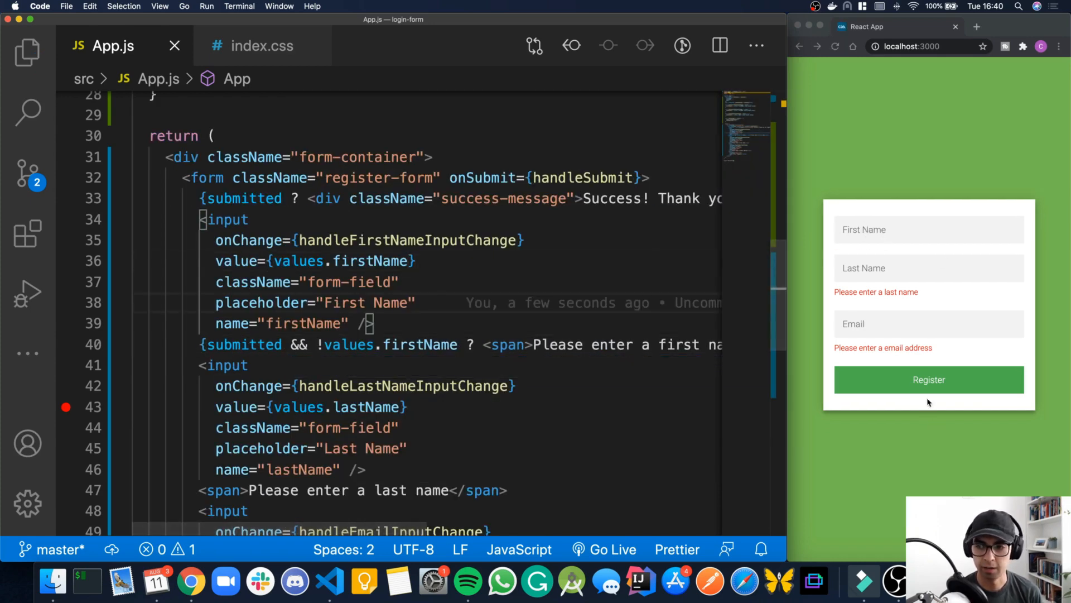
click(929, 379)
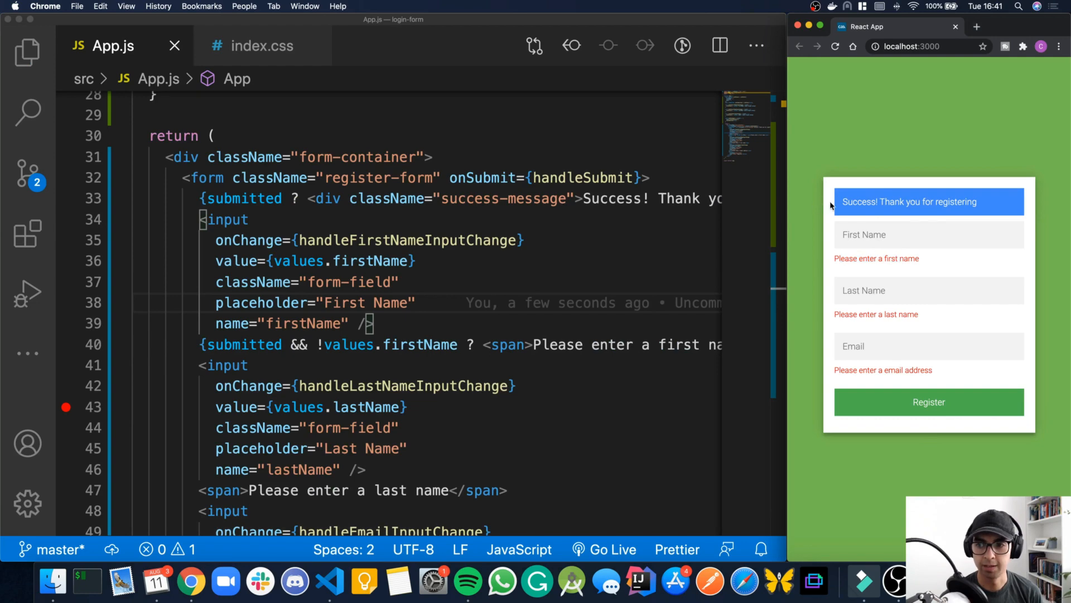
scroll(up, 3)
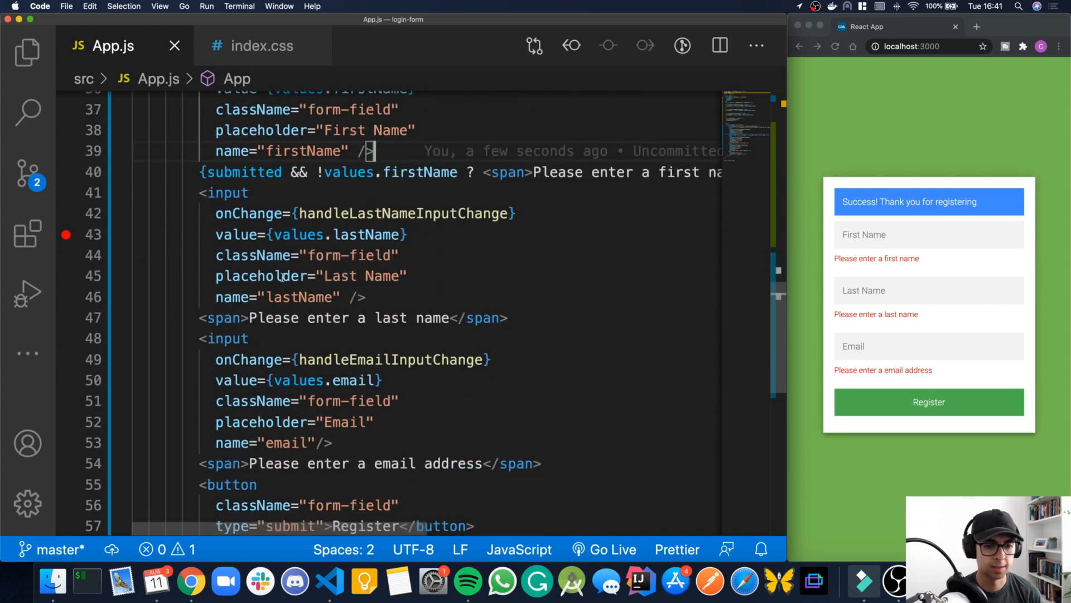
Wrap last-name and email spans in submitted && !values conditions, then test with filled fields.
text(submitted && !values)
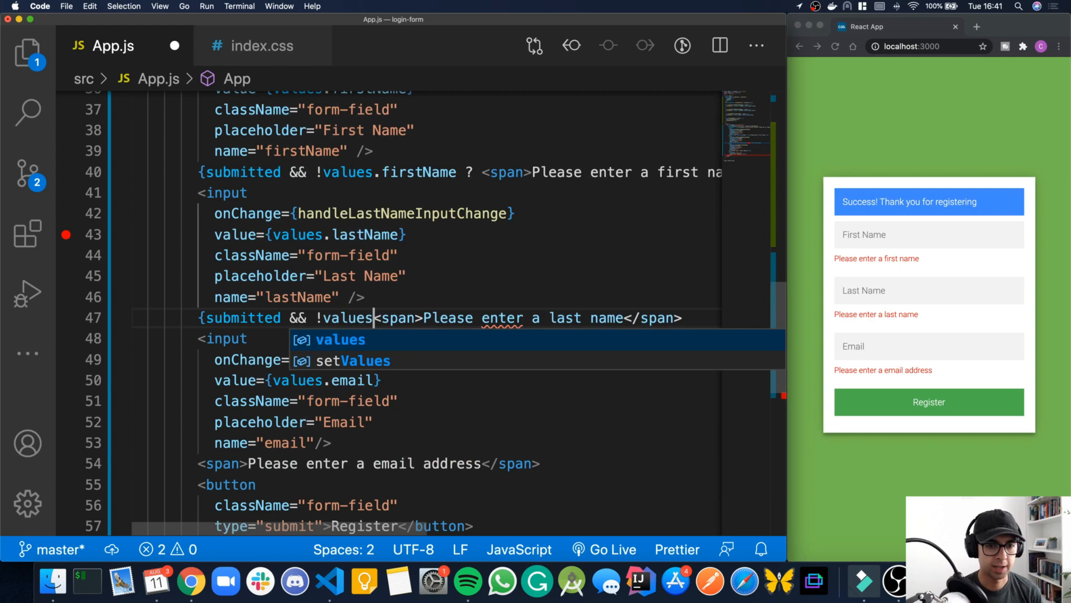
text(.lastName ?)
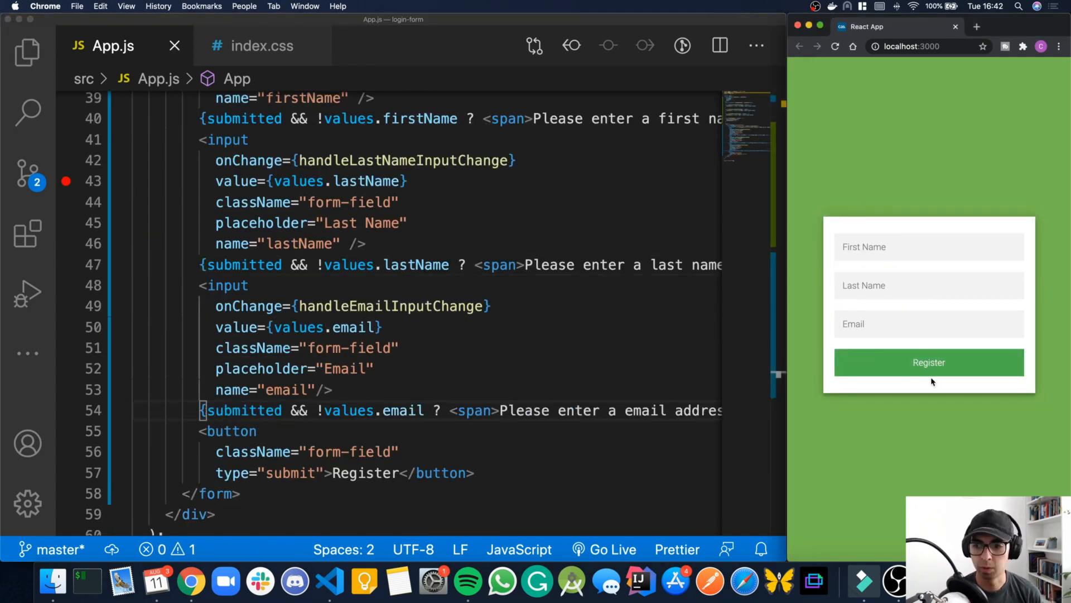
click(928, 362)
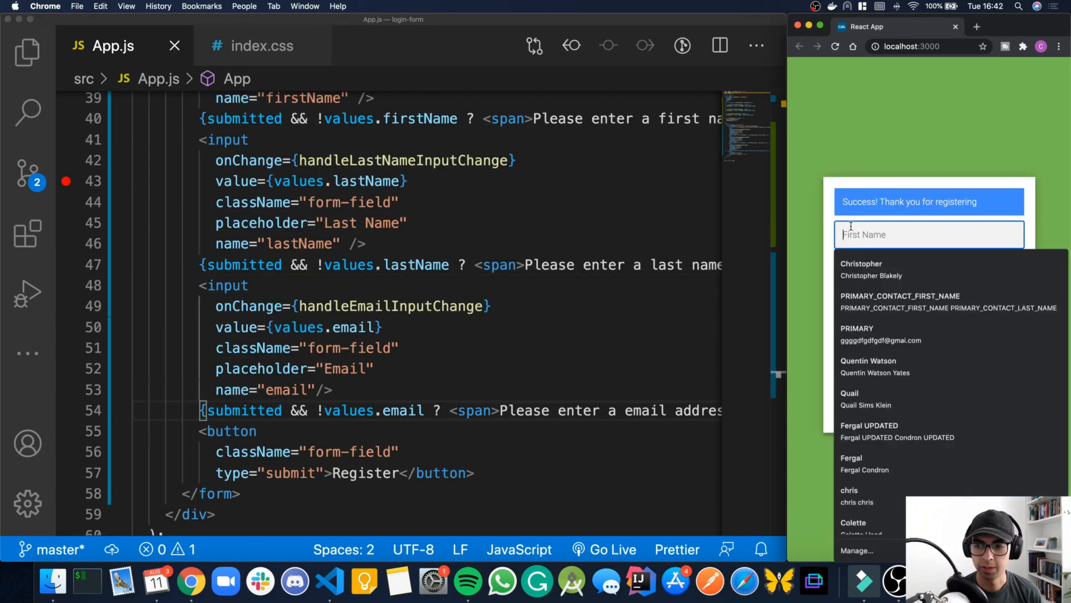
text(asdasd)
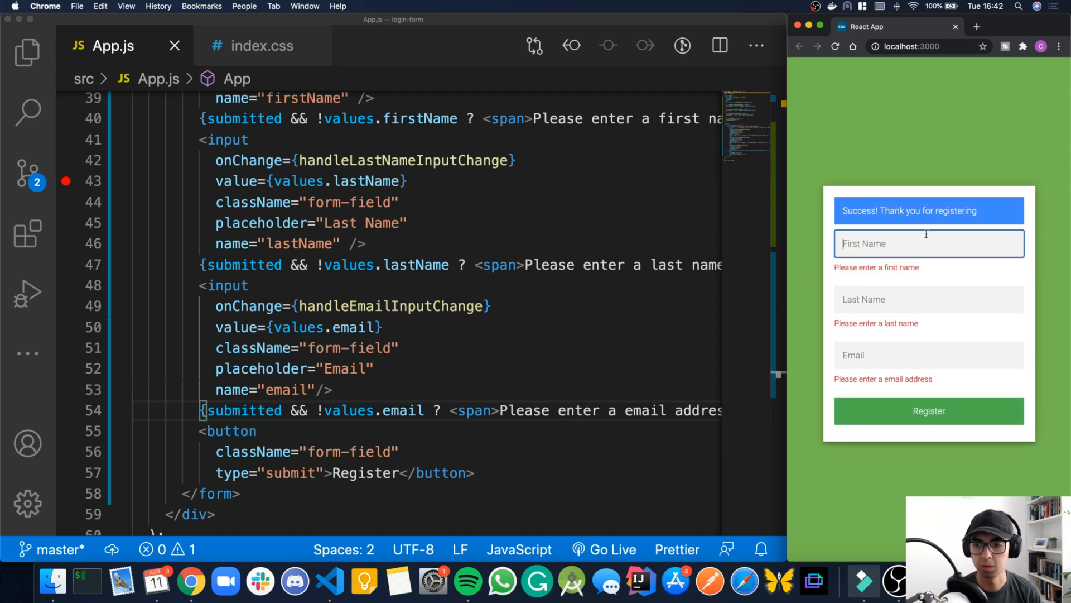
text(asdasd)
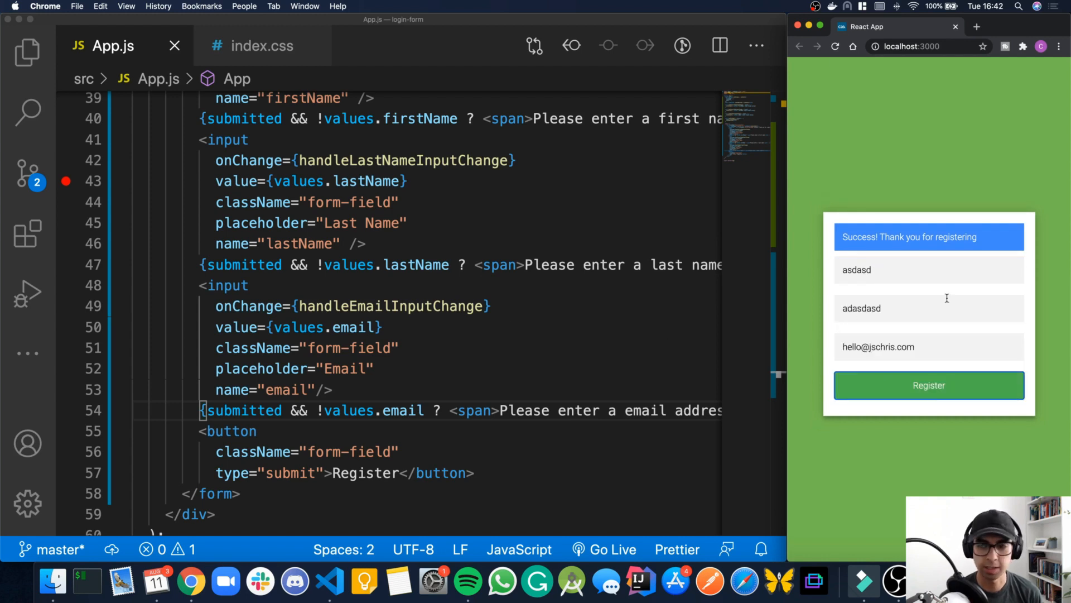
mouse_move(964, 232)
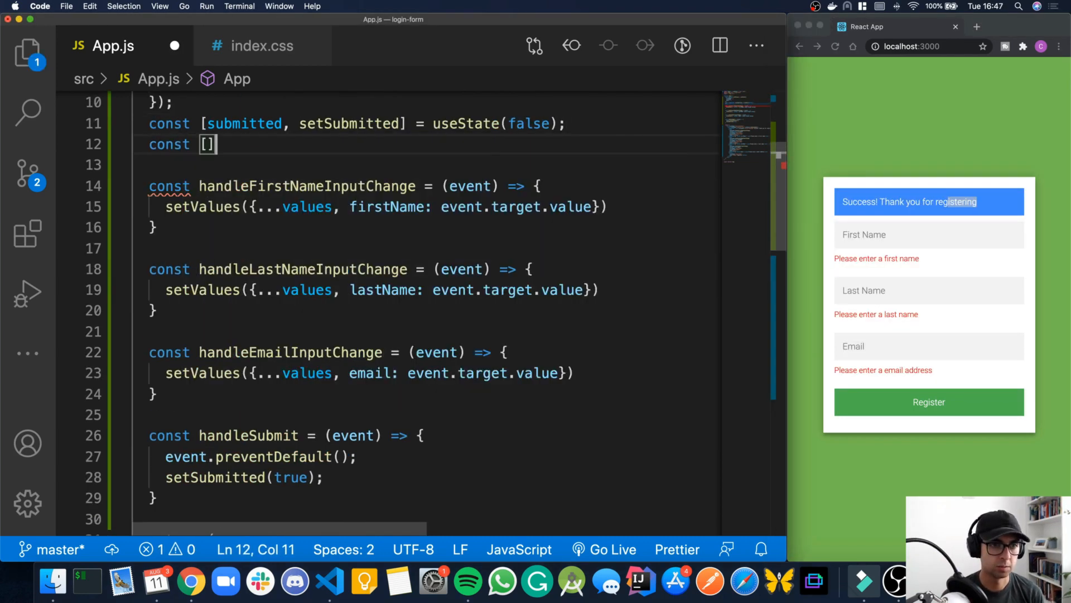
Add const [valid, setValid] = useState(false) and require submitted && valid for success.
text(valid, setValid)
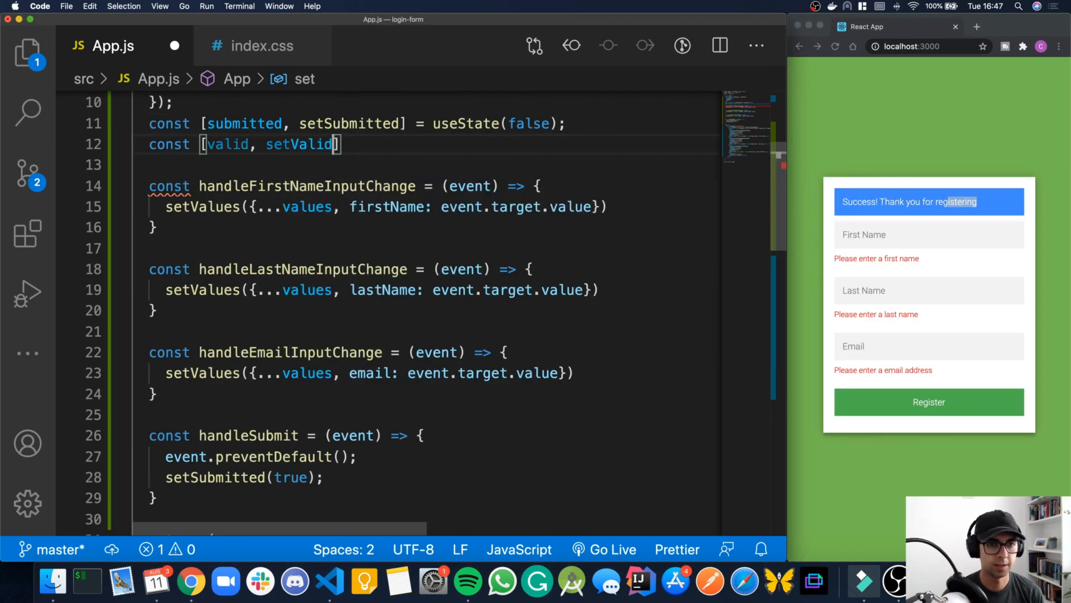
text(= useState)
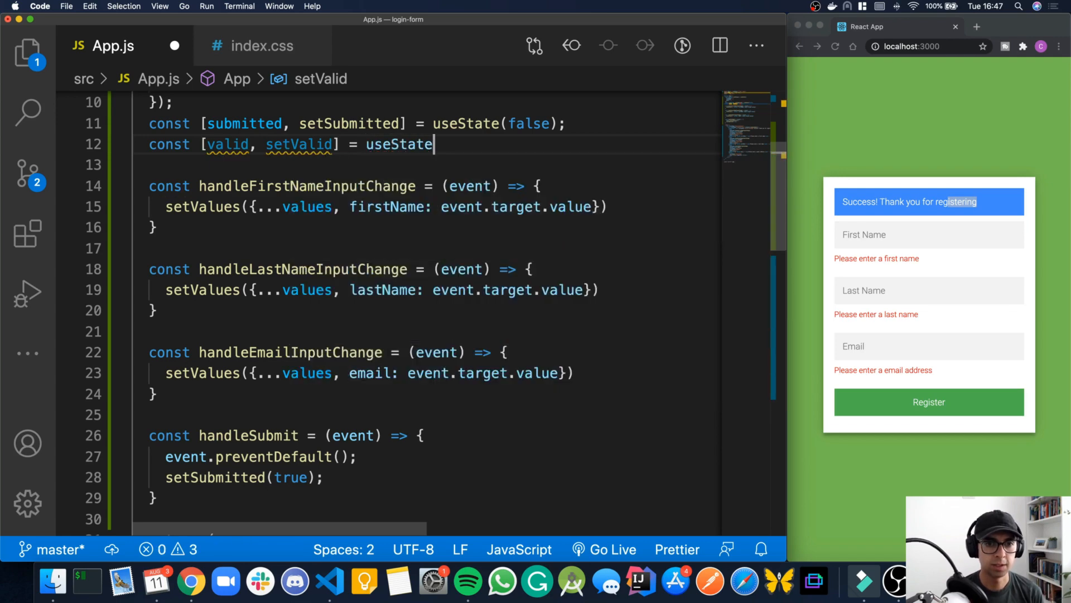
text((false);)
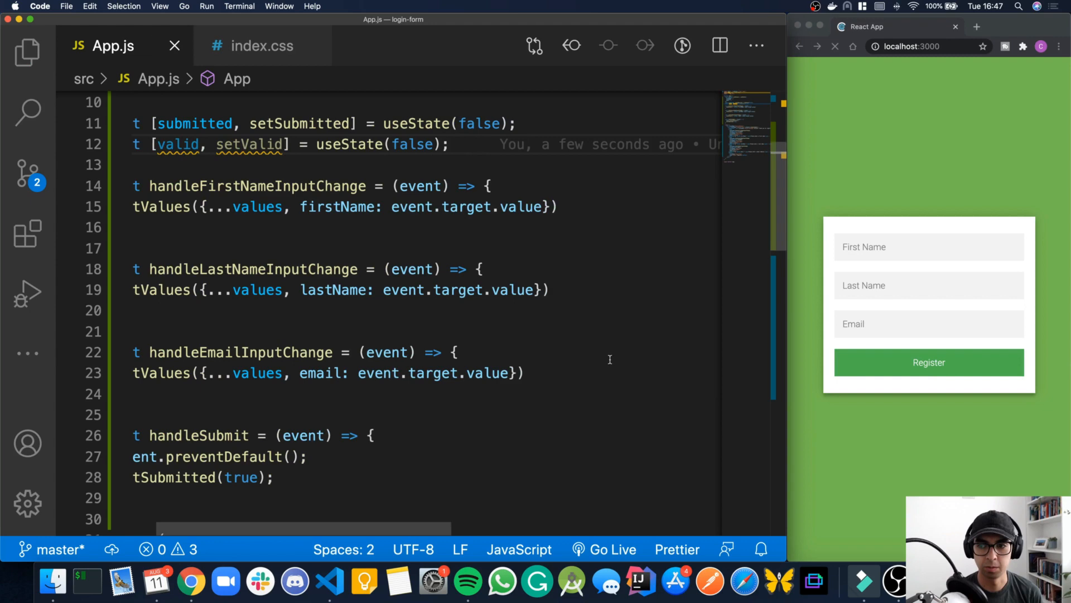
scroll(down, 3)
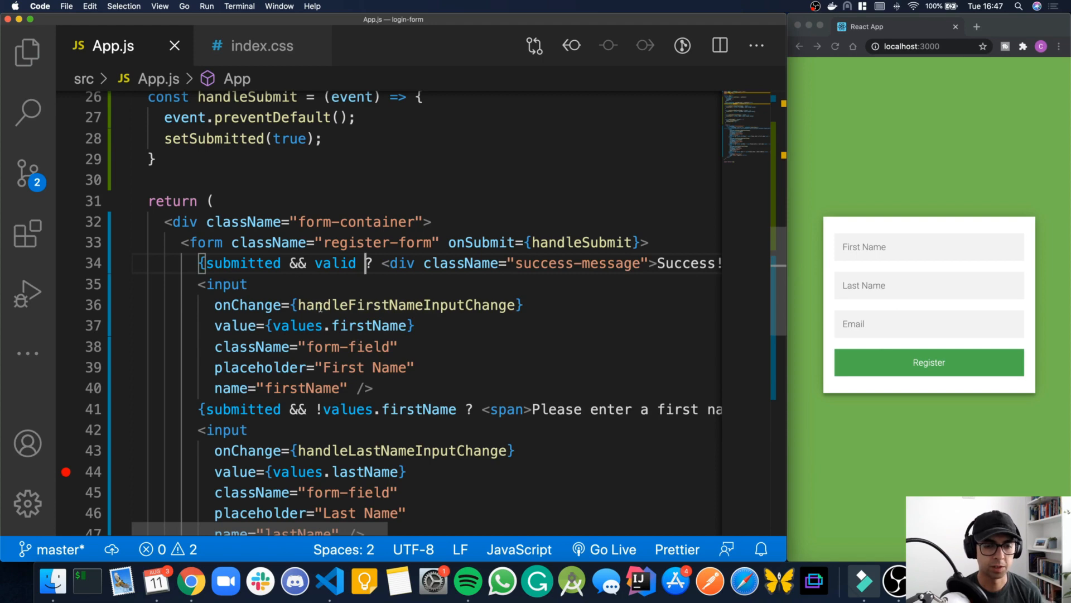
scroll(up, 3)
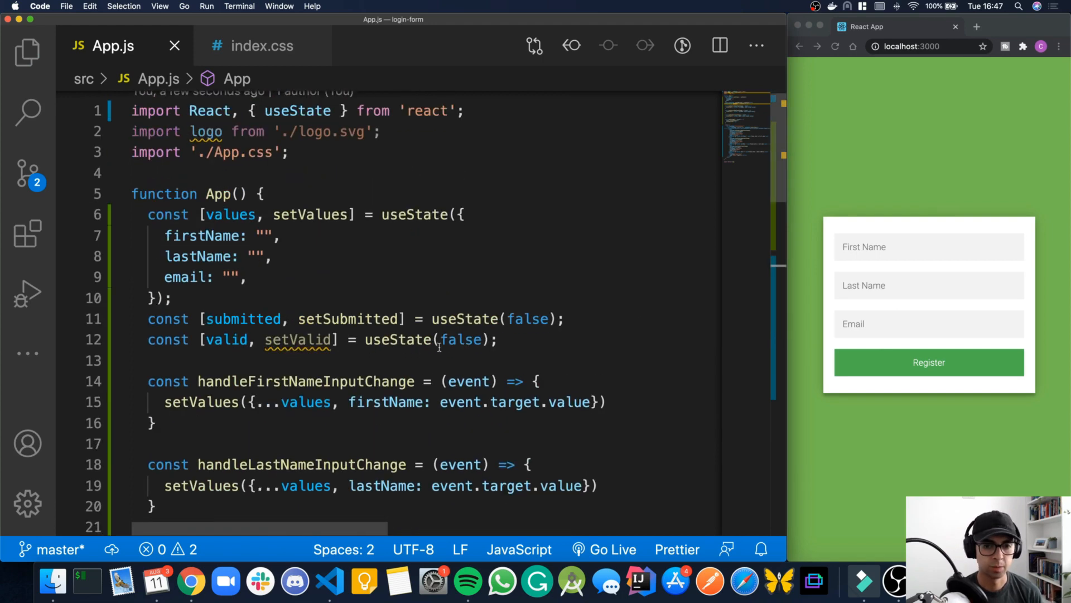
Submit the empty form in Chrome to check the success message.
click(929, 362)
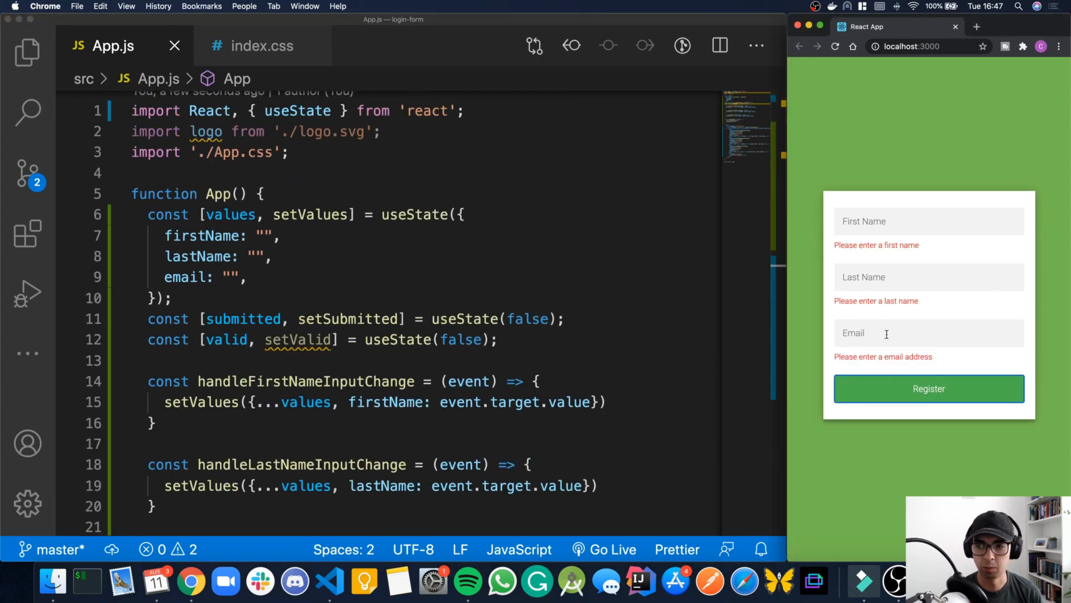
scroll(down, 3)
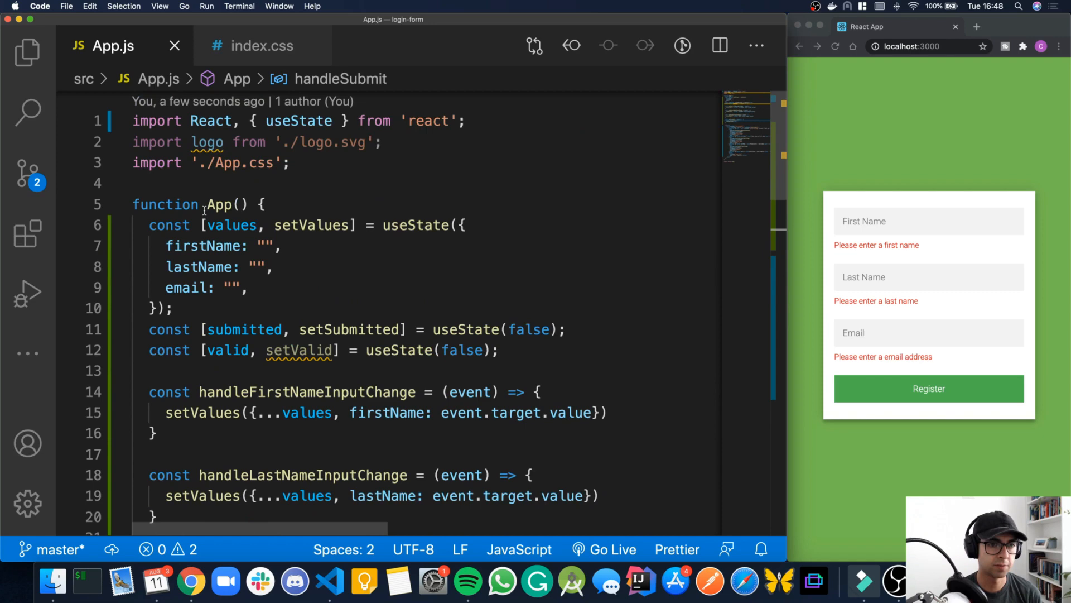
scroll(down, 3)
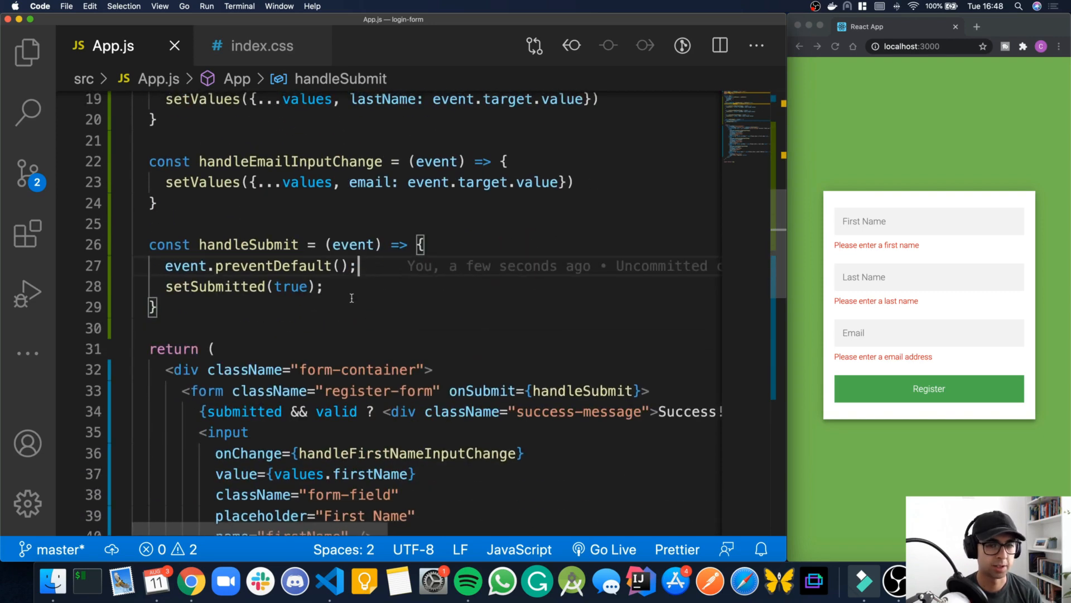
In handleSubmit, call setValid(true) only when firstName, lastName and email are all set.
text(if()
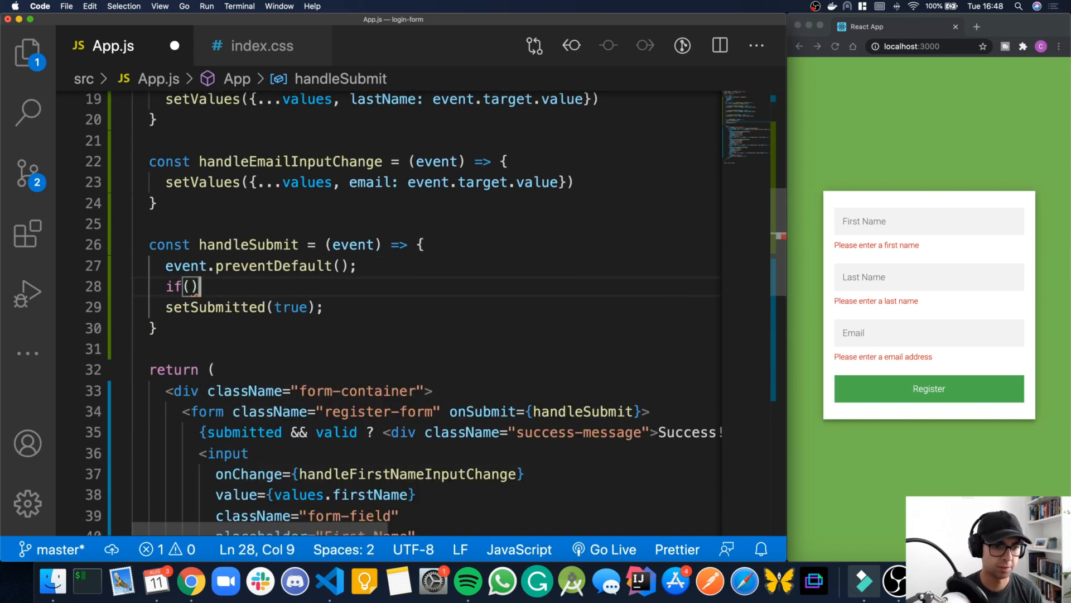
text(values.firstName)
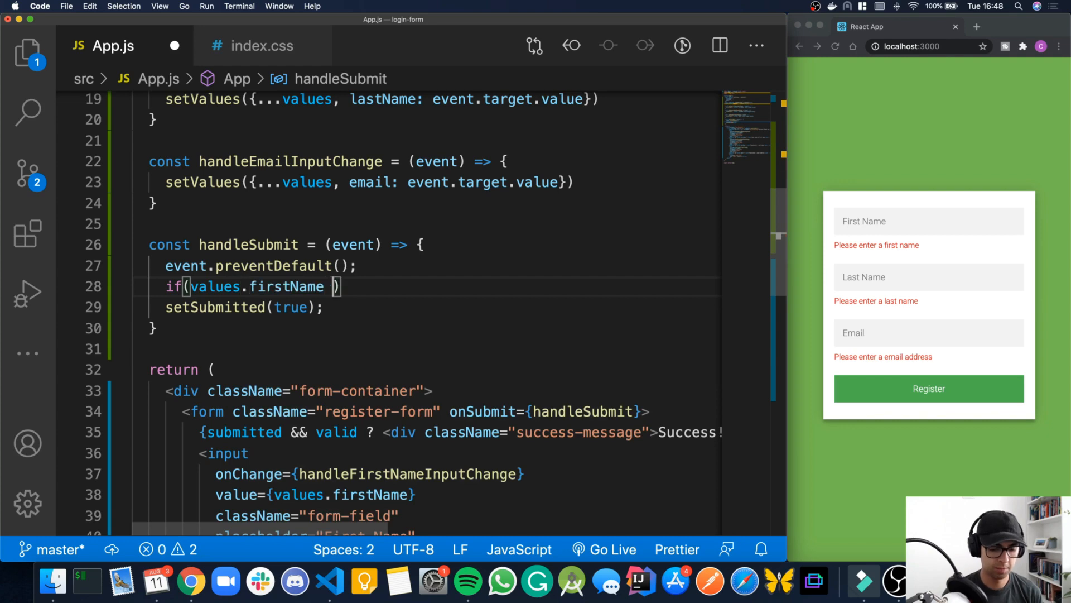
text(&& values.lastName)
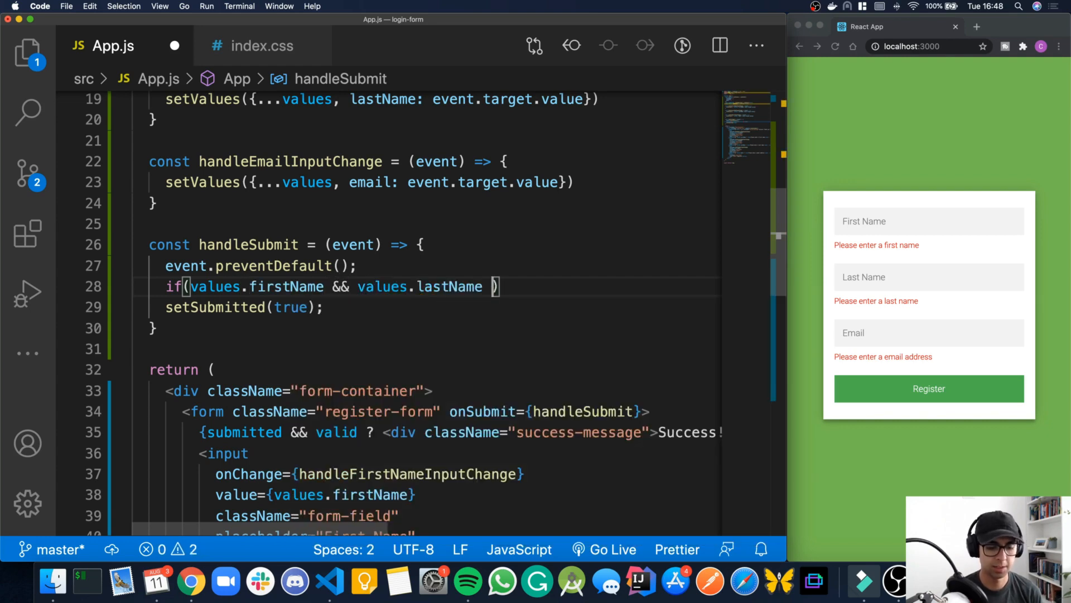
text(setValid(true);)
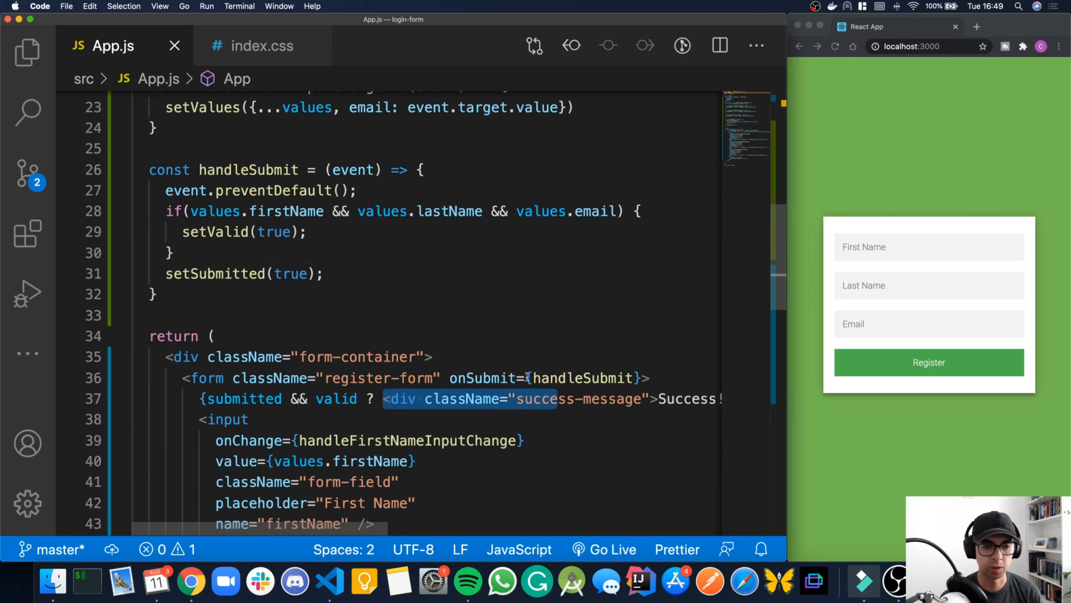
Test the form in Chrome by submitting it empty and then with fields filled.
click(929, 363)
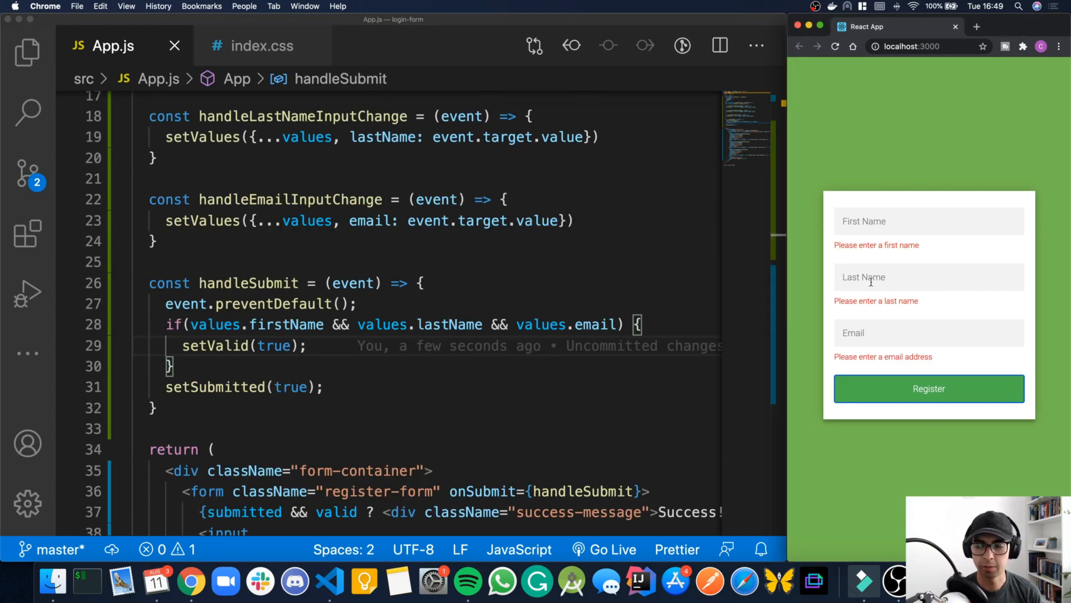
text(blakely)
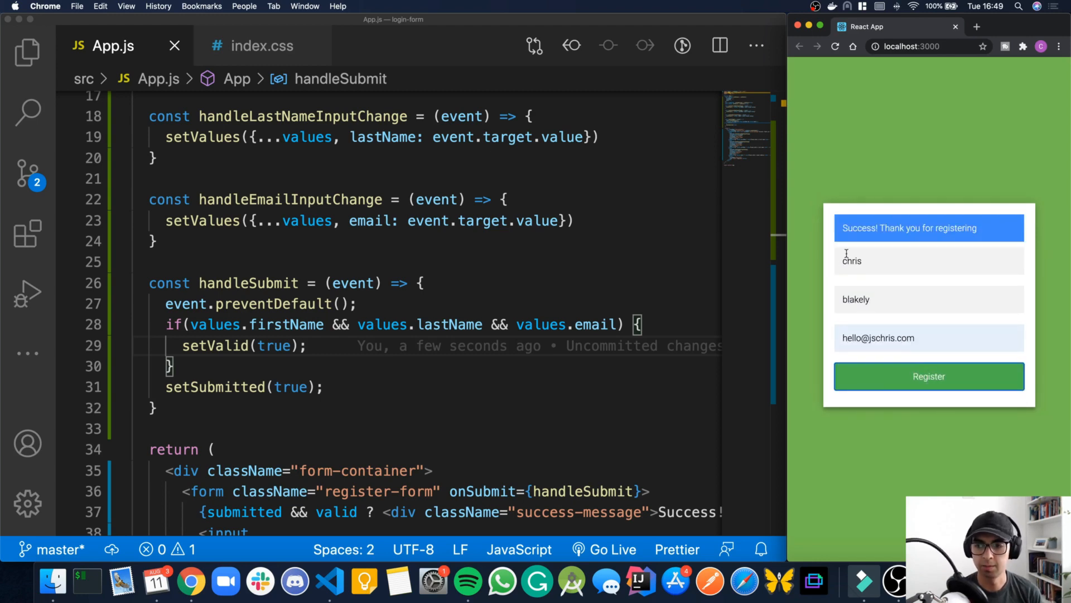
scroll(up, 3)
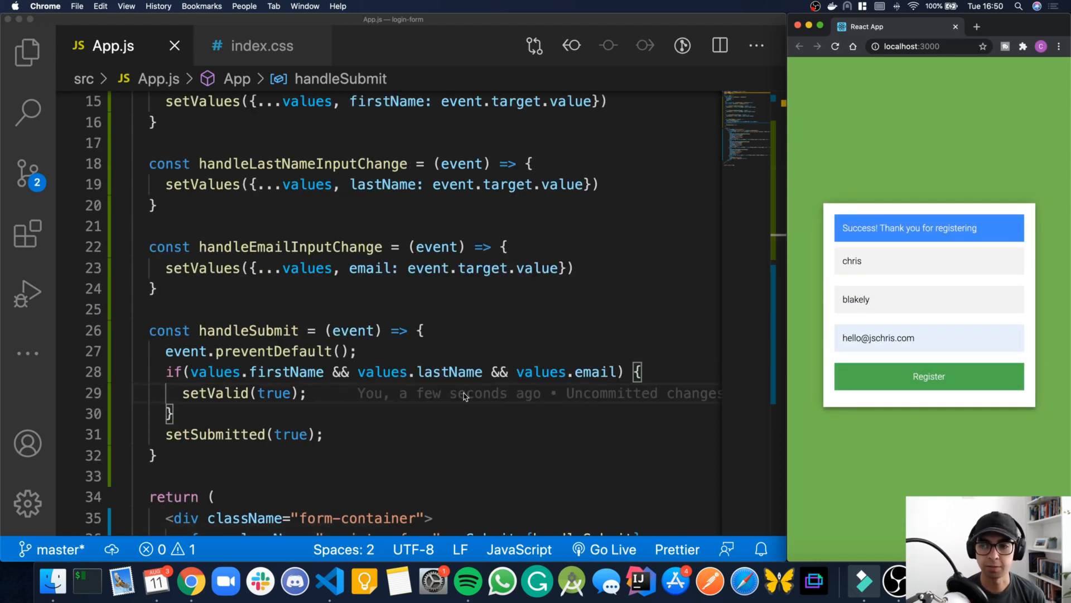